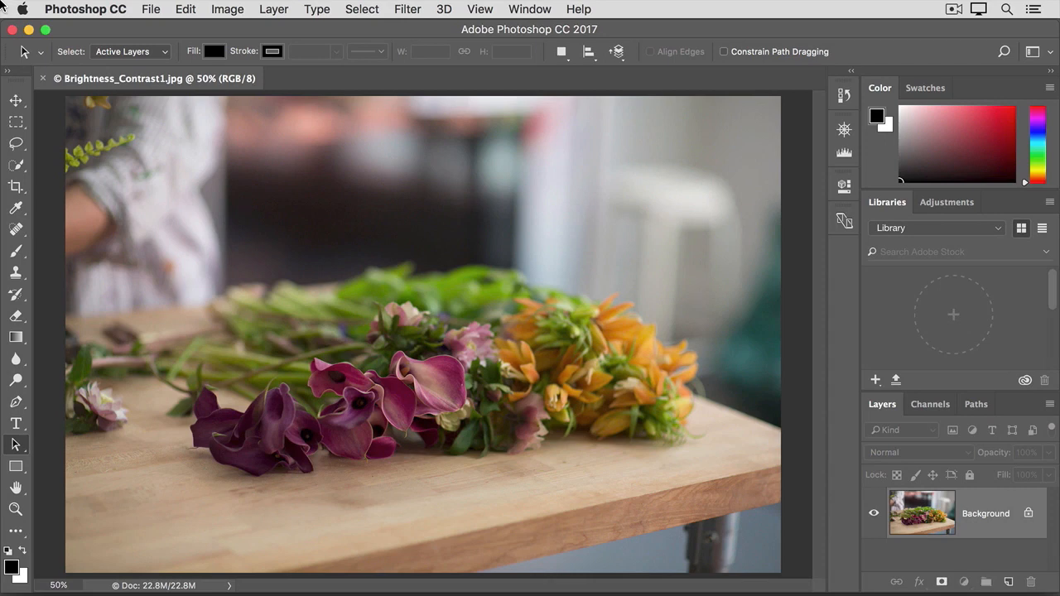
mouse_move(766, 377)
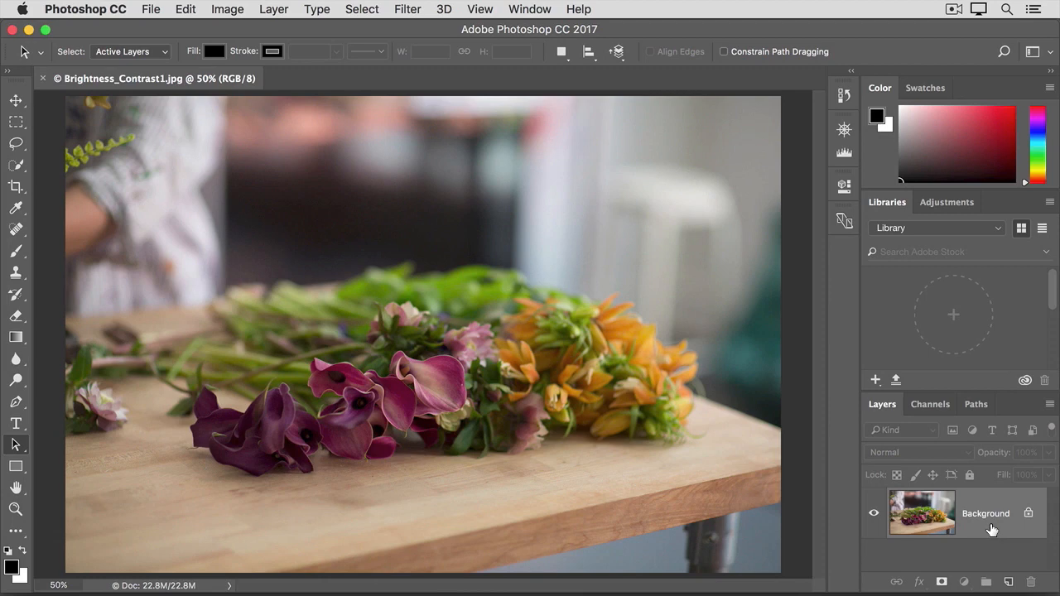
mouse_move(706, 389)
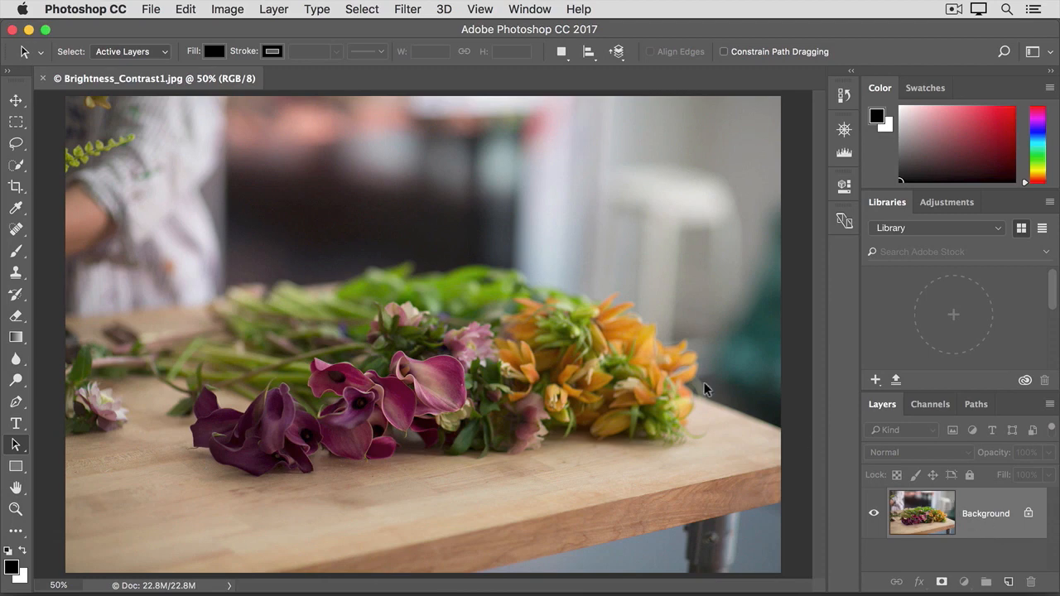
Step: Open the Image menu to reach the Adjustments submenu for the flower photo
left_click(227, 9)
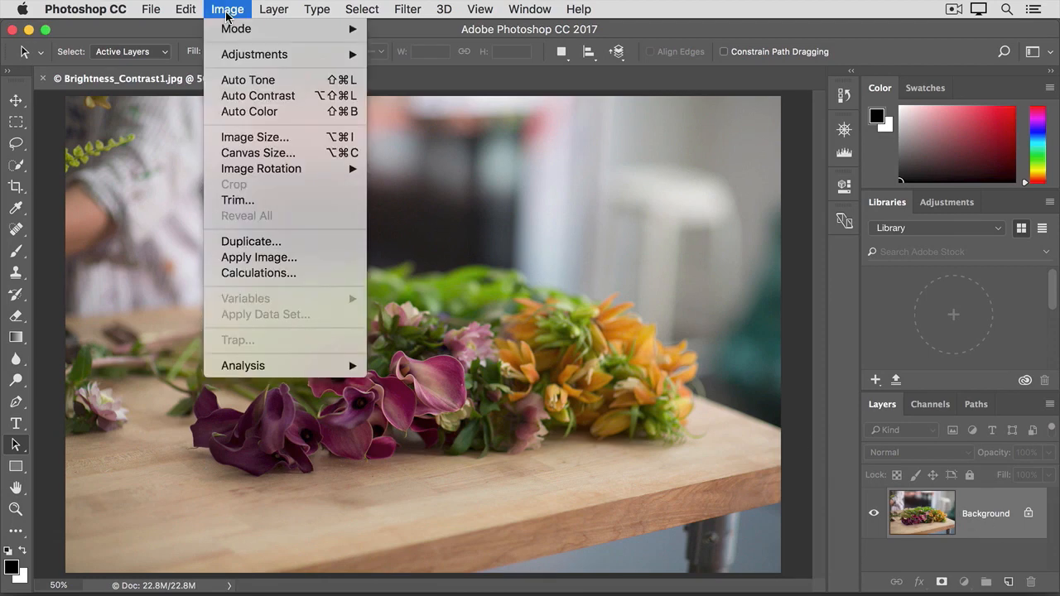
mouse_move(254, 54)
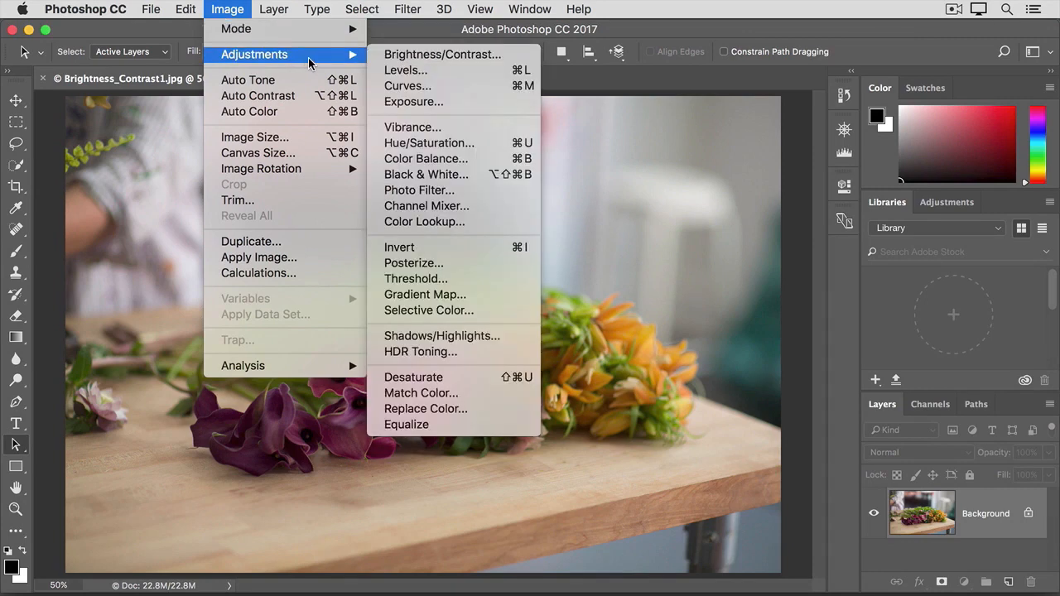
mouse_move(327, 64)
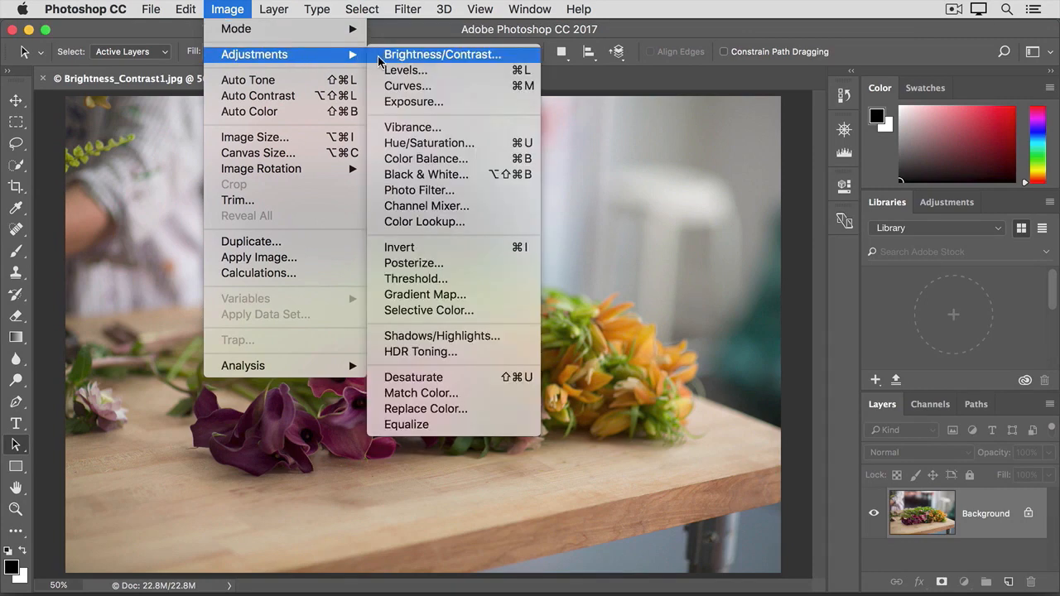
Step: Open Brightness/Contrast and try several brightness levels, settling on Brightness 50
left_click(442, 54)
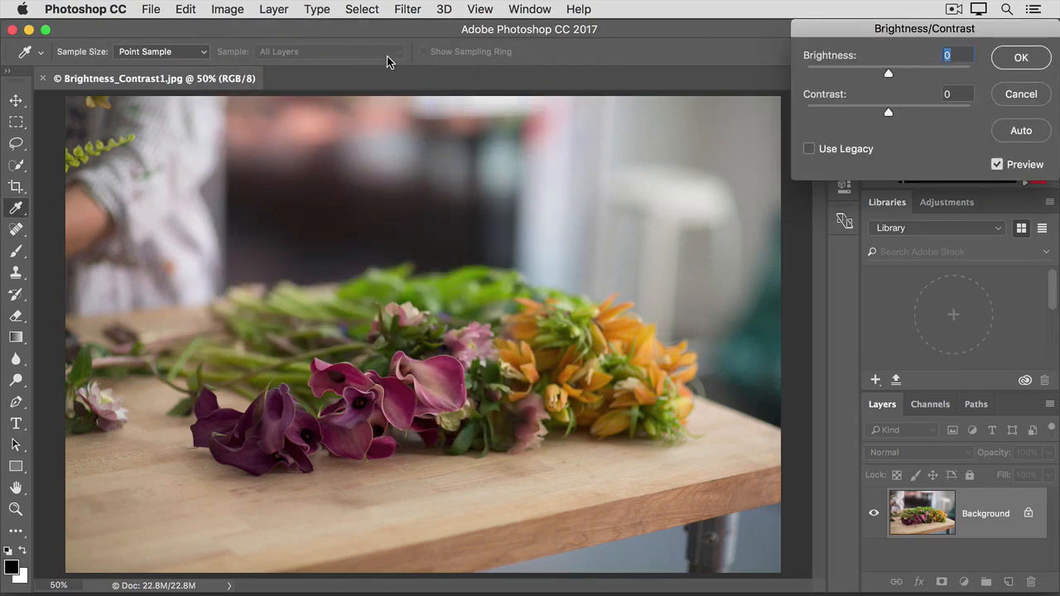
mouse_move(854, 39)
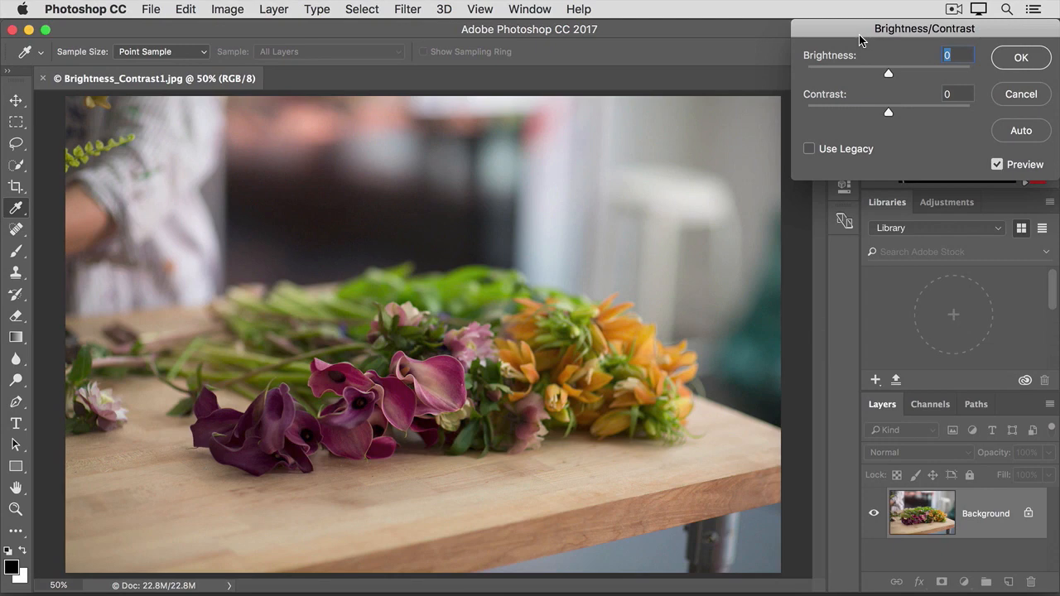
mouse_move(1001, 137)
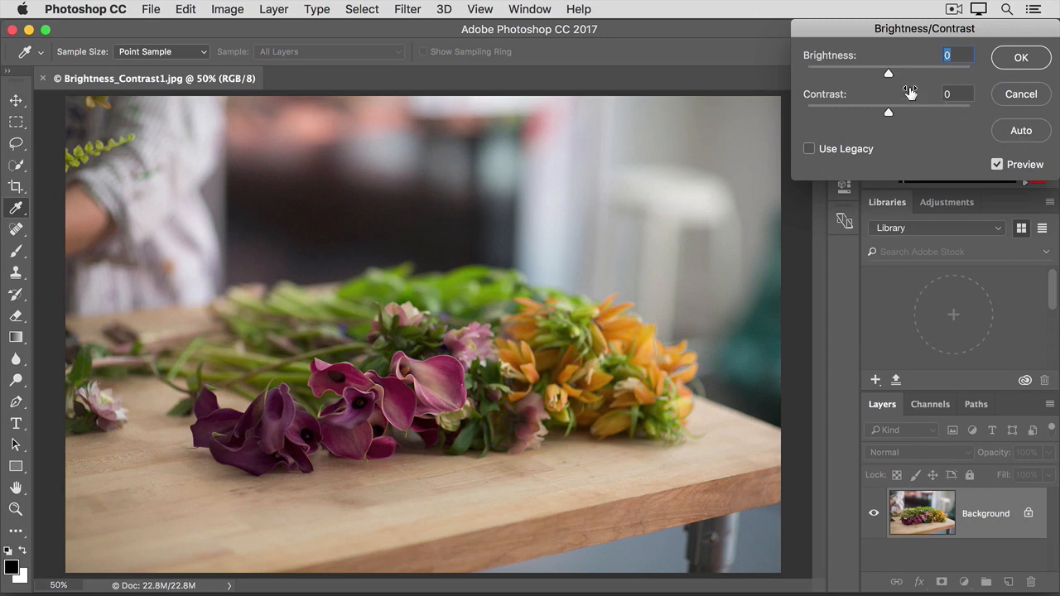
mouse_move(904, 114)
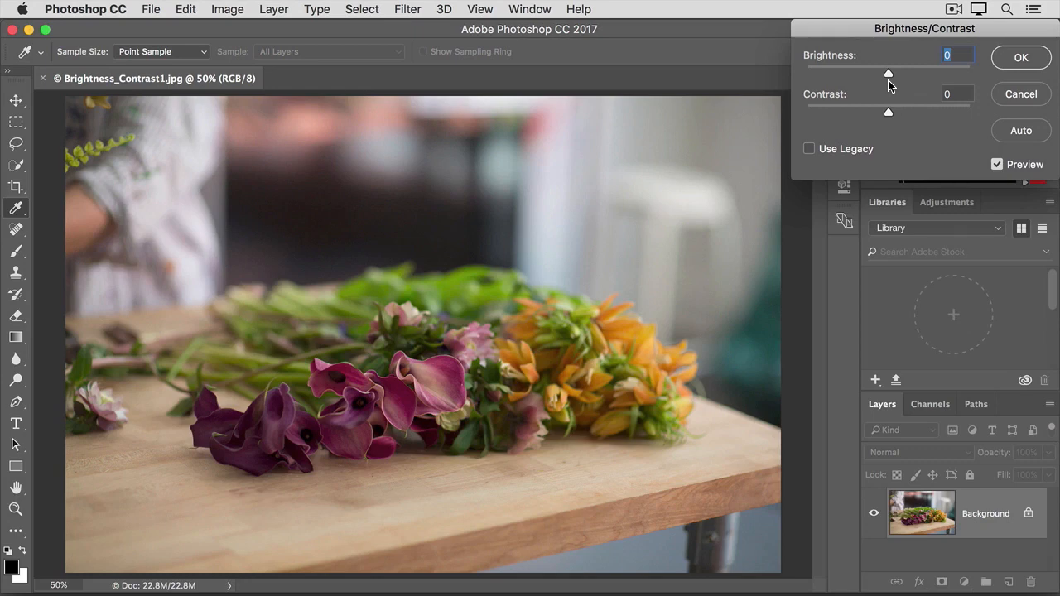
left_click_drag(887, 74, 903, 74)
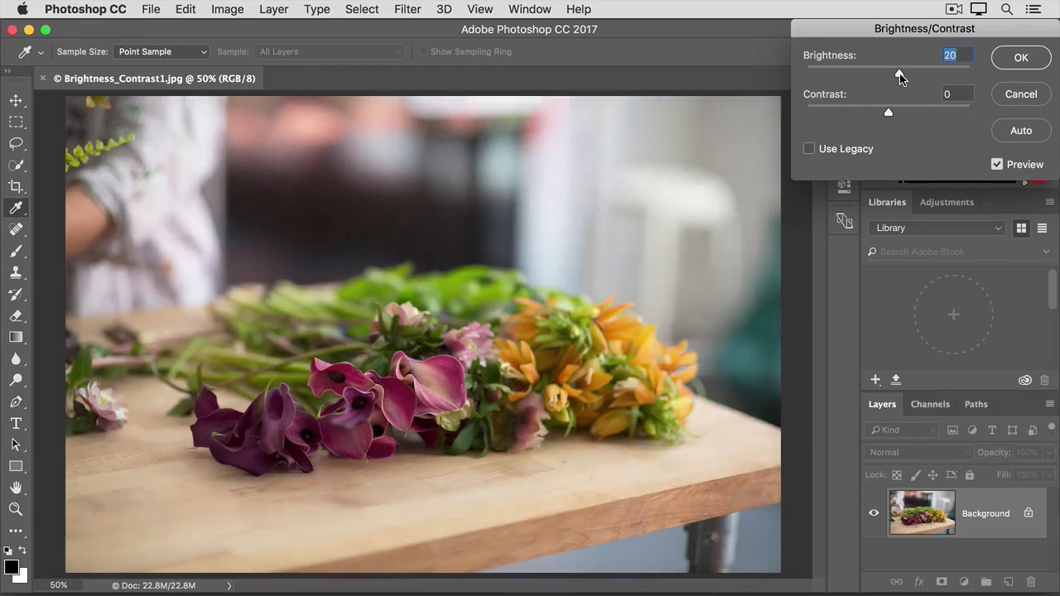
left_click_drag(888, 74, 915, 74)
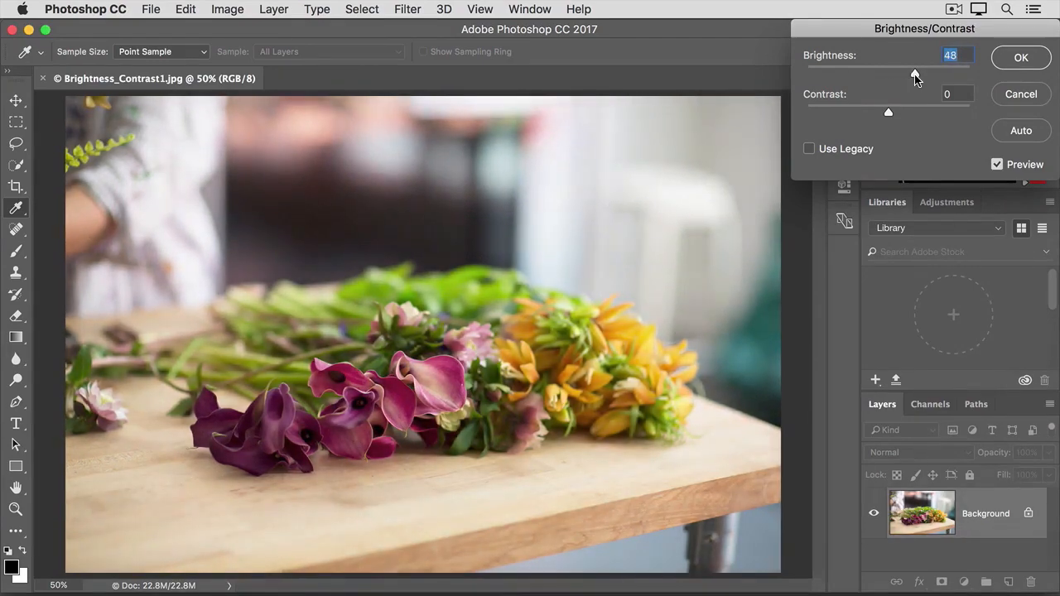
left_click_drag(914, 73, 880, 73)
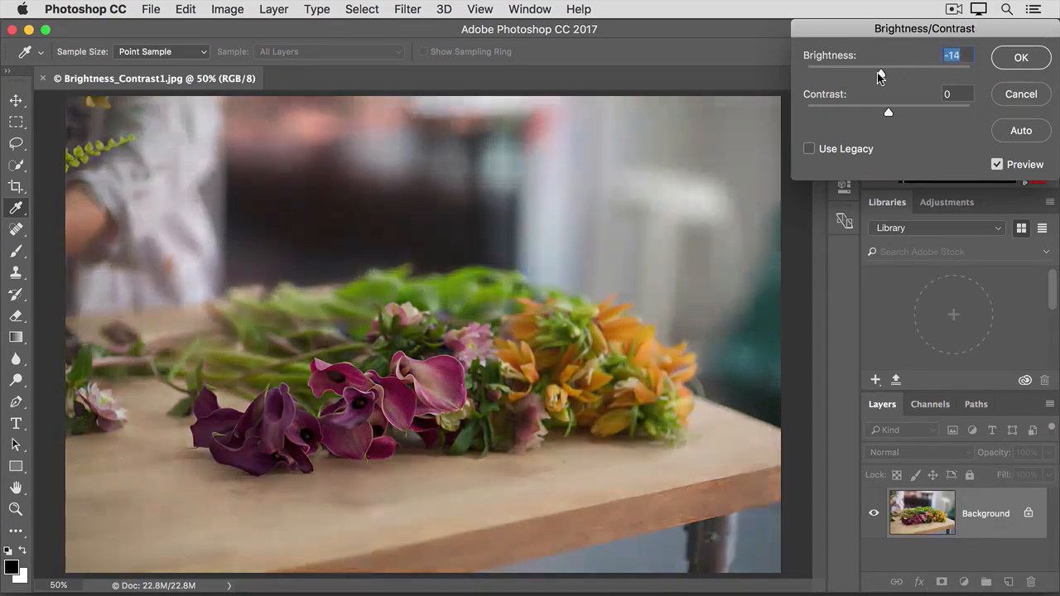
left_click_drag(880, 76, 846, 76)
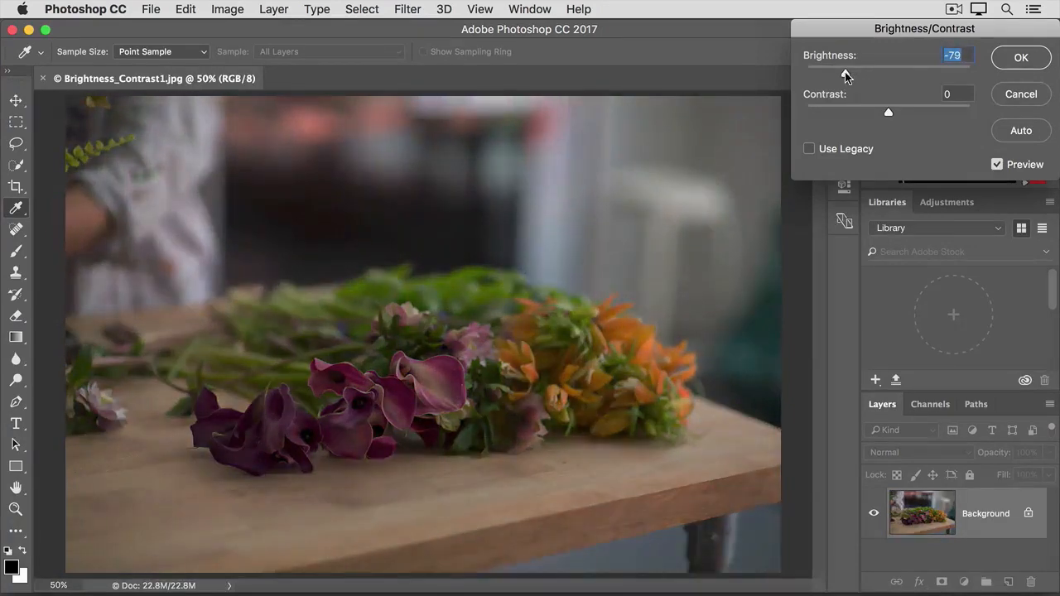
left_click_drag(849, 77, 898, 76)
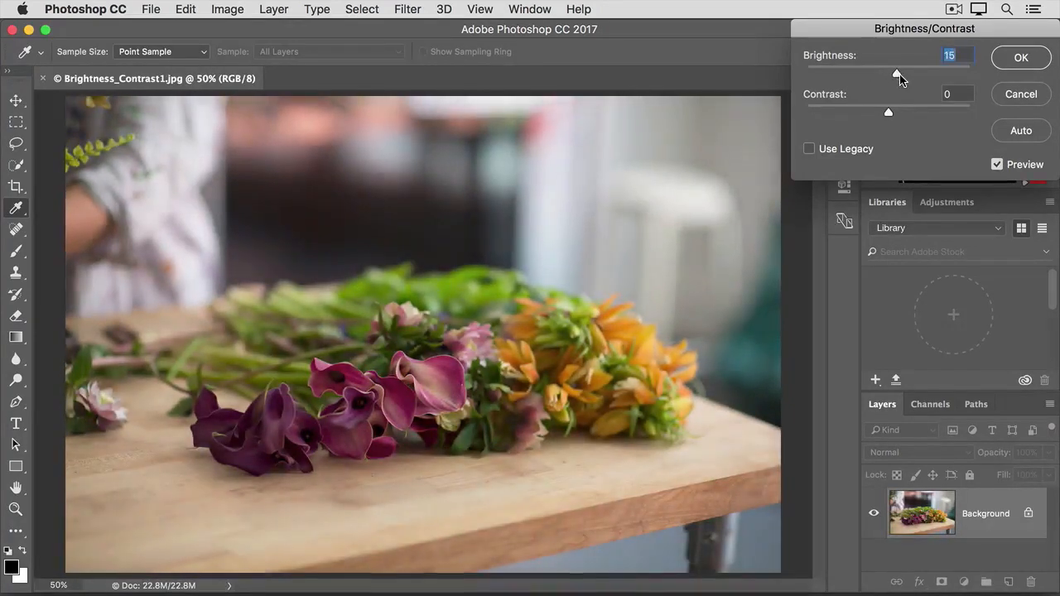
left_click_drag(897, 74, 911, 75)
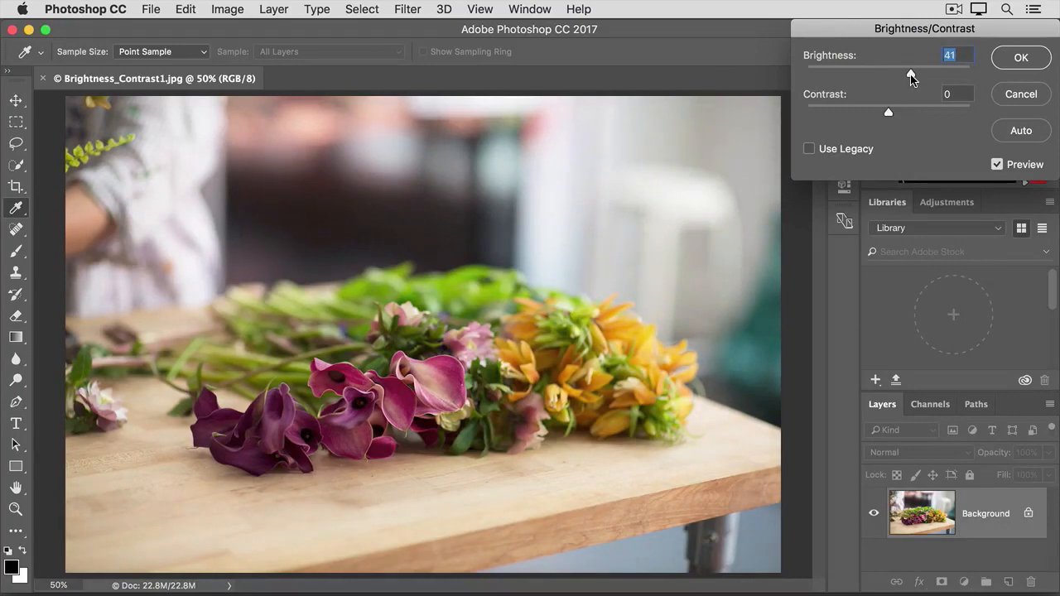
left_click_drag(909, 70, 915, 71)
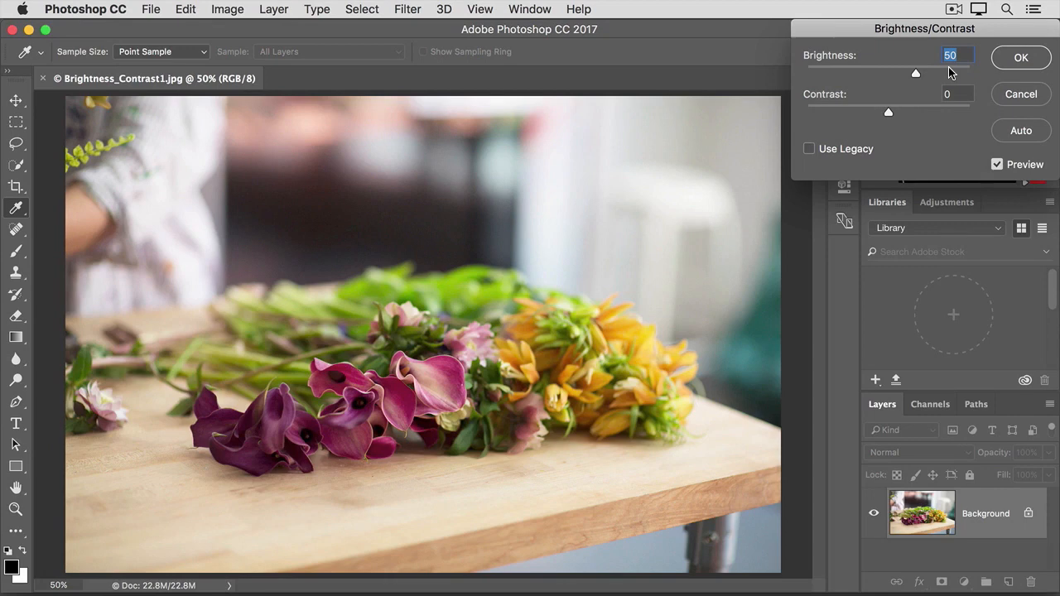
mouse_move(891, 124)
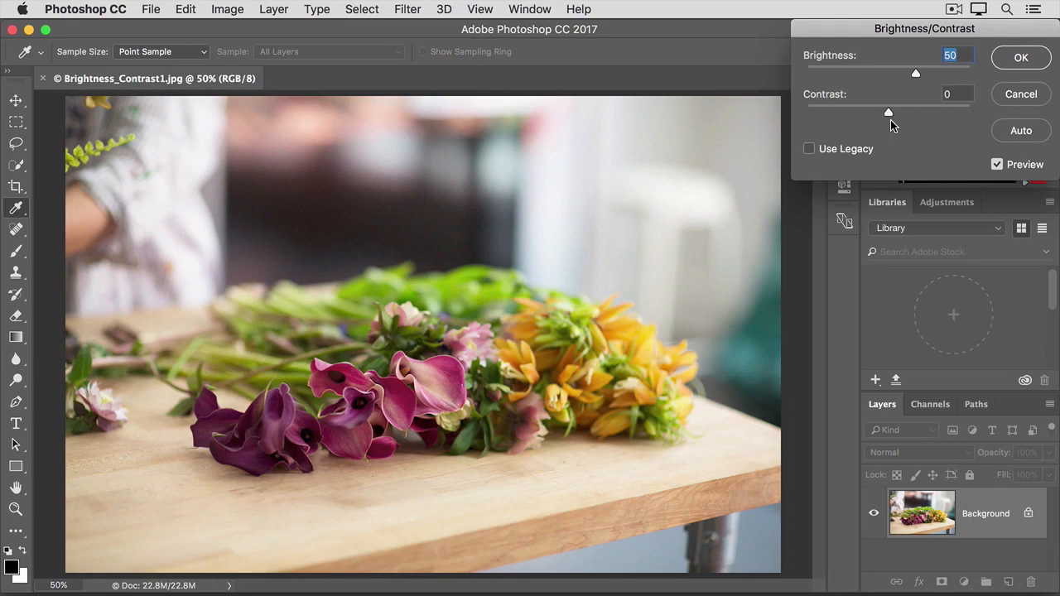
mouse_move(890, 114)
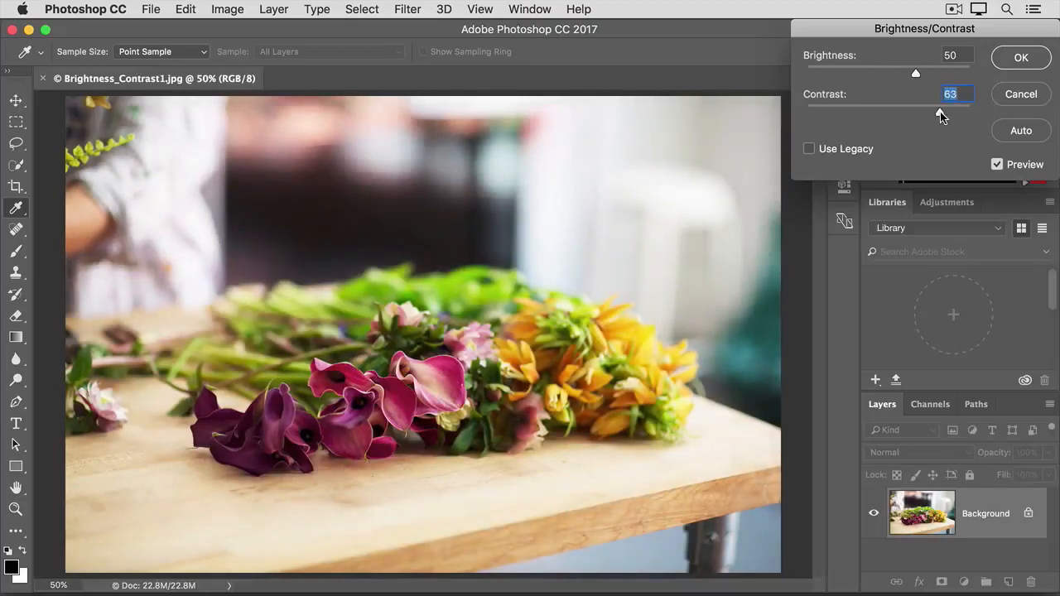
Step: Drag the Contrast slider up to boost the flower photo's contrast
left_click_drag(936, 108, 969, 109)
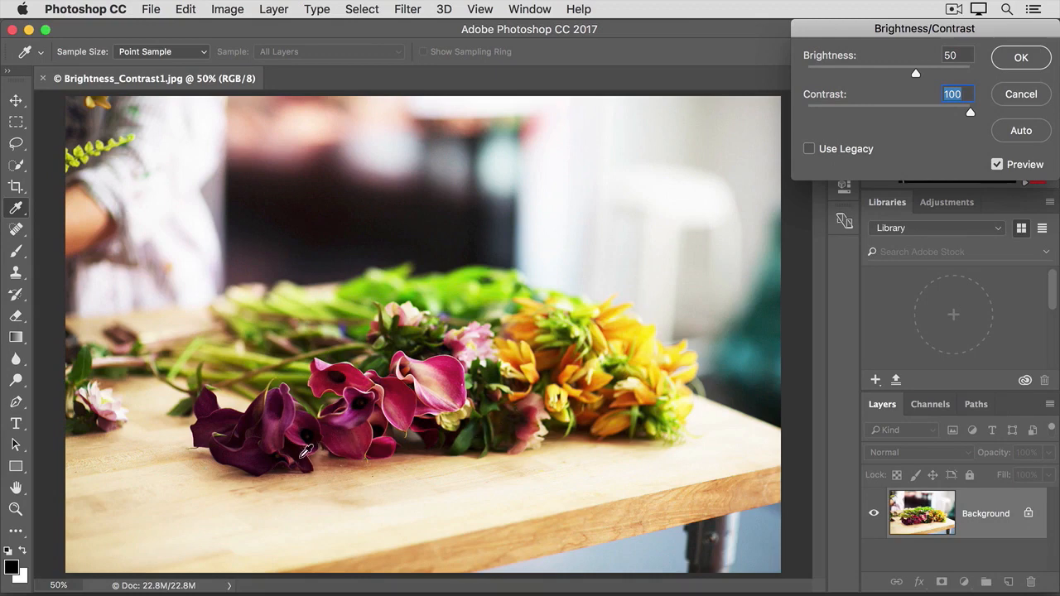
mouse_move(302, 439)
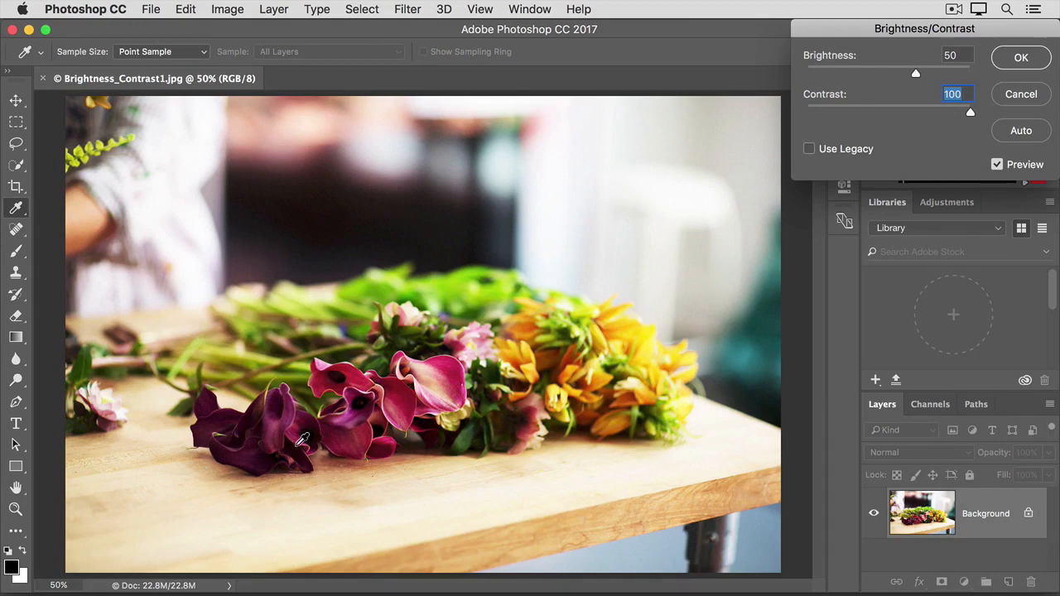
mouse_move(631, 172)
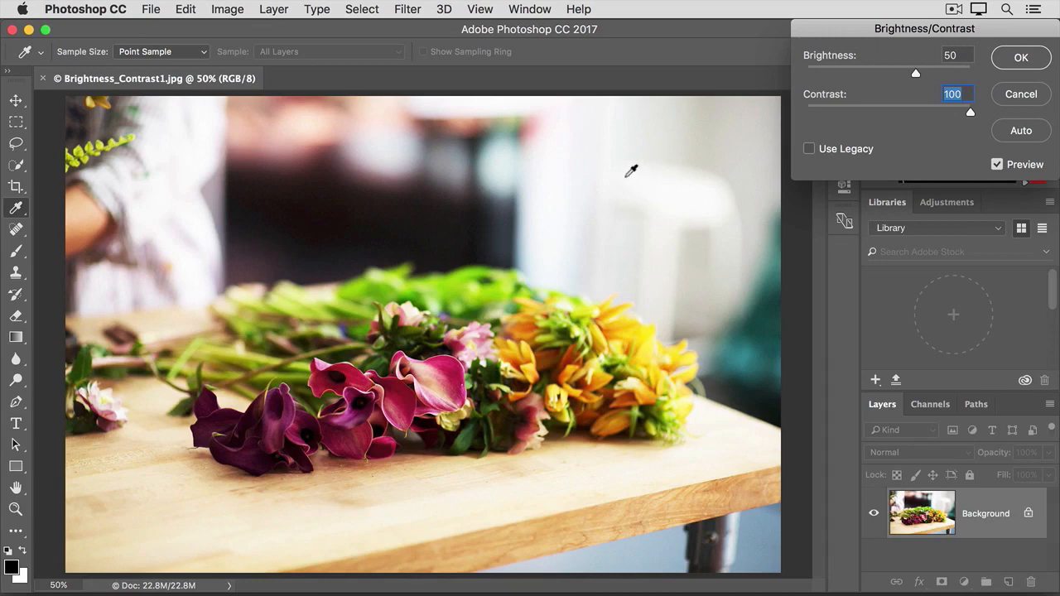
mouse_move(617, 168)
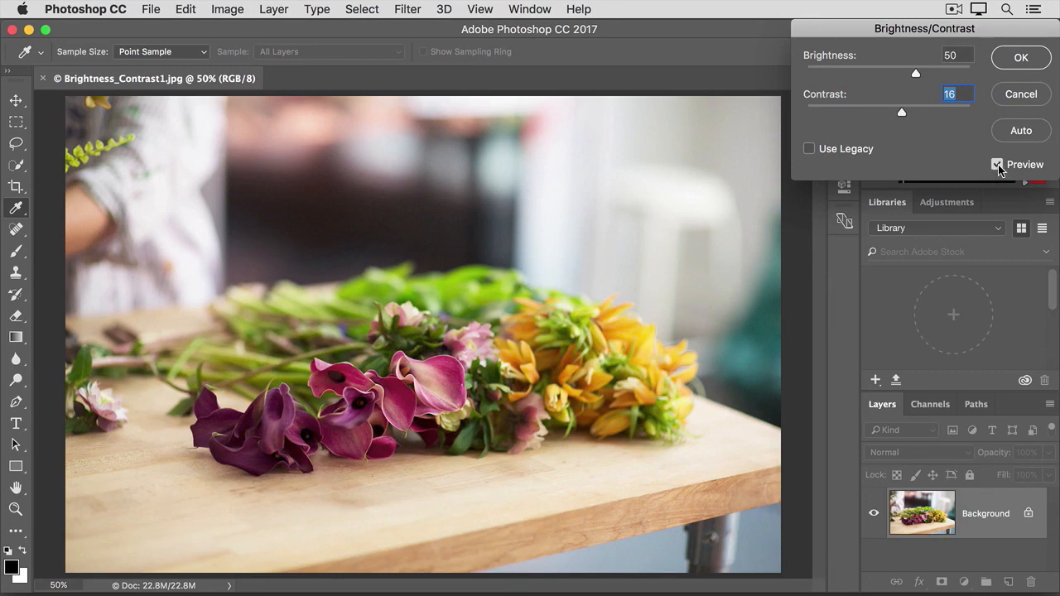
Step: Compare before and after with Preview, then apply Brightness 50, Contrast 16
left_click(997, 163)
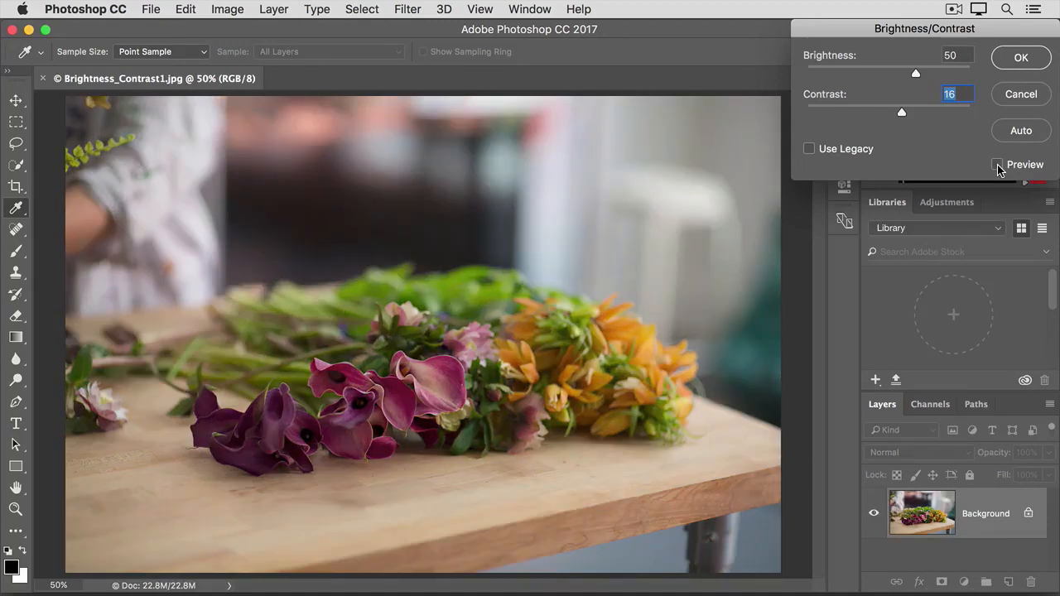
left_click(997, 164)
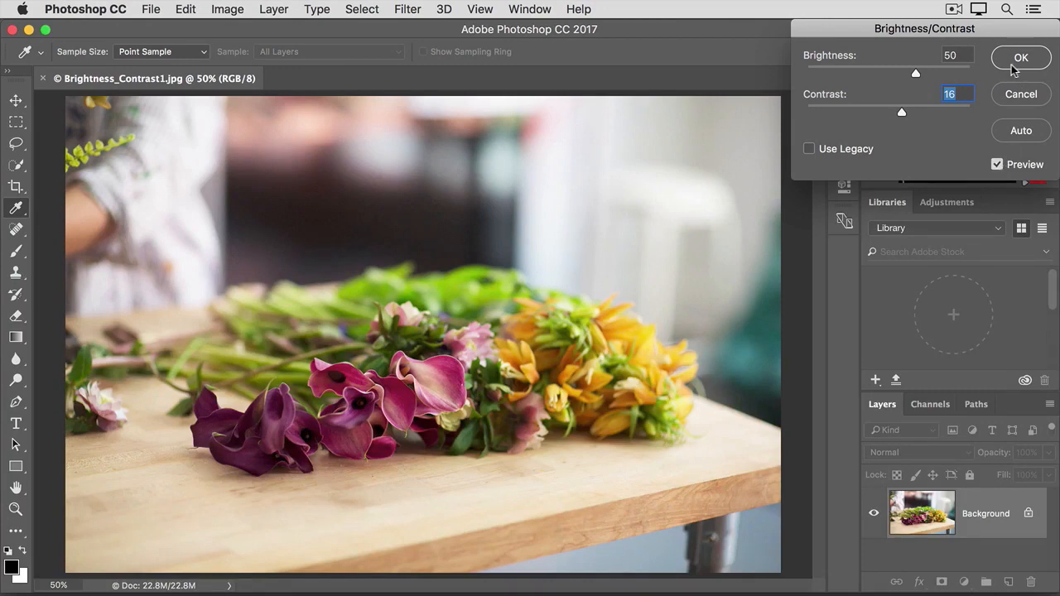
left_click(1020, 57)
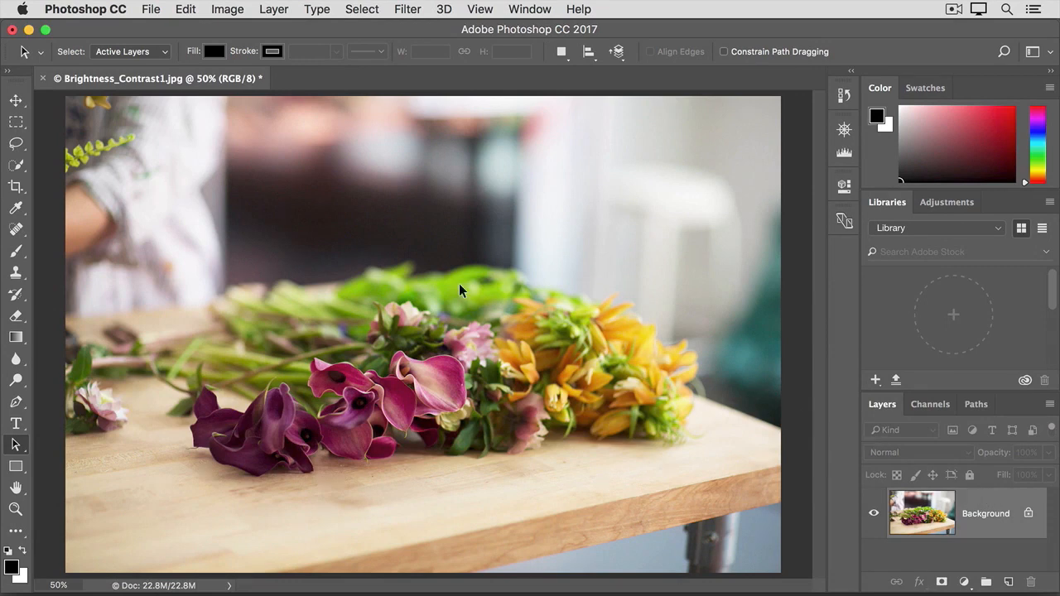
Step: Save the adjusted photo as JPEG named Brightness_Contrast1-edited.jpg
left_click(150, 9)
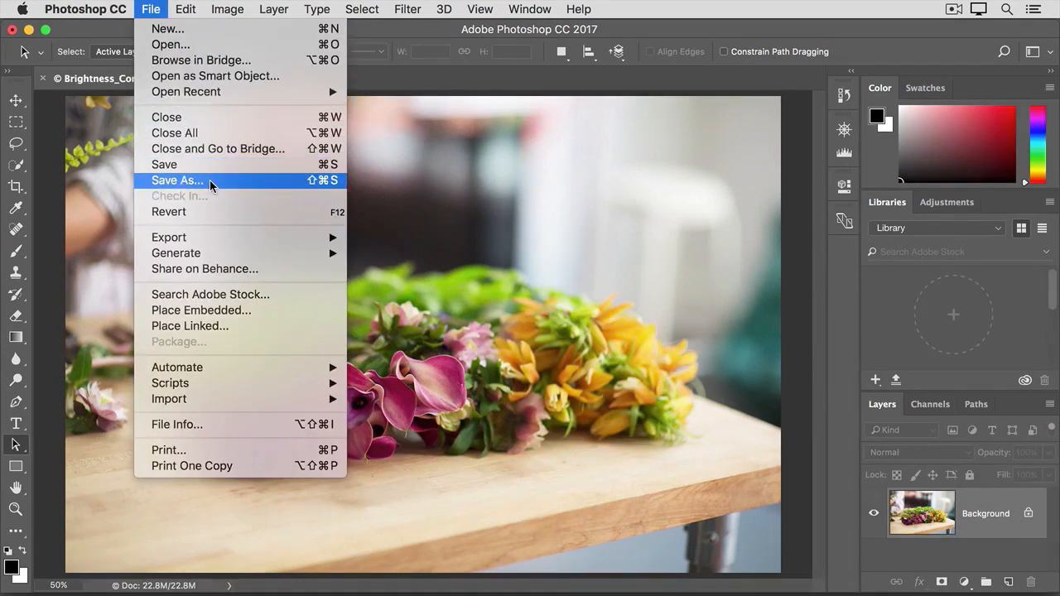
left_click(177, 180)
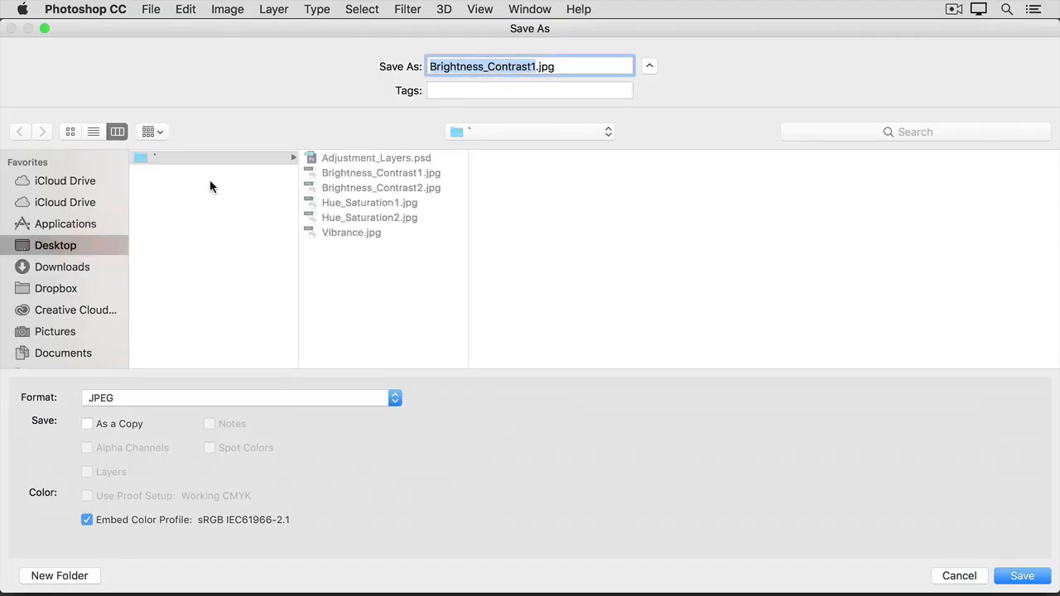
left_click(534, 66)
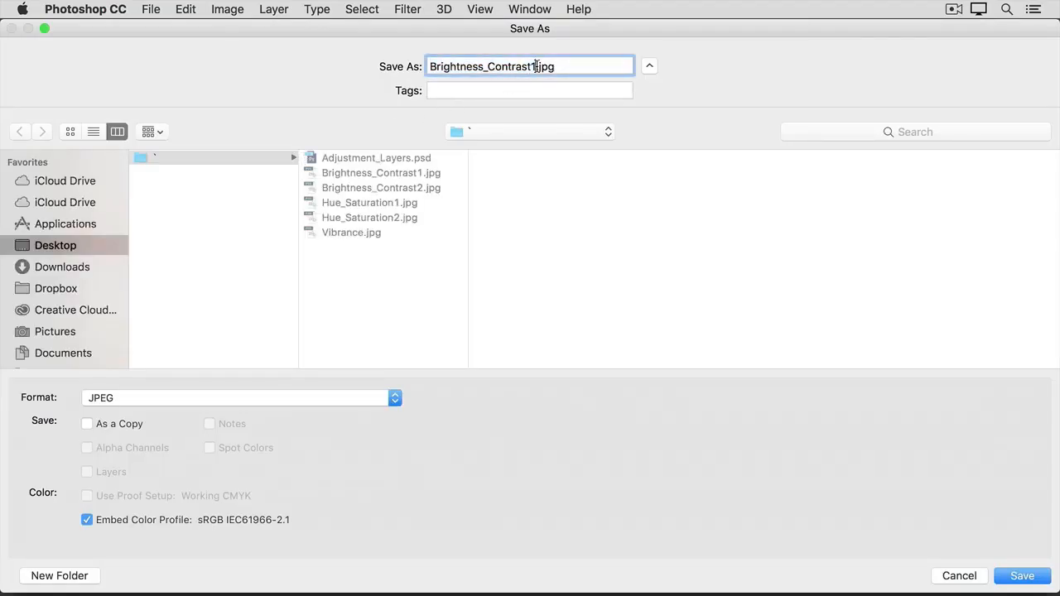
type("1-edited")
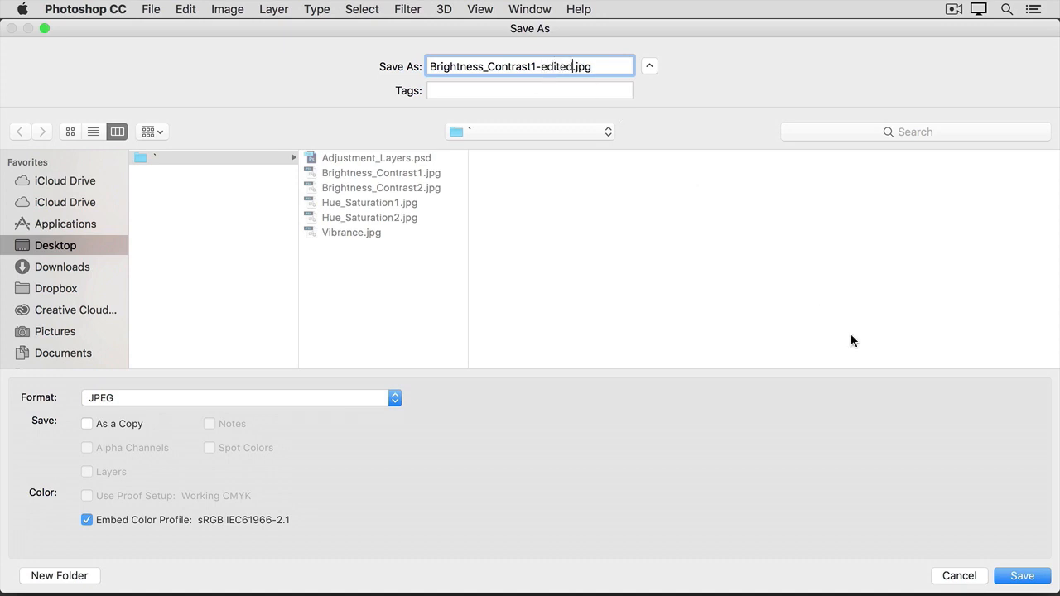
left_click(1022, 575)
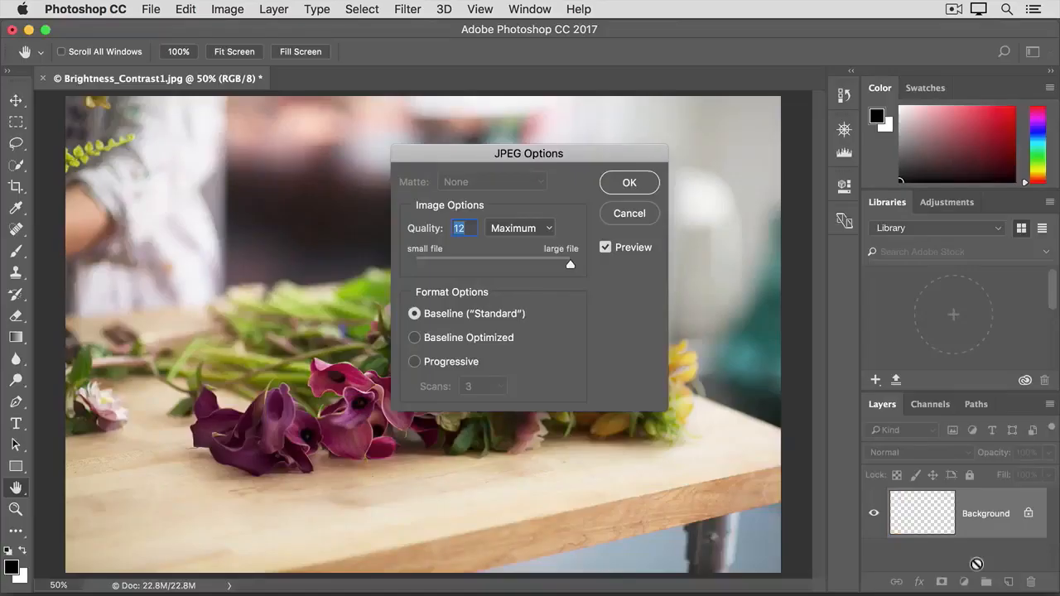
left_click(628, 182)
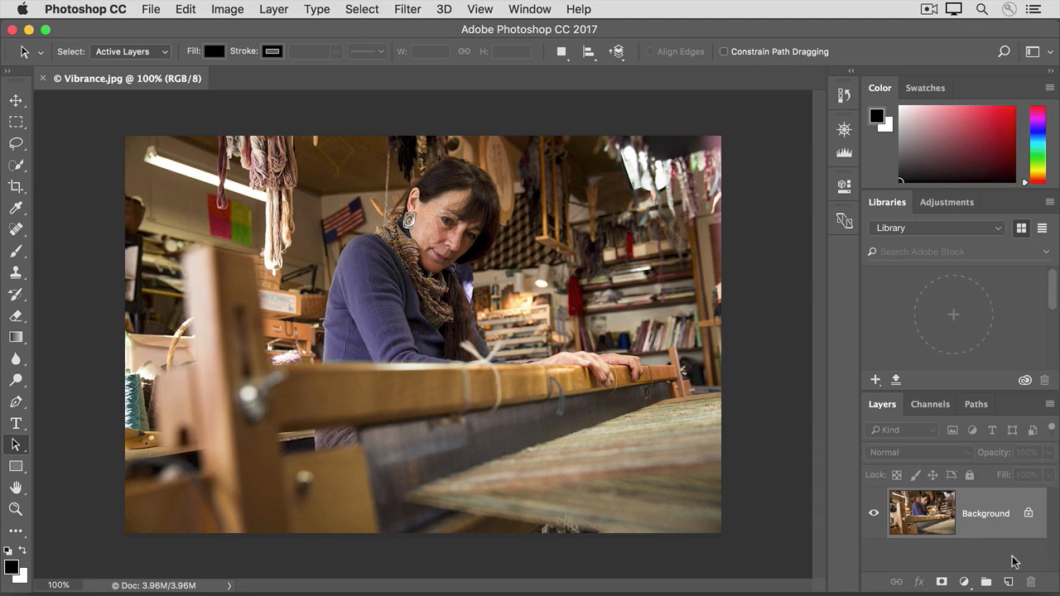
mouse_move(996, 551)
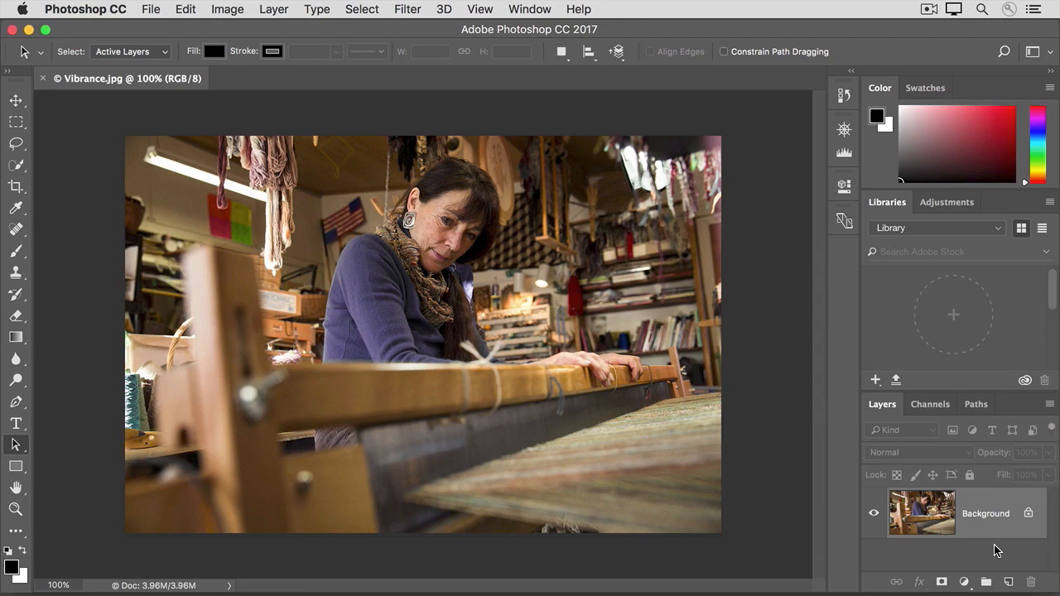
mouse_move(351, 265)
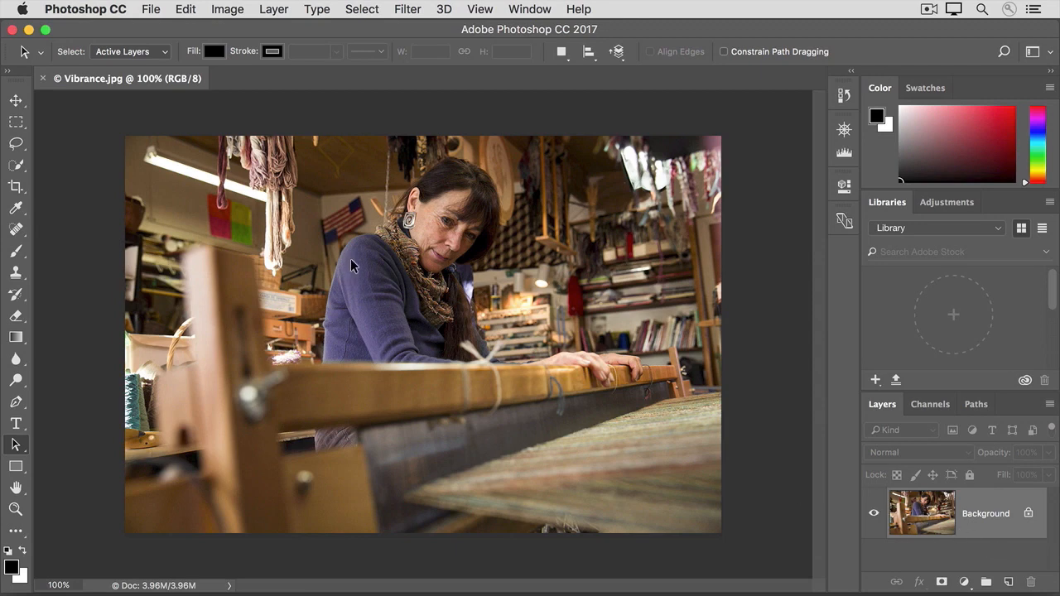
mouse_move(360, 329)
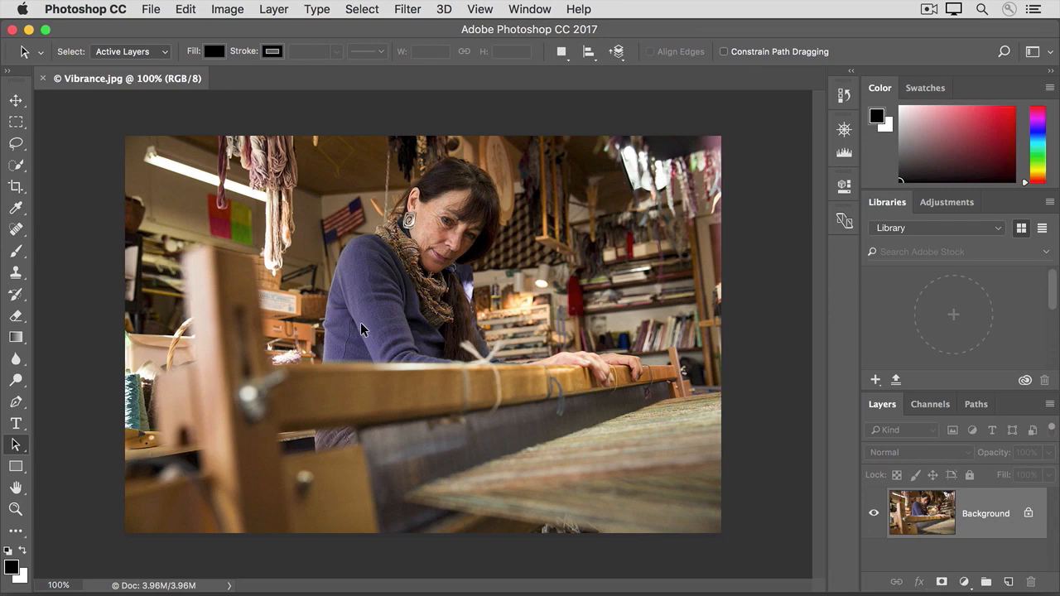
mouse_move(399, 265)
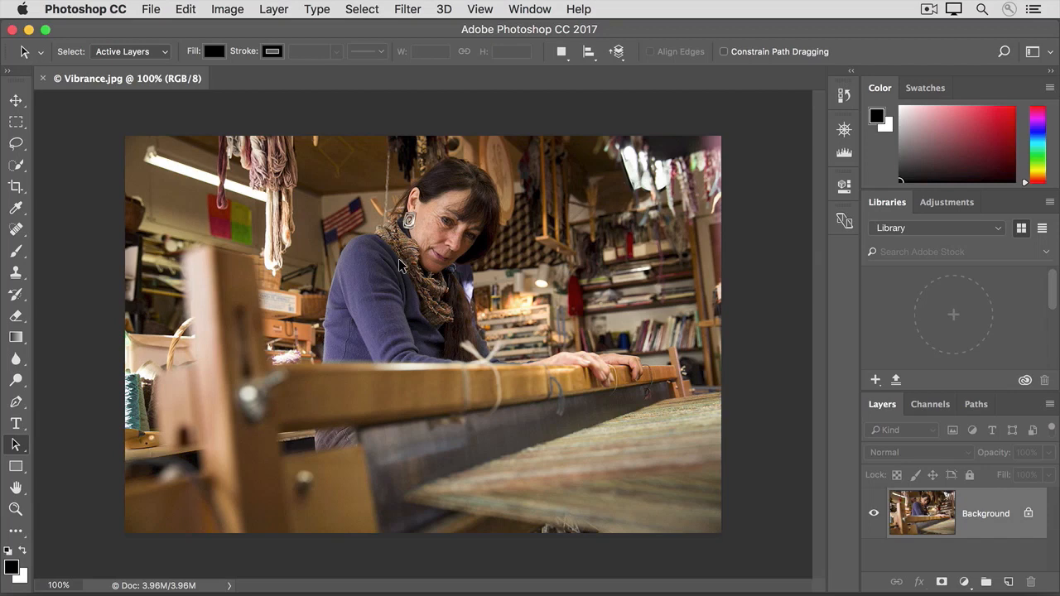
mouse_move(227, 15)
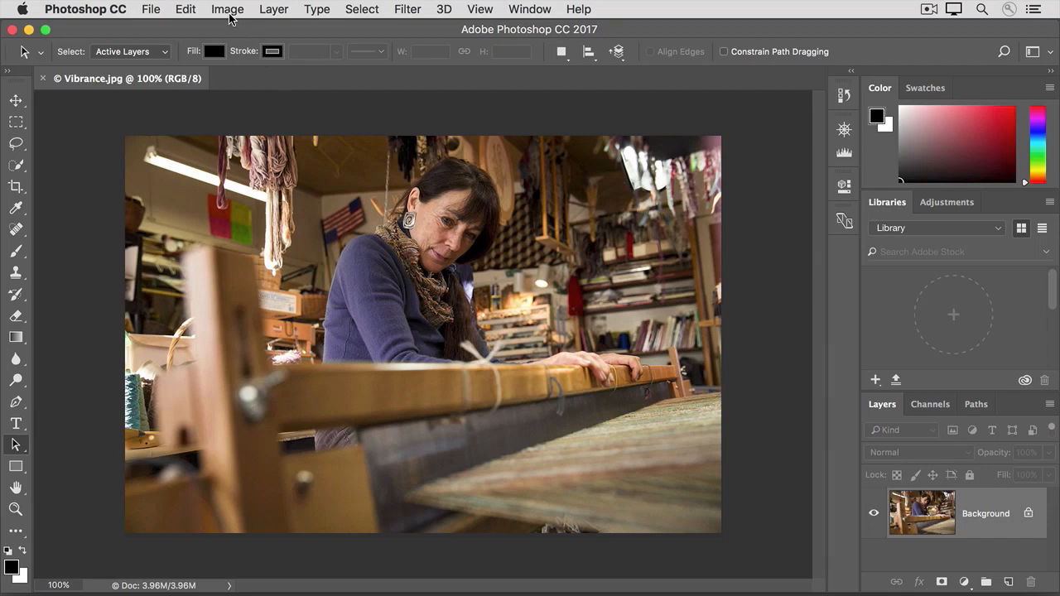
Step: Open the Image menu to reach the Adjustments list for the weaver photo
left_click(227, 9)
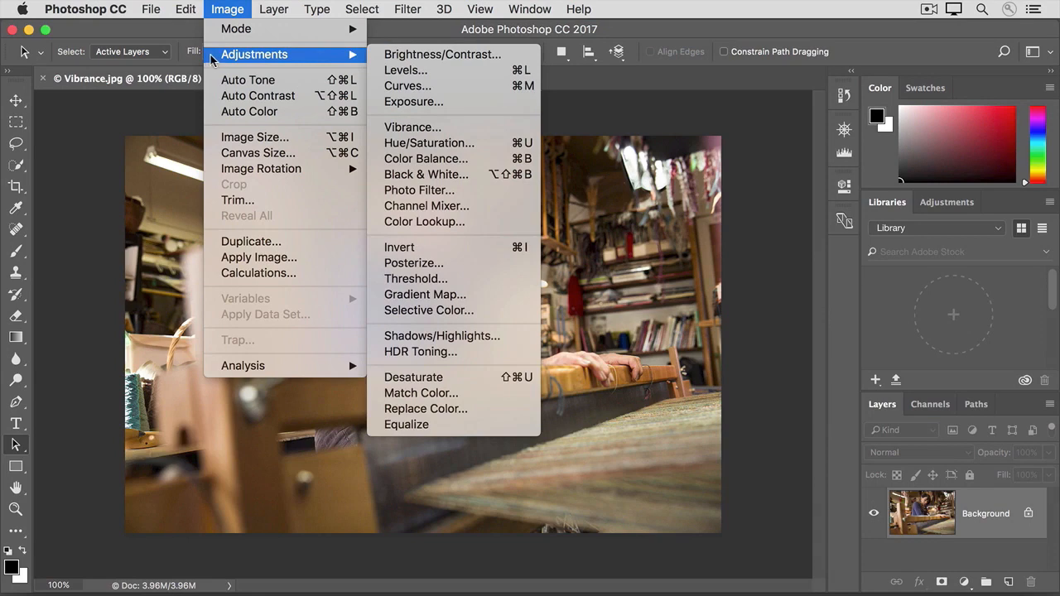
mouse_move(412, 127)
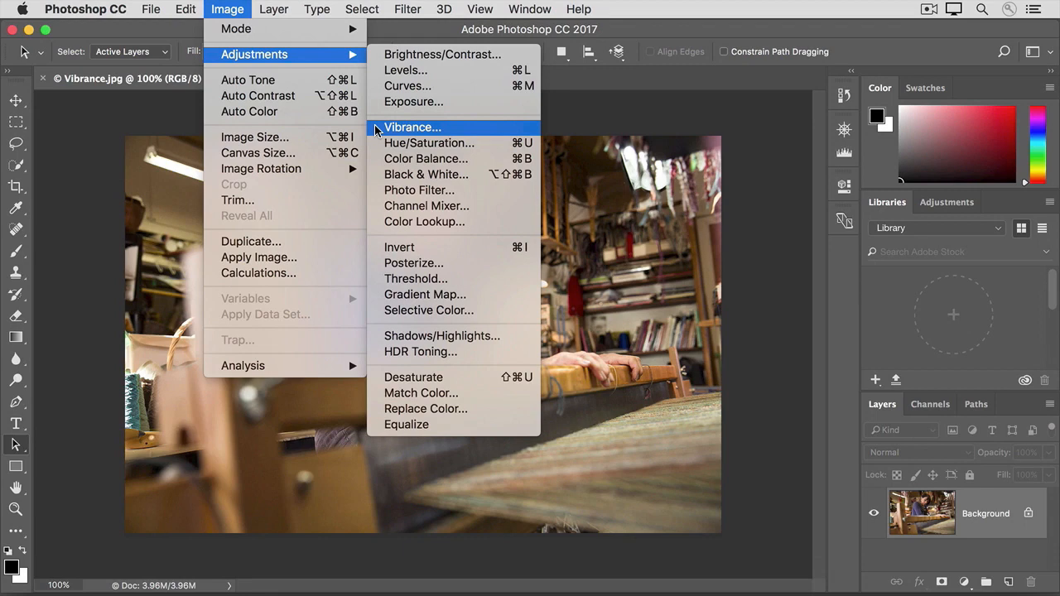
mouse_move(429, 143)
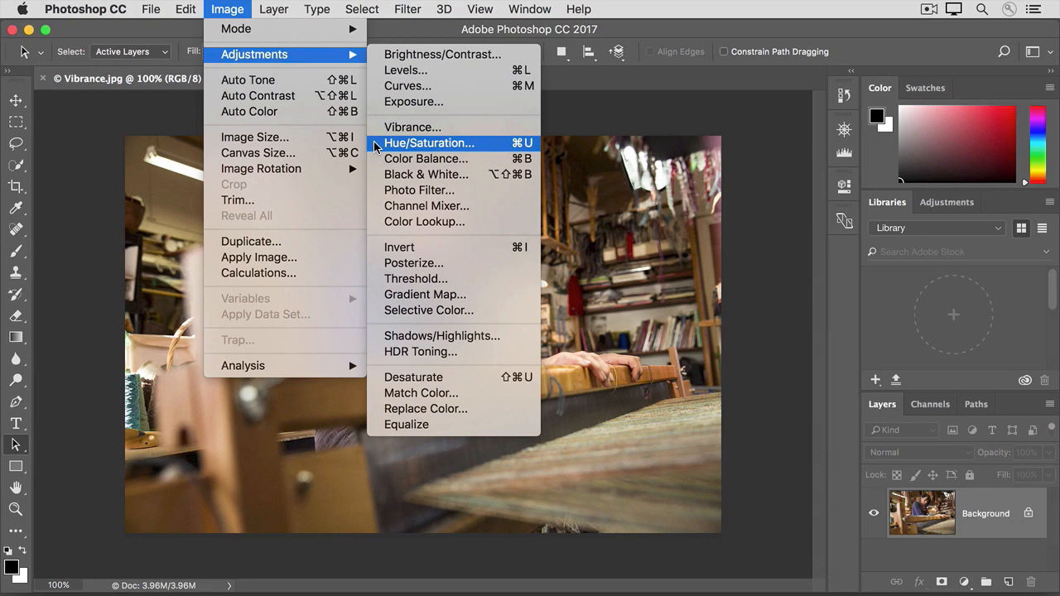
mouse_move(413, 127)
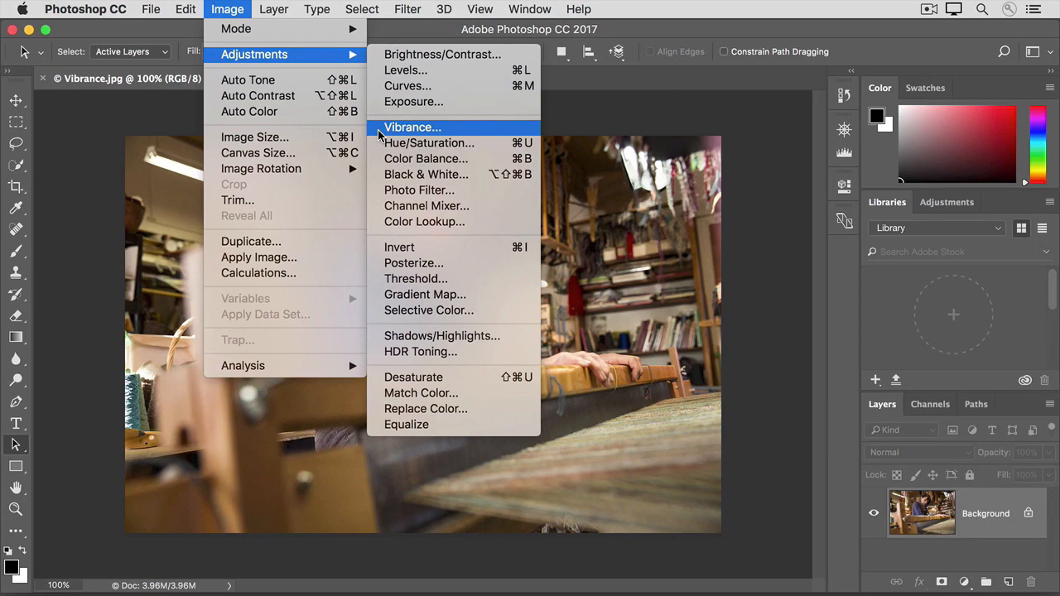
Step: Open Vibrance, preview a strong saturation increase, then return saturation to 0
left_click(413, 127)
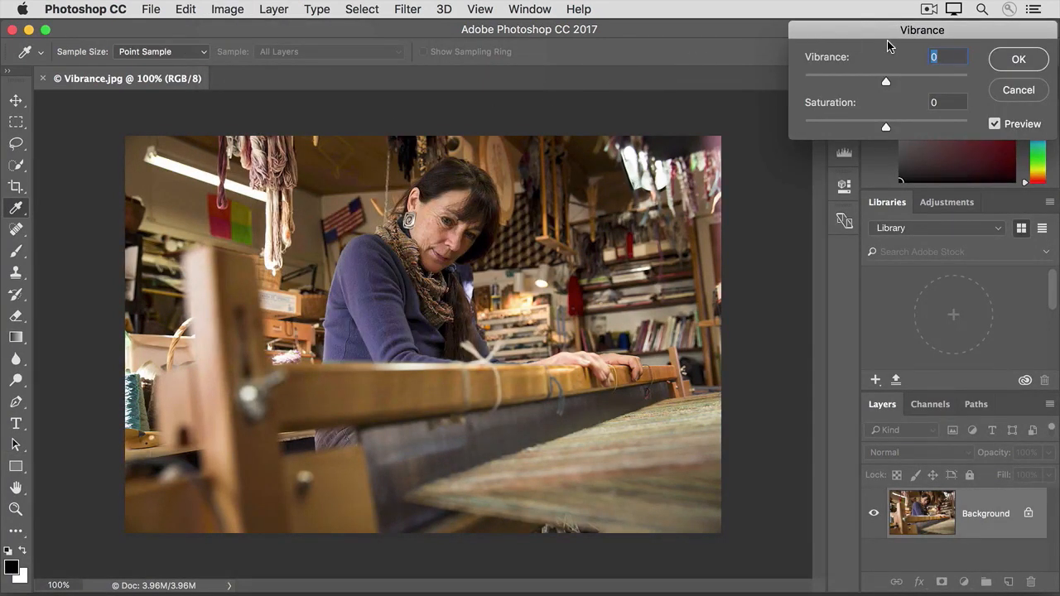
mouse_move(880, 37)
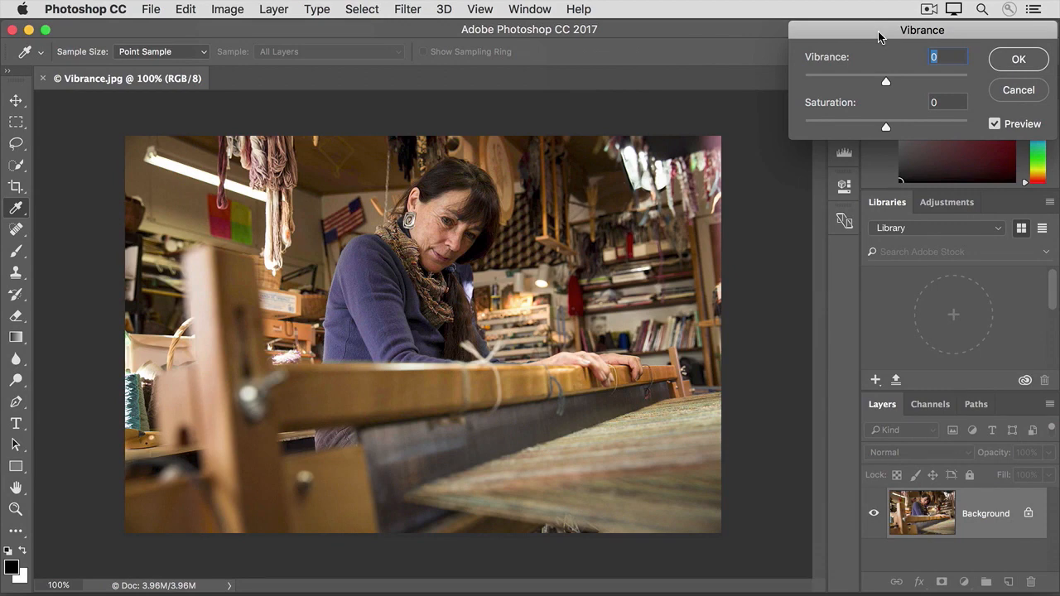
mouse_move(794, 105)
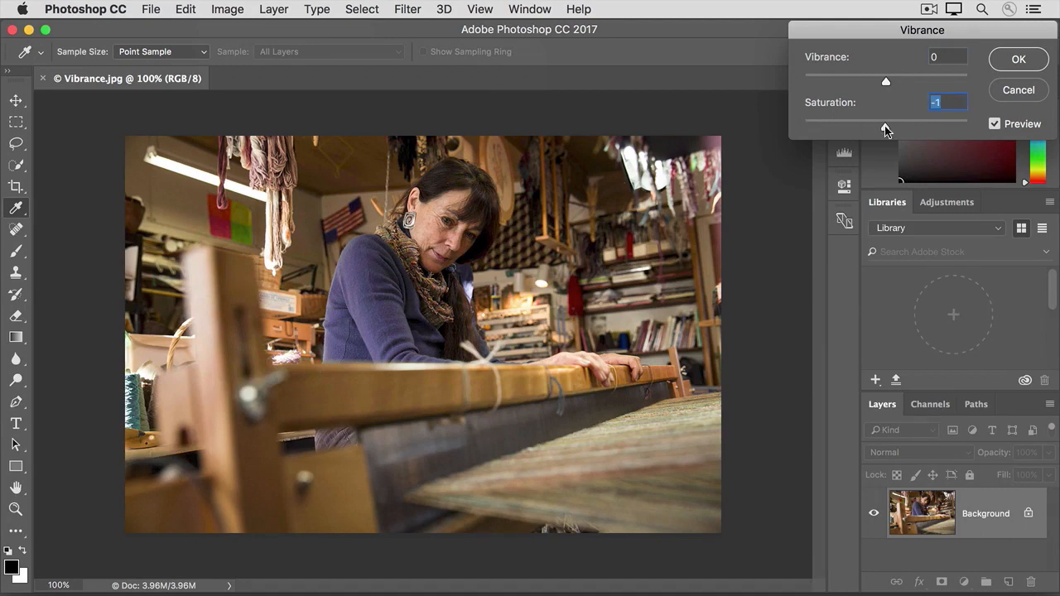
left_click_drag(886, 127, 935, 127)
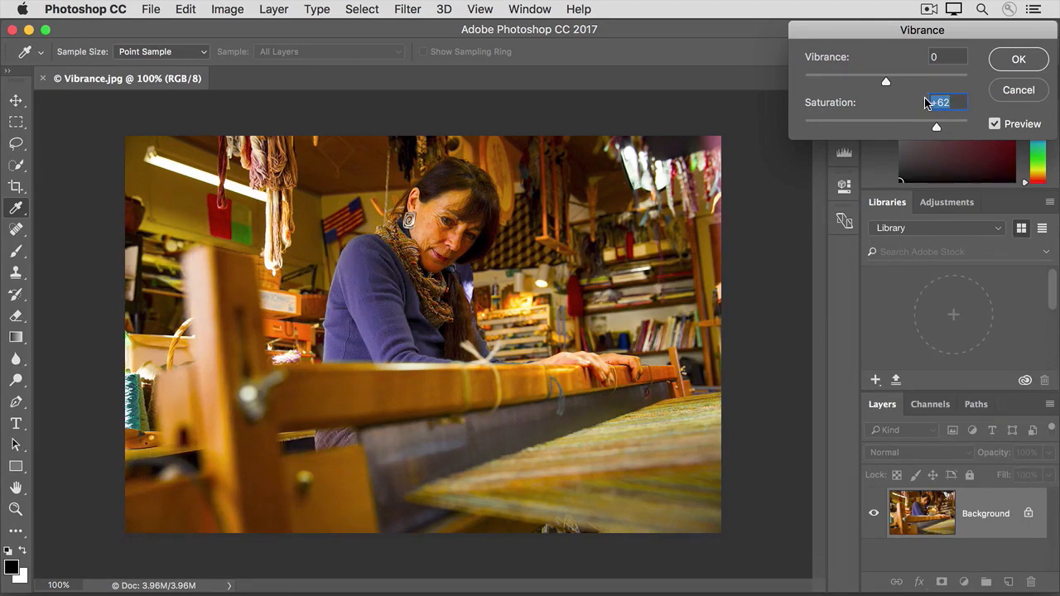
left_click_drag(935, 127, 885, 127)
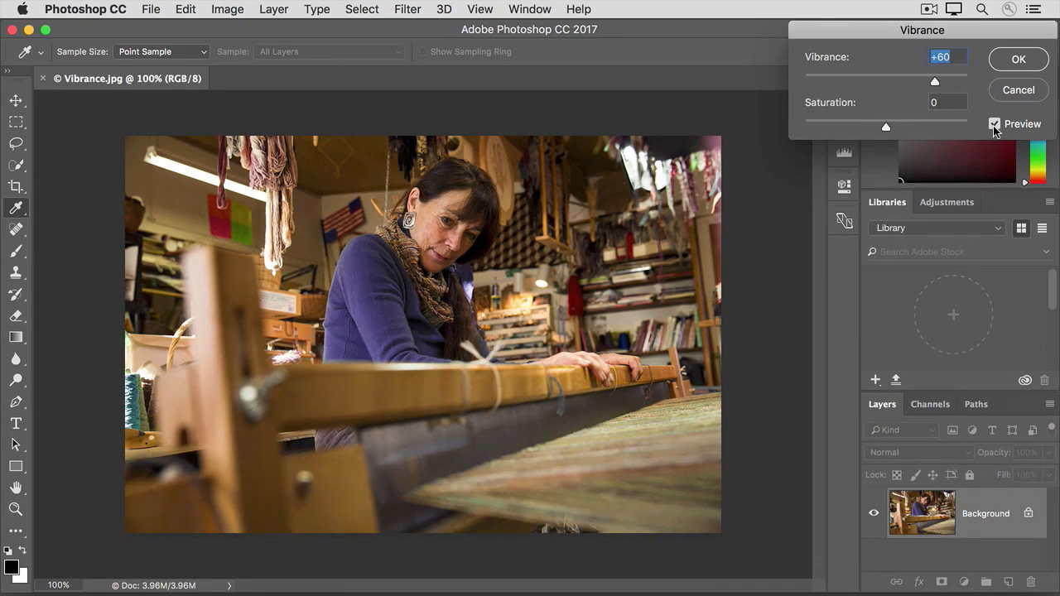
Step: Toggle Preview to compare the +60 vibrance boost, then apply it
left_click(993, 123)
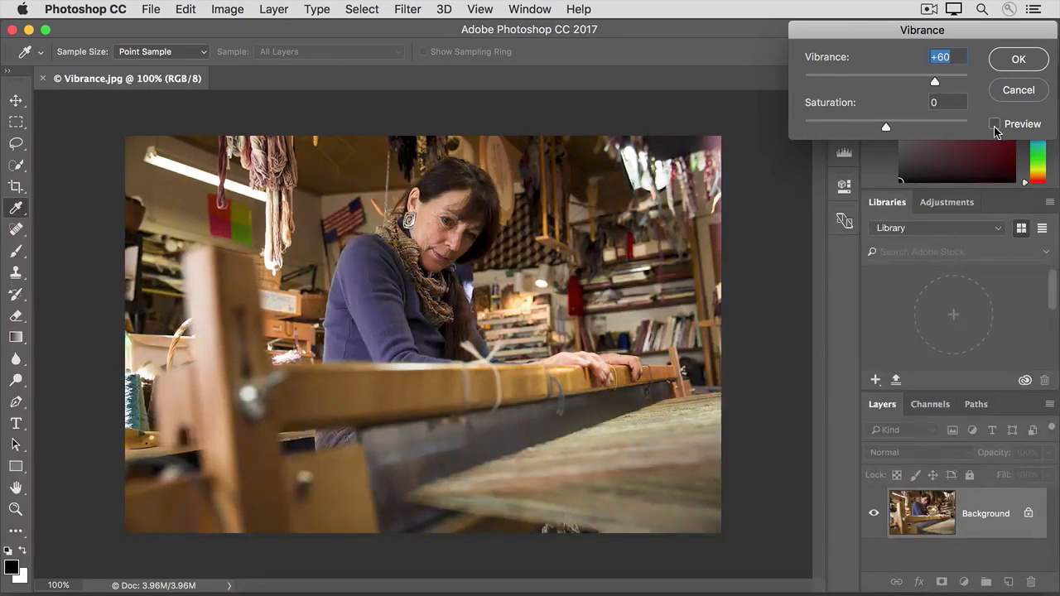
left_click(995, 124)
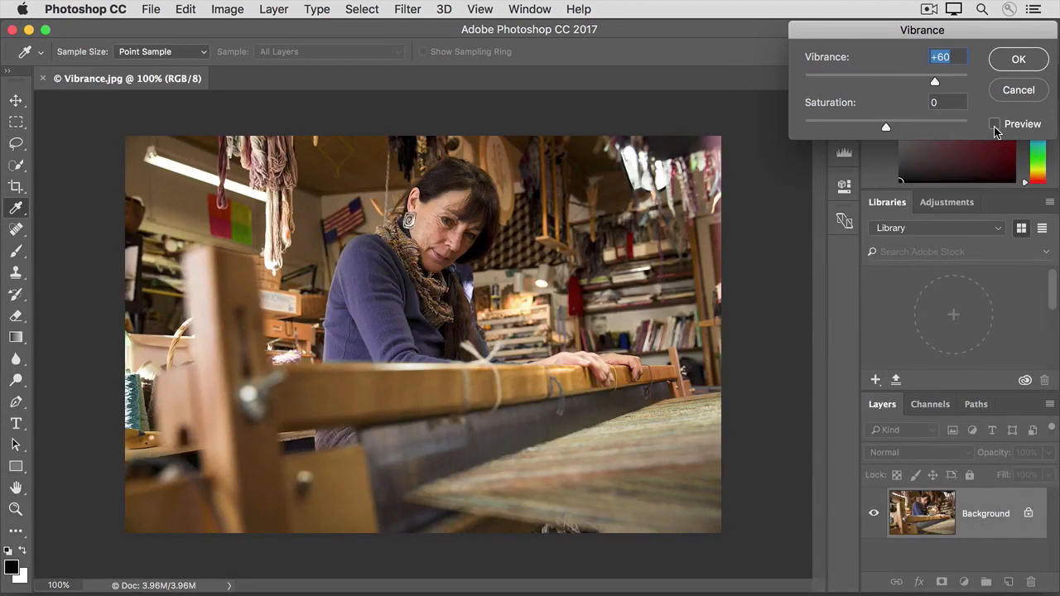
left_click(994, 124)
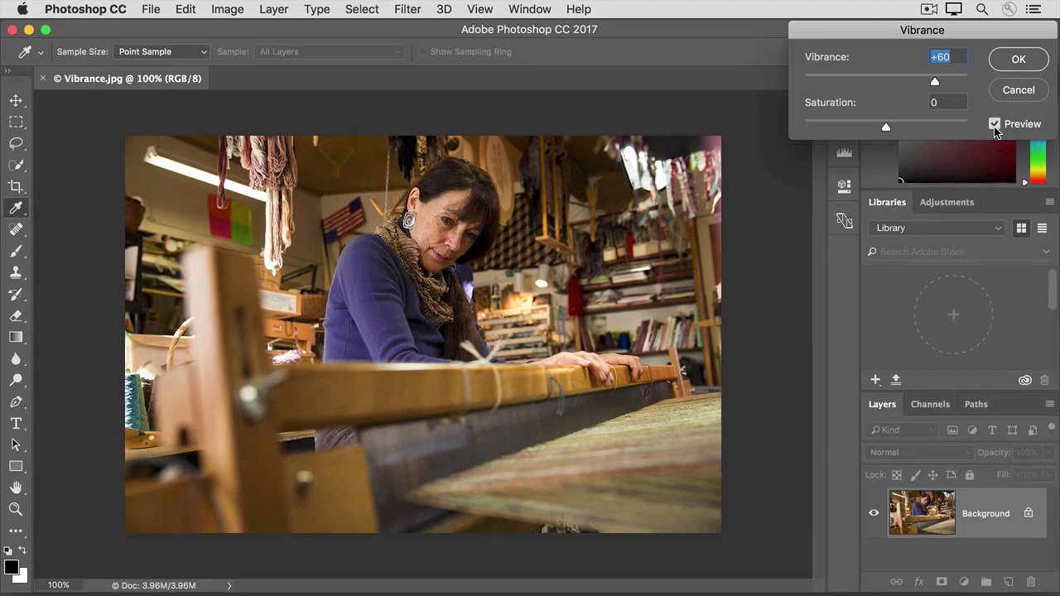
left_click(1018, 59)
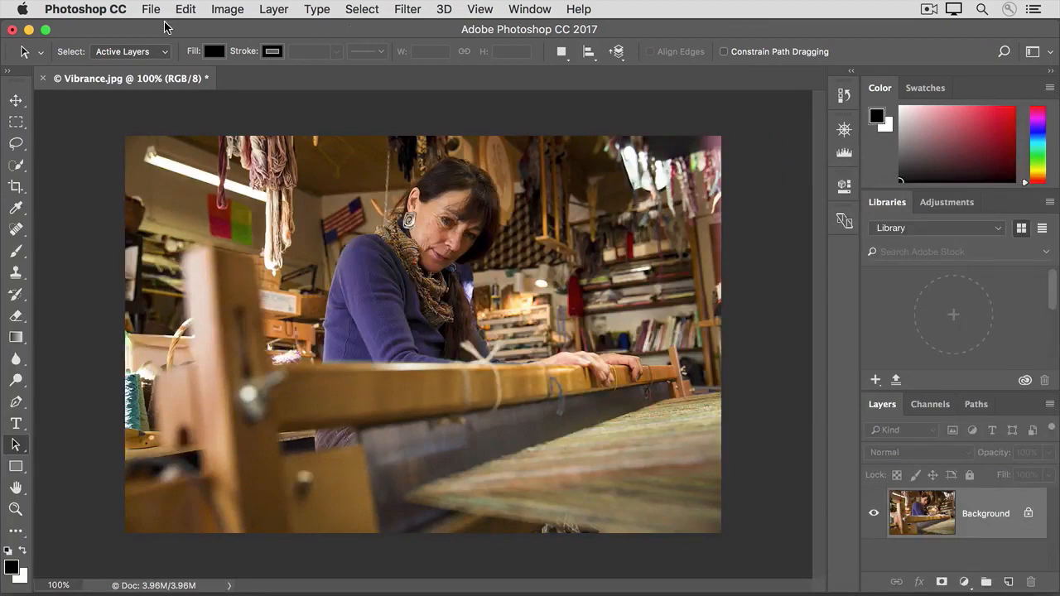
Step: Close Vibrance.jpg and open Hue_Saturation1.jpg and Hue_Saturation2.jpg from the File menu
left_click(150, 9)
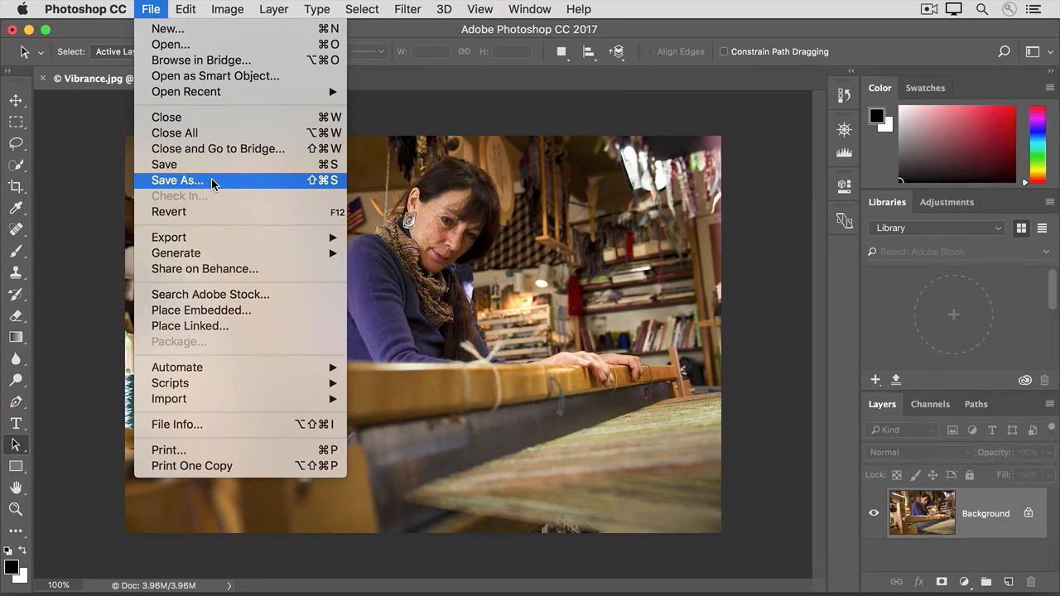
mouse_move(83, 187)
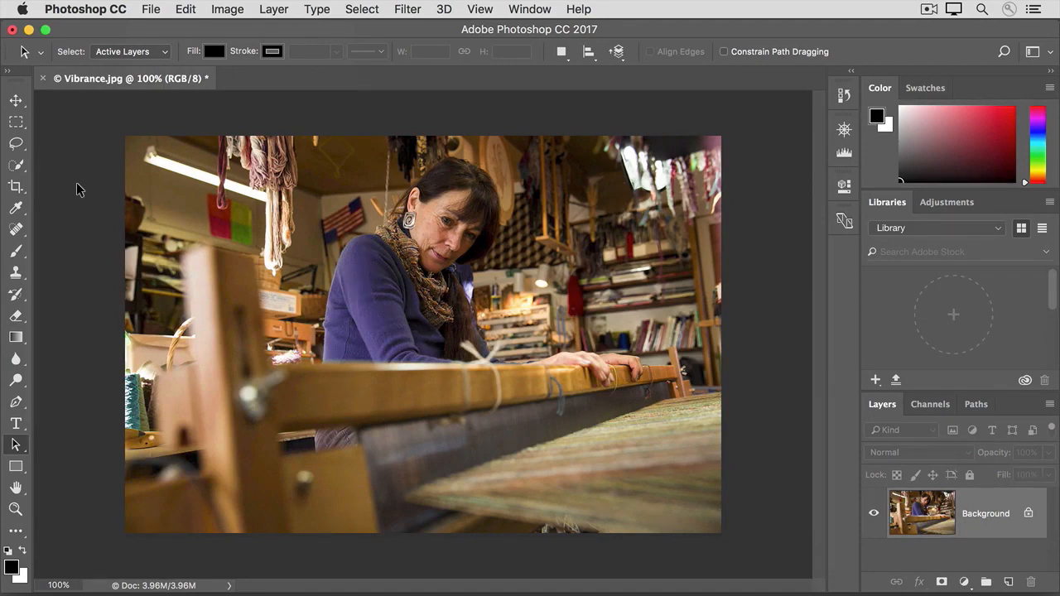
left_click(132, 78)
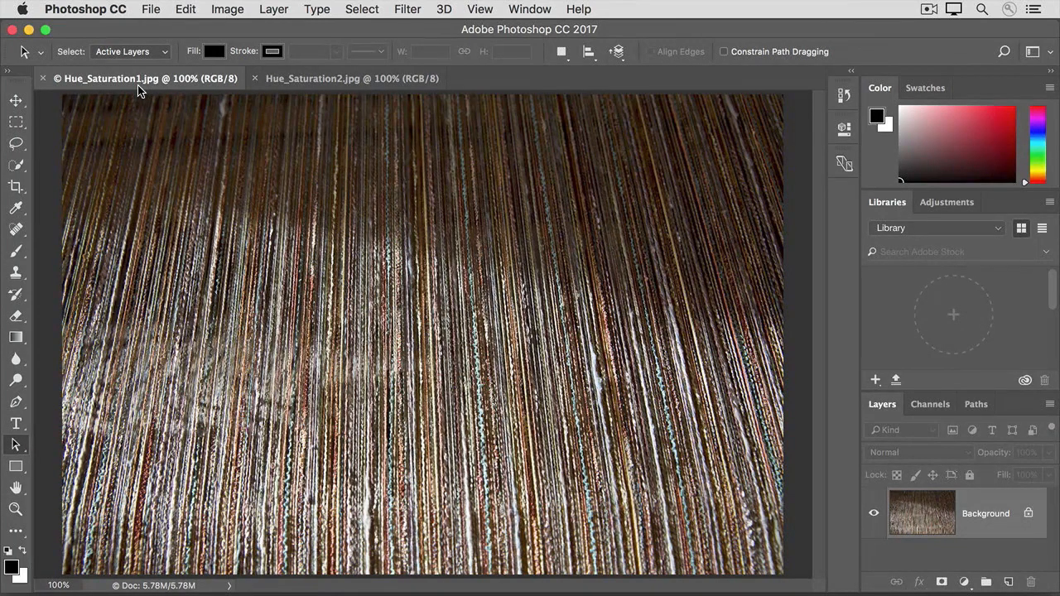
Step: Choose Image > Adjustments > Hue/Saturation on Hue_Saturation1.jpg
left_click(226, 10)
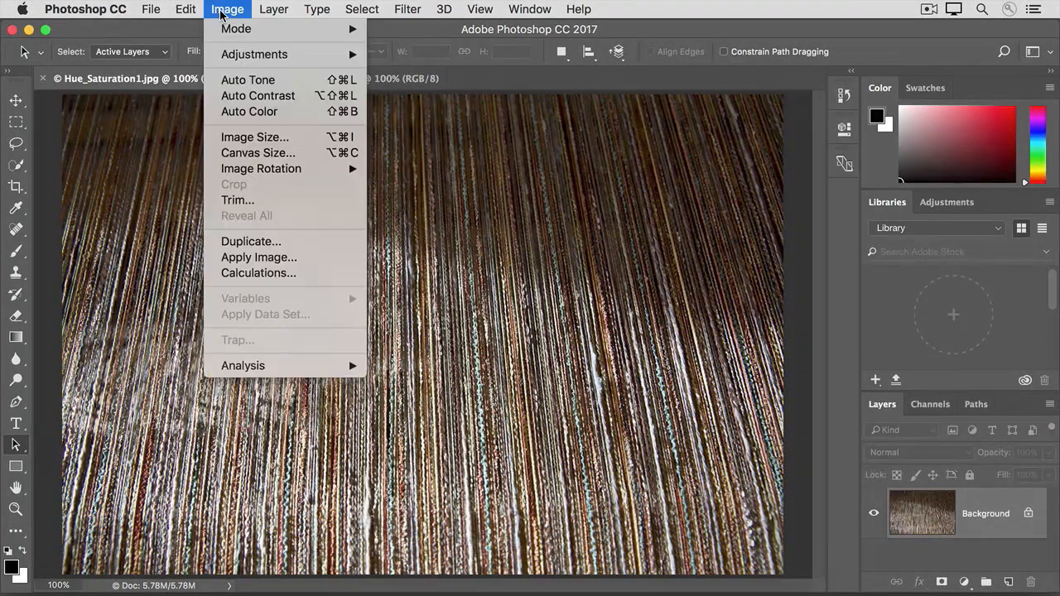
mouse_move(254, 54)
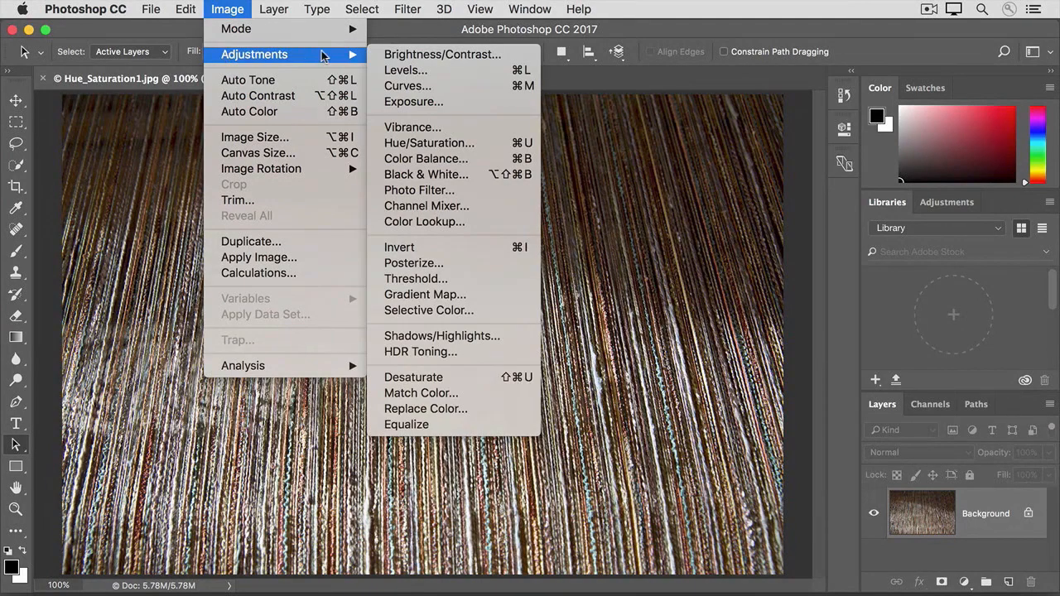
mouse_move(428, 142)
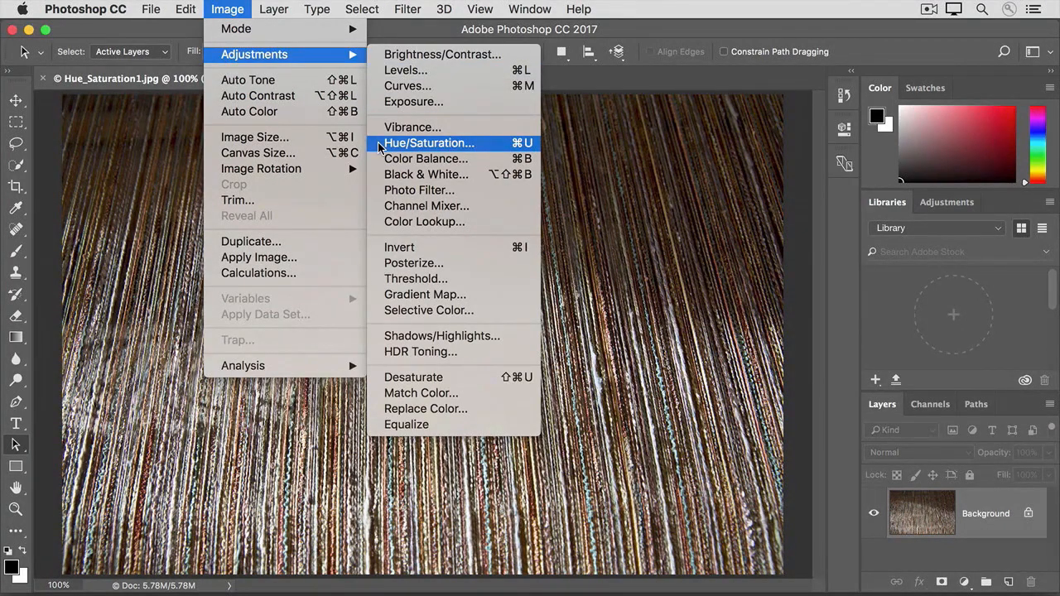
left_click(428, 142)
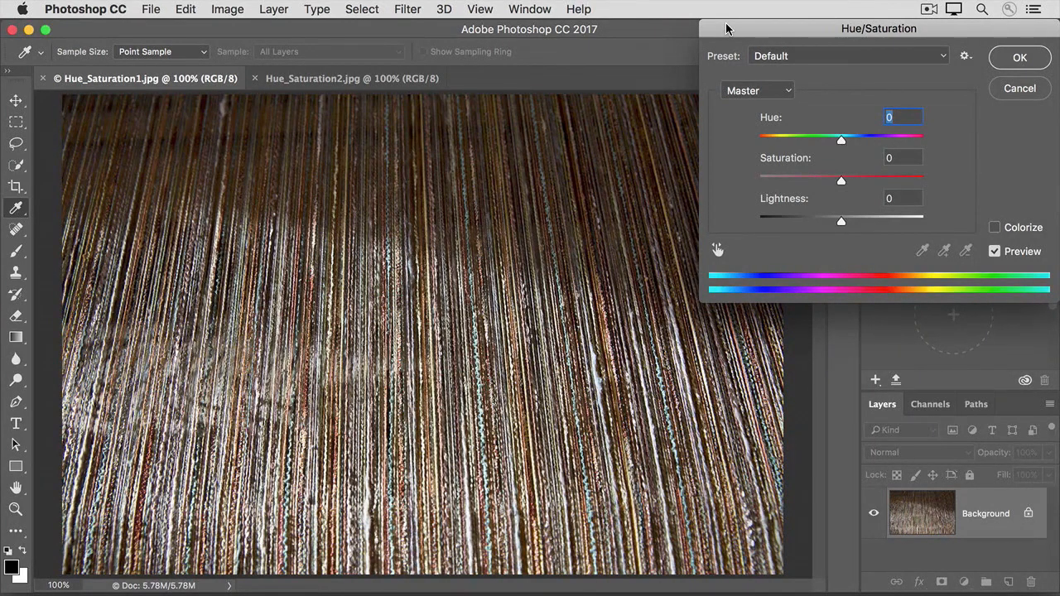
mouse_move(743, 123)
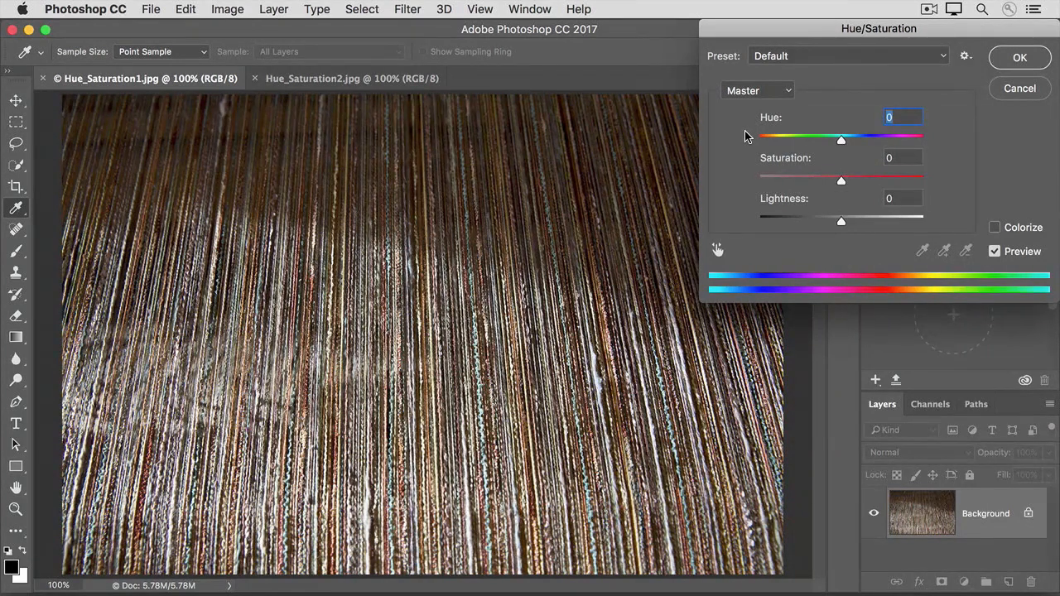
left_click_drag(841, 138, 863, 138)
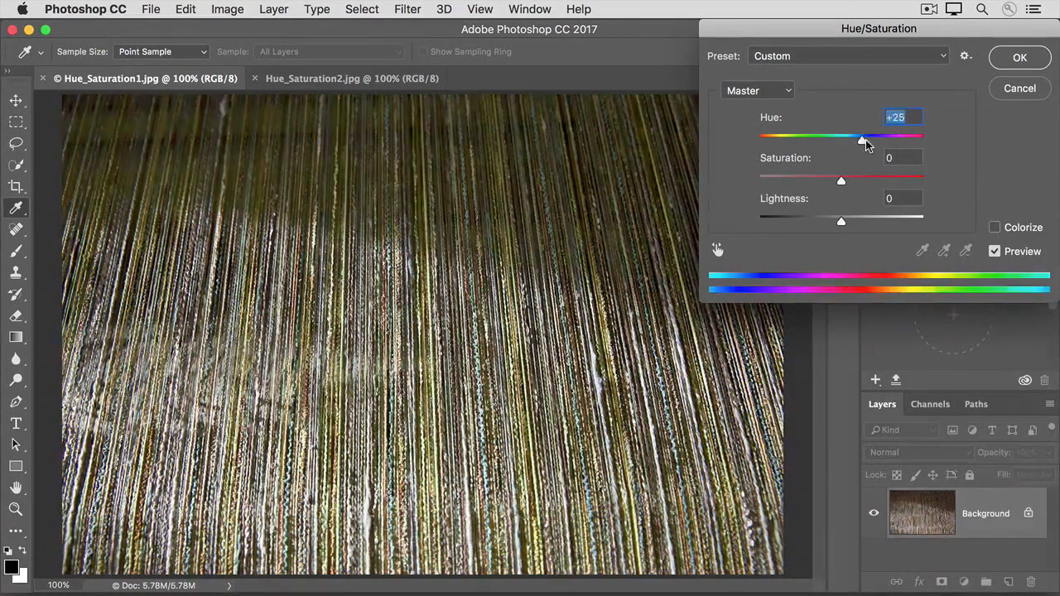
left_click_drag(861, 137, 919, 137)
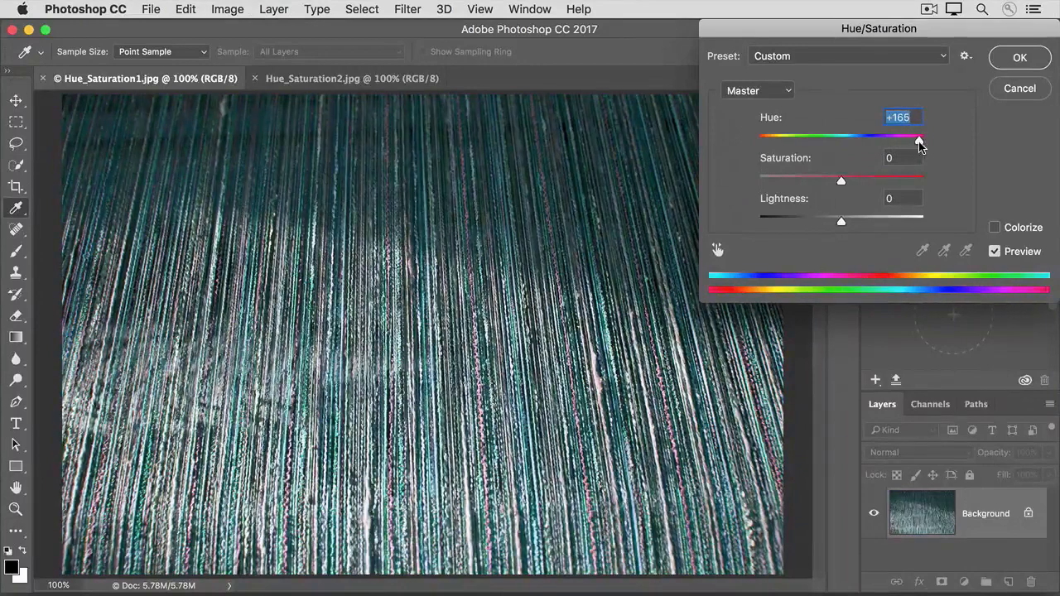
left_click_drag(919, 137, 790, 137)
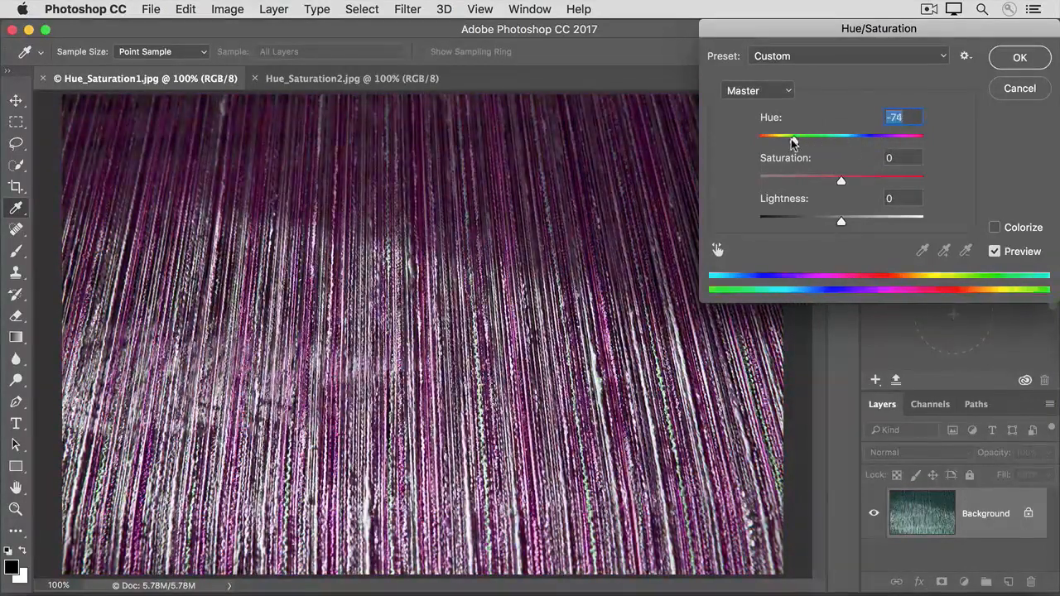
left_click_drag(791, 136, 766, 137)
type("0")
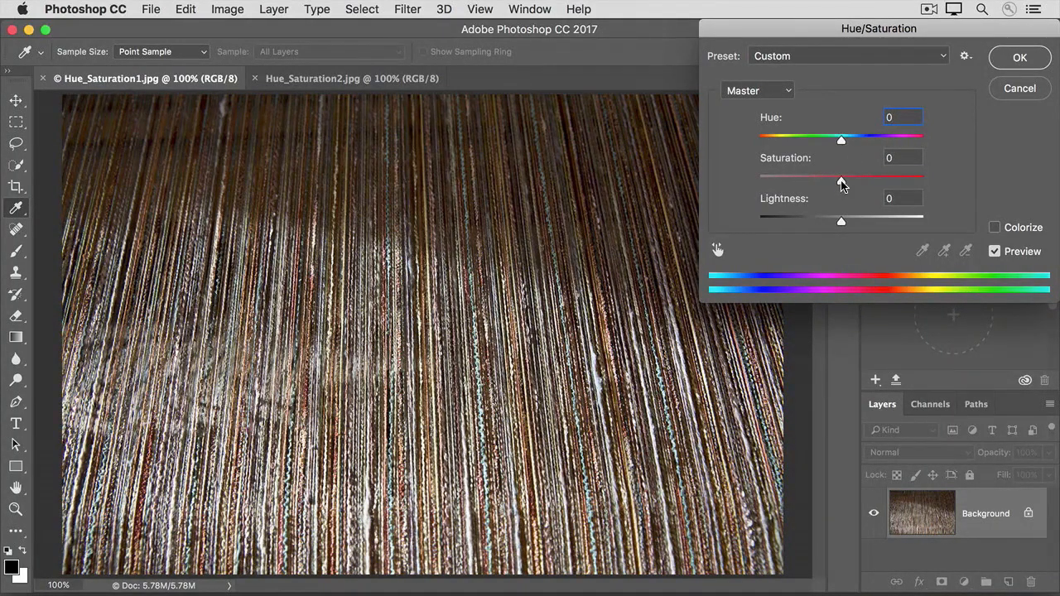
left_click_drag(840, 176, 880, 180)
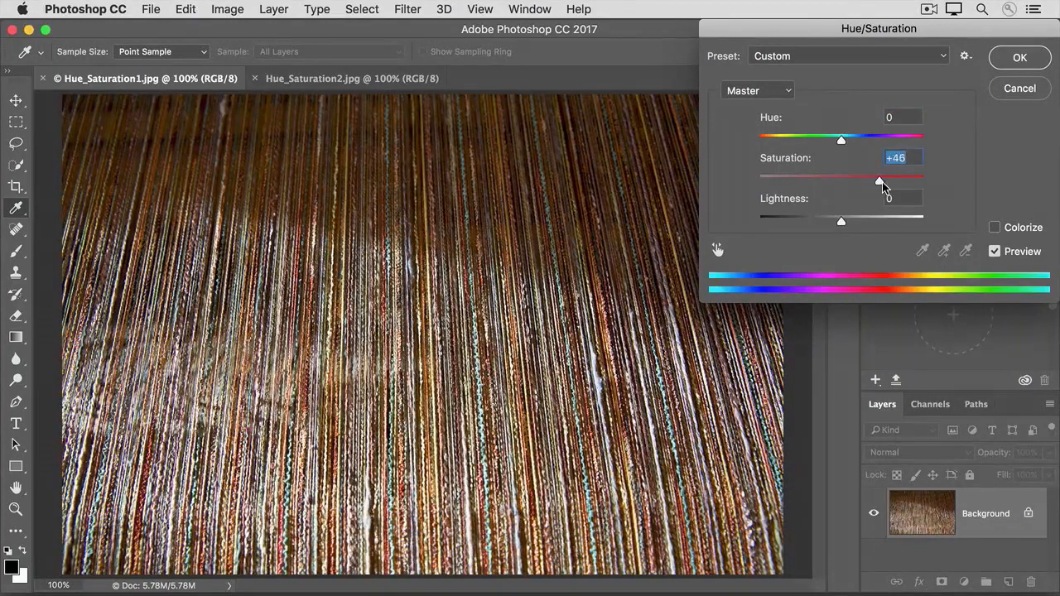
left_click_drag(877, 182, 882, 183)
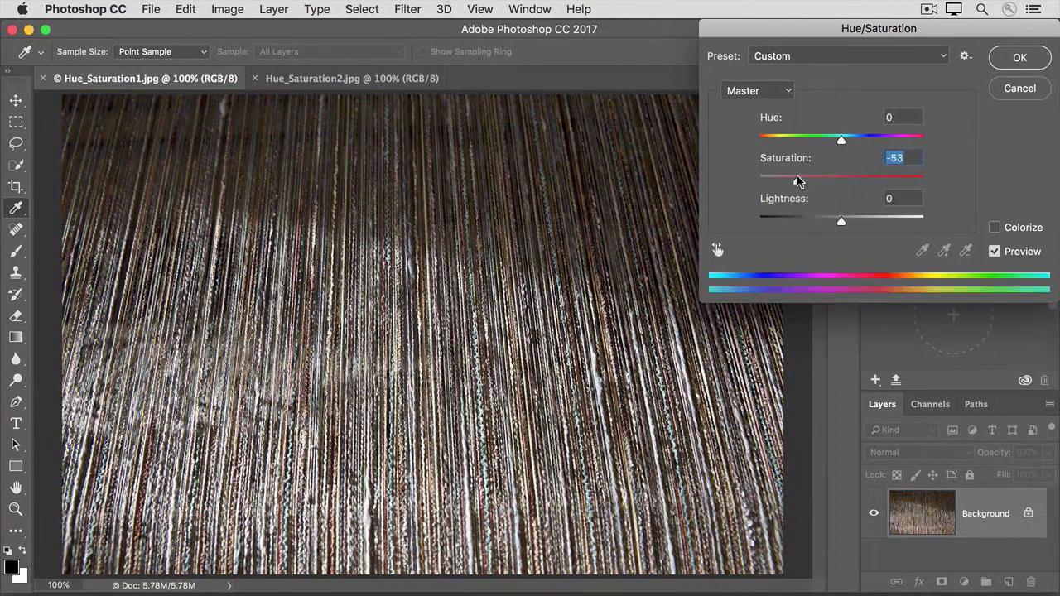
left_click_drag(801, 177, 791, 177)
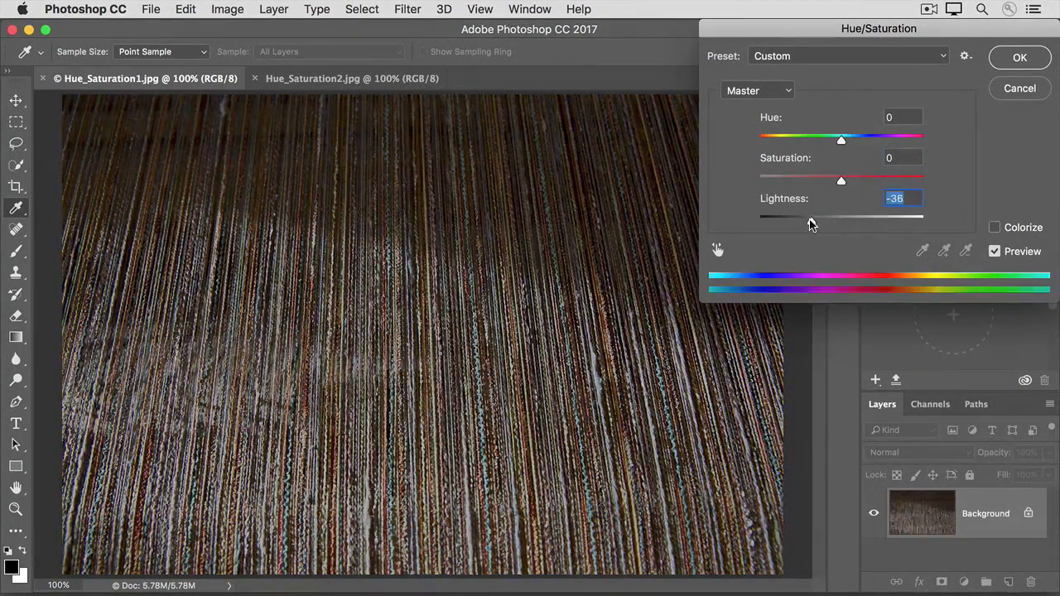
left_click_drag(841, 222, 817, 222)
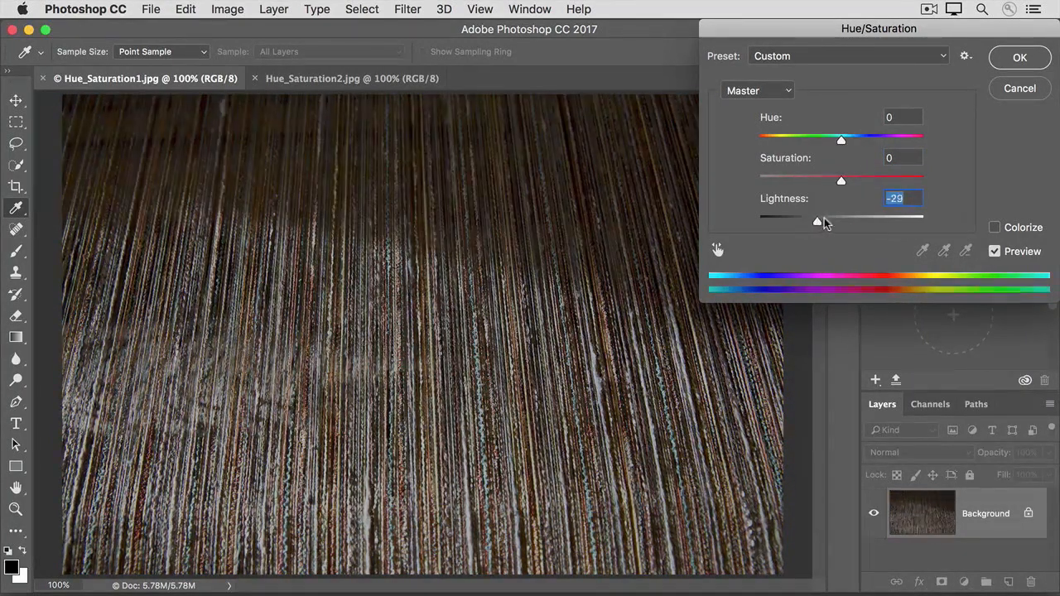
left_click_drag(816, 220, 875, 220)
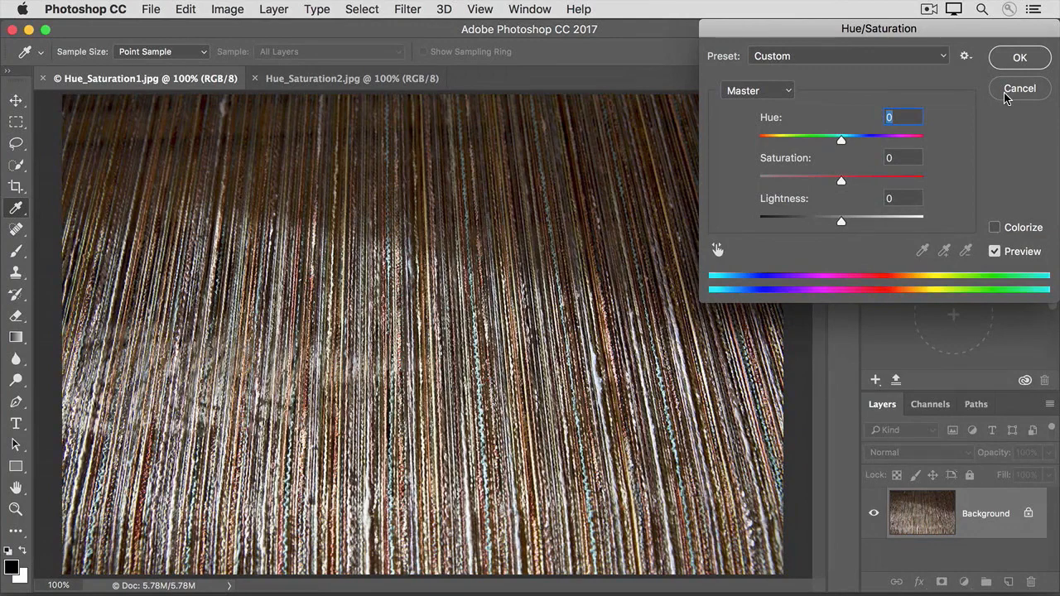
Step: Discard the pending Hue/Saturation adjustment and switch to the flower photo document
left_click(1019, 88)
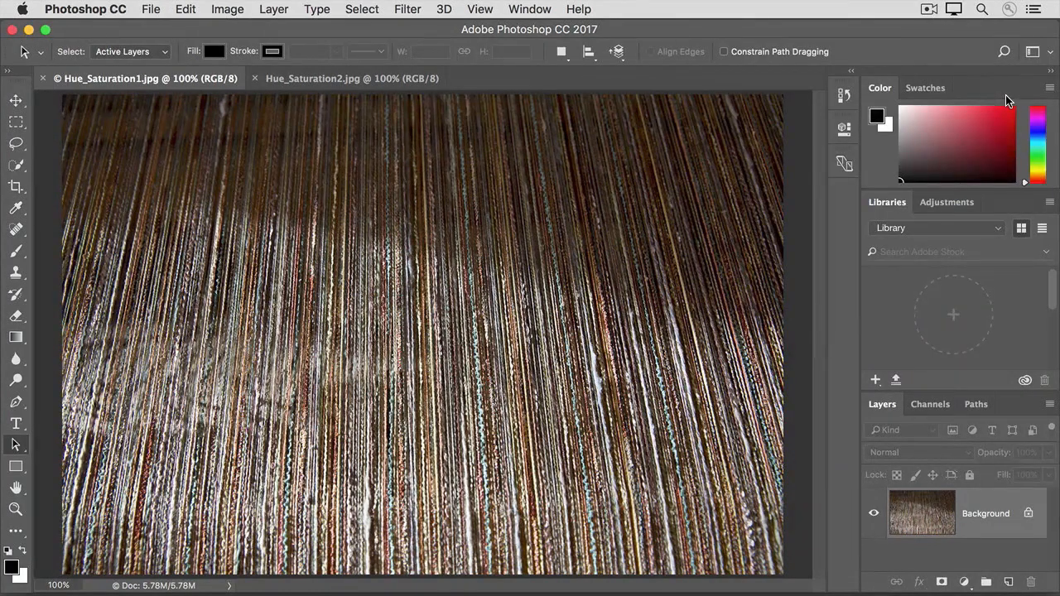
mouse_move(535, 92)
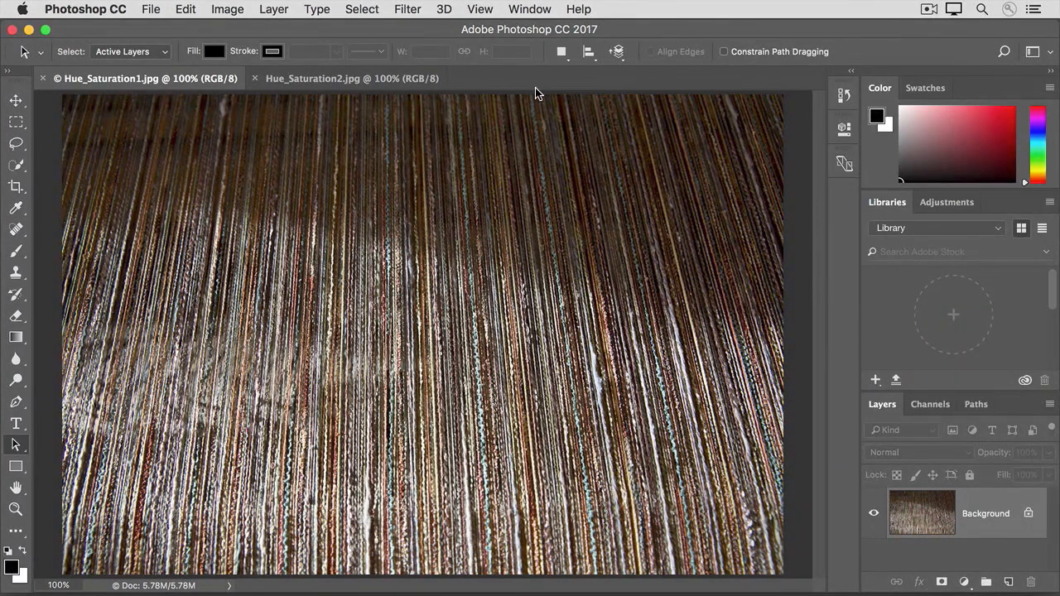
left_click(352, 78)
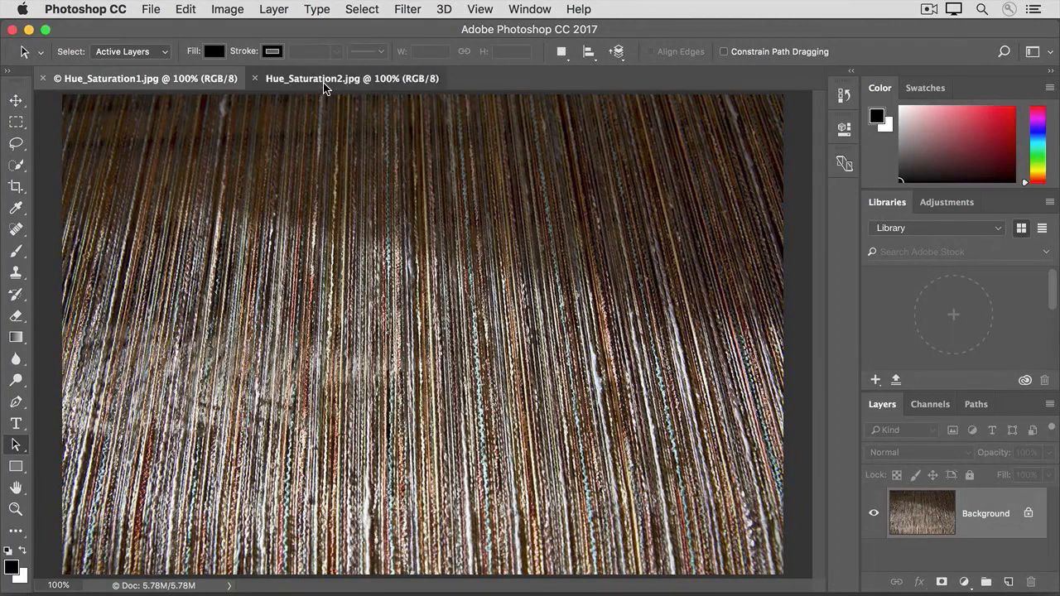
left_click(352, 78)
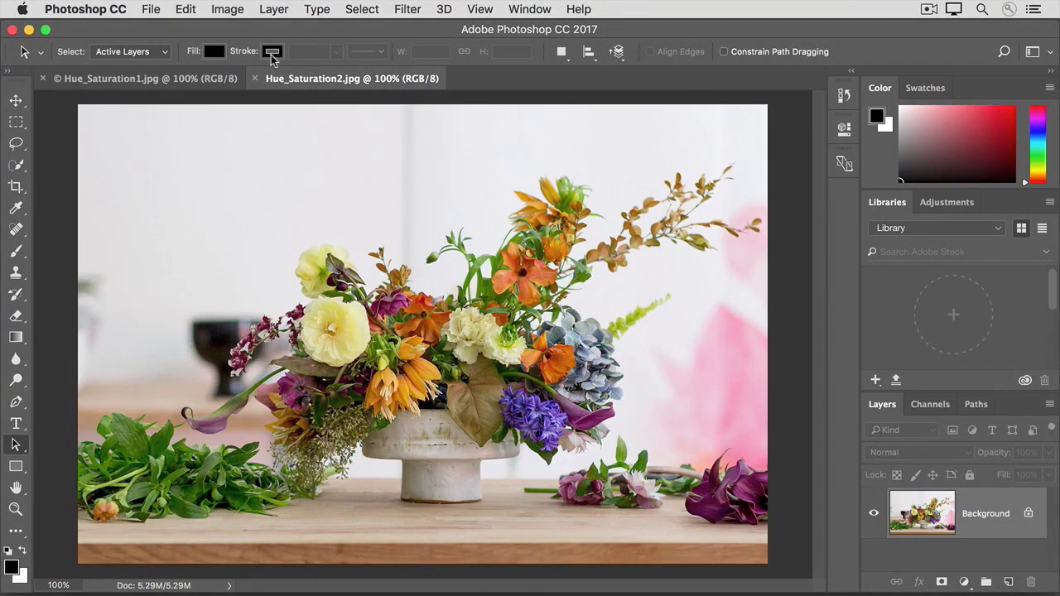
Step: In Hue/Saturation, target Yellows and set their saturation to -30
left_click(227, 9)
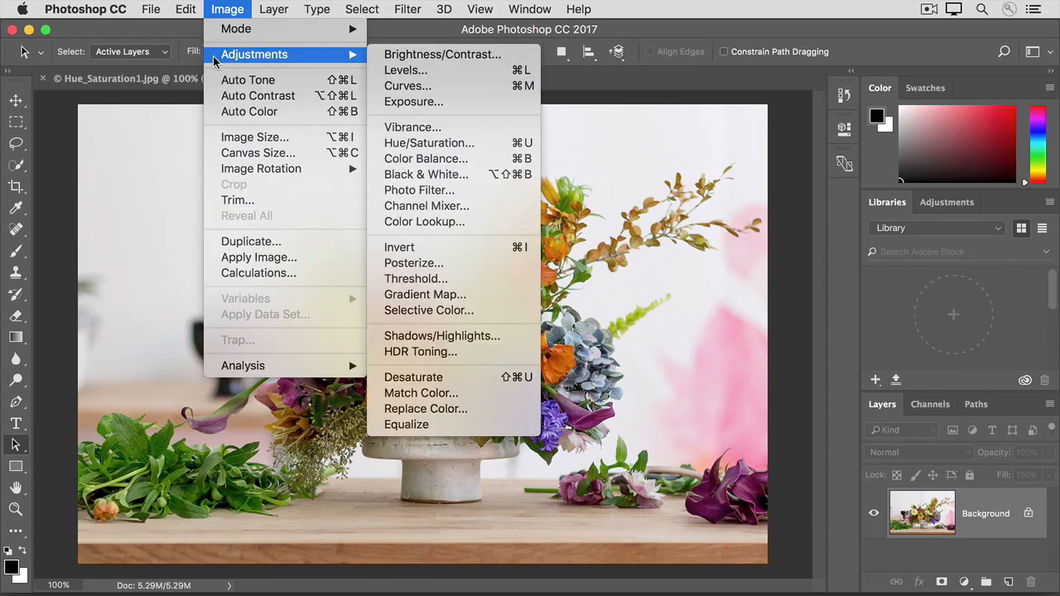
mouse_move(429, 142)
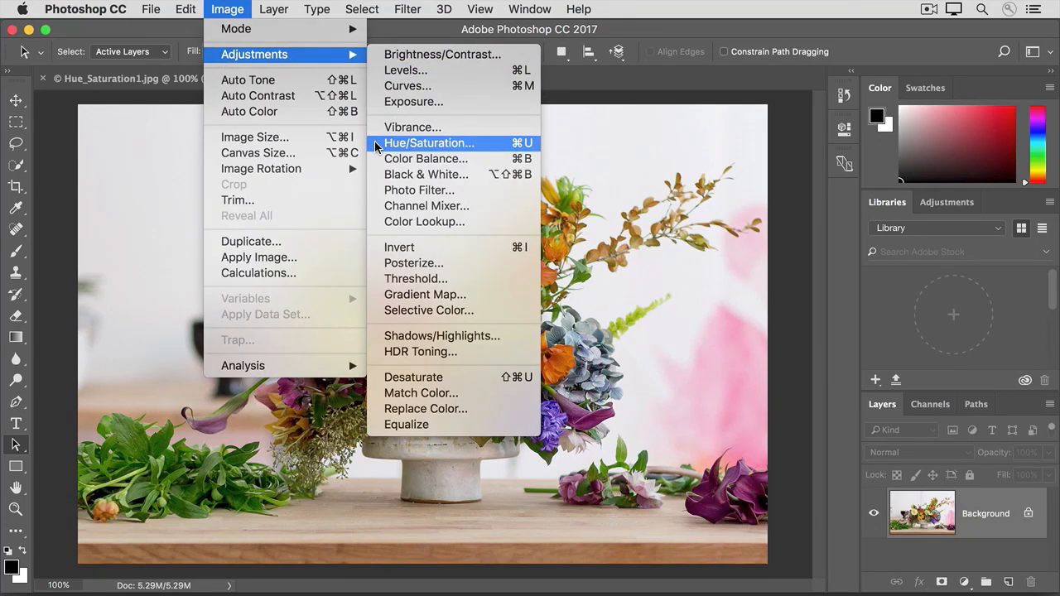
left_click(429, 143)
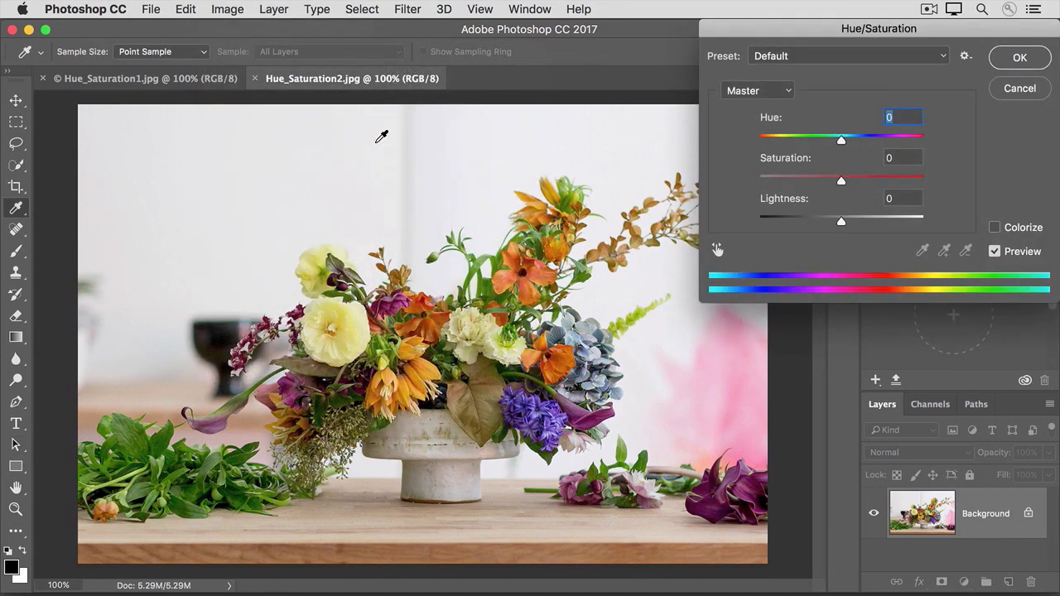
mouse_move(741, 155)
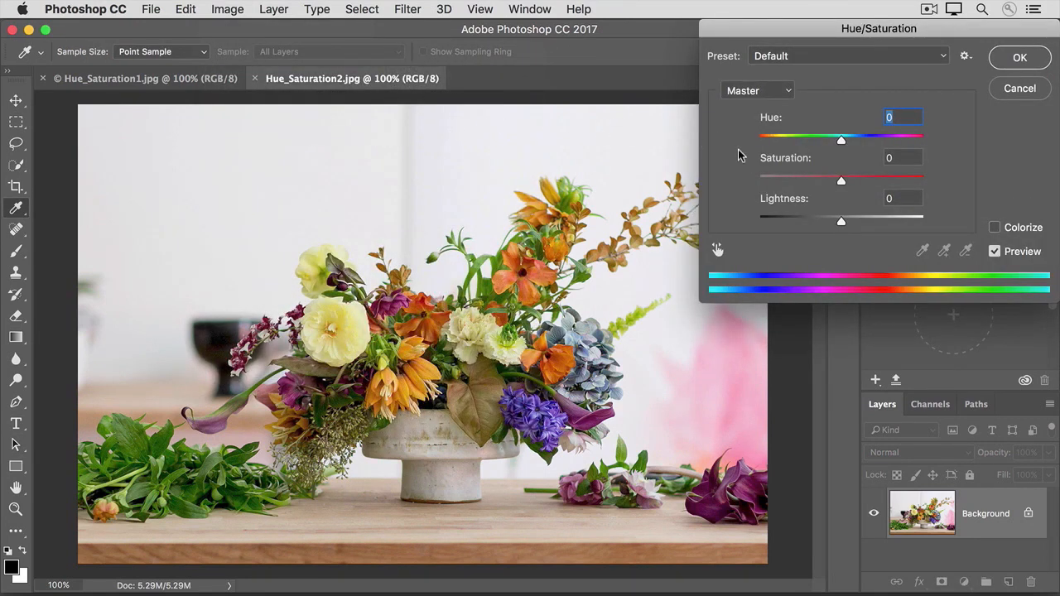
mouse_move(748, 170)
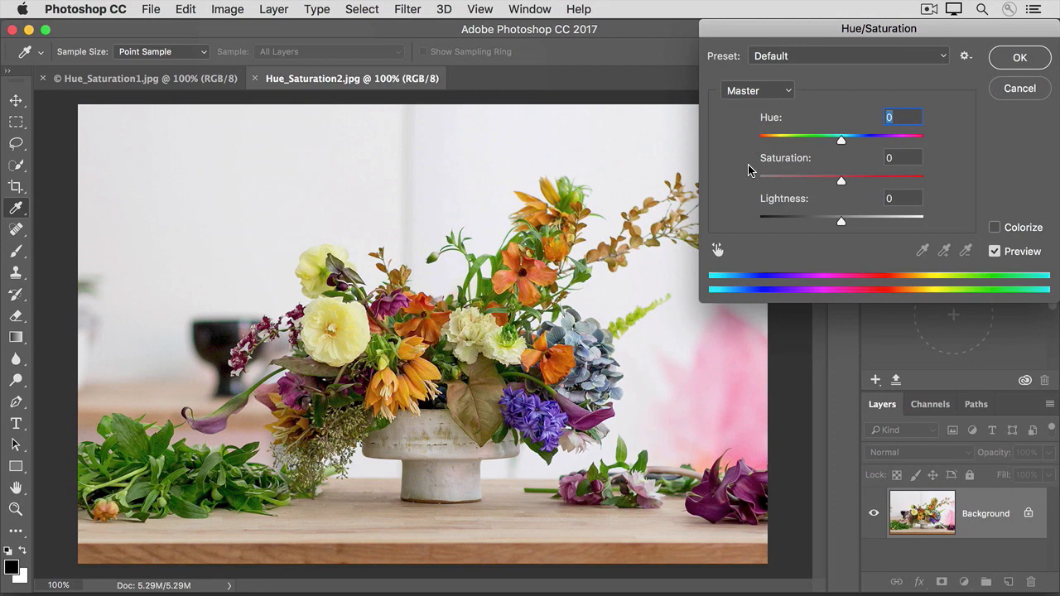
mouse_move(743, 161)
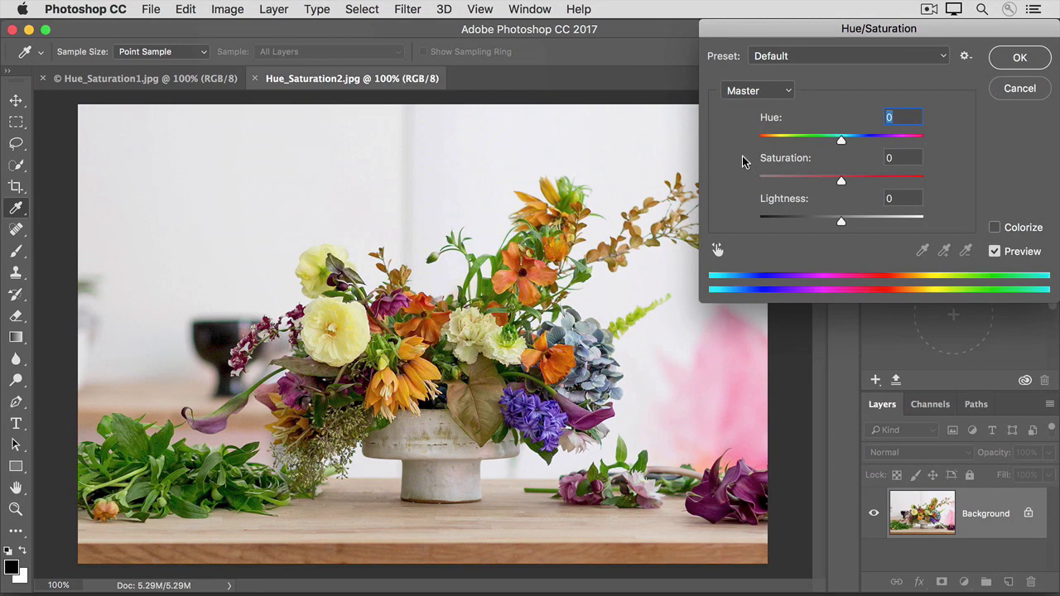
left_click(756, 90)
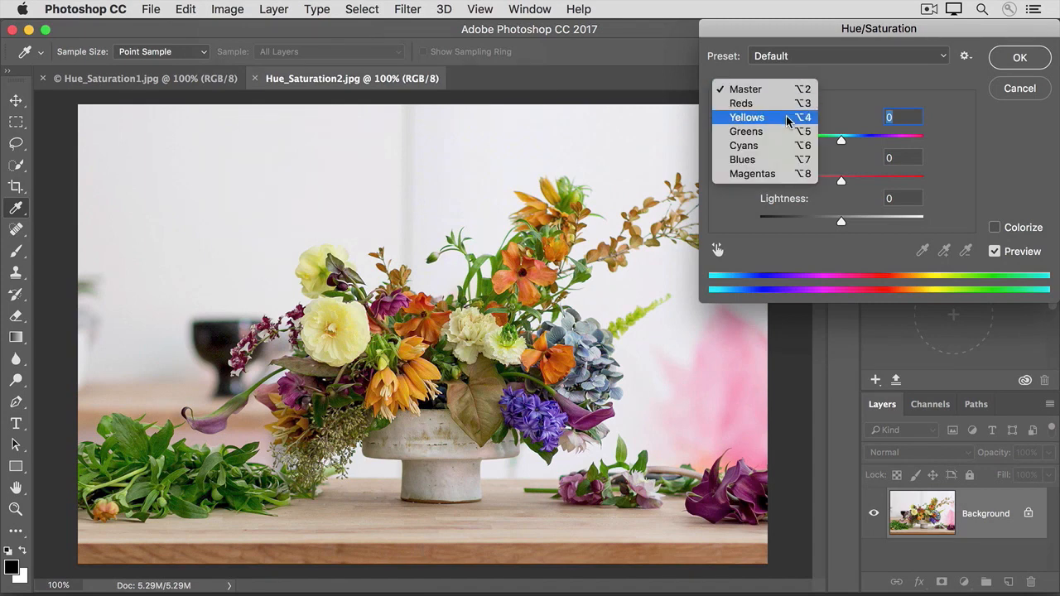
left_click(746, 117)
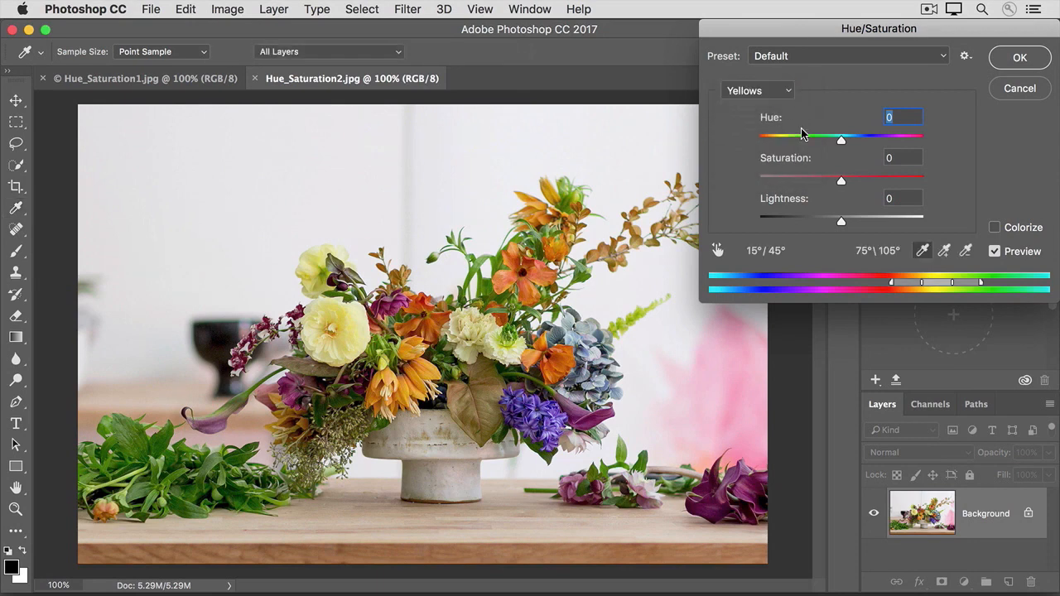
mouse_move(841, 185)
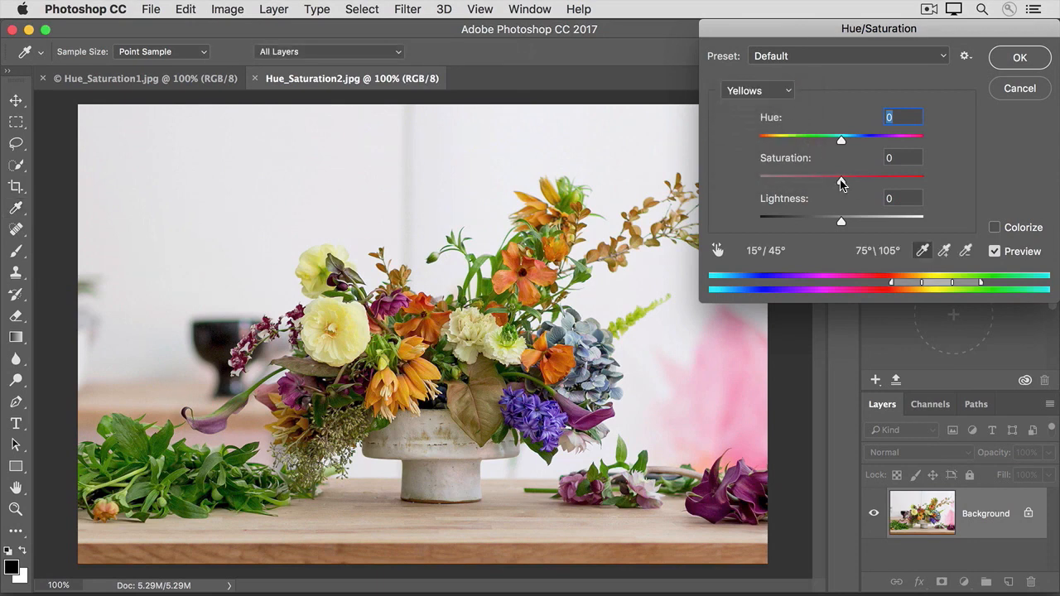
left_click_drag(841, 177, 912, 176)
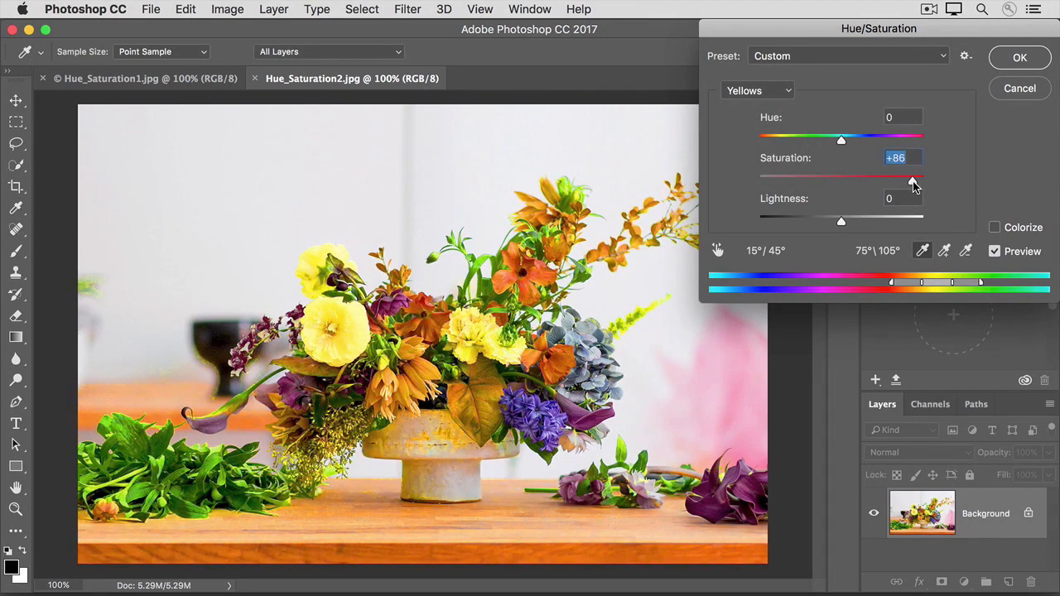
left_click_drag(913, 182, 918, 181)
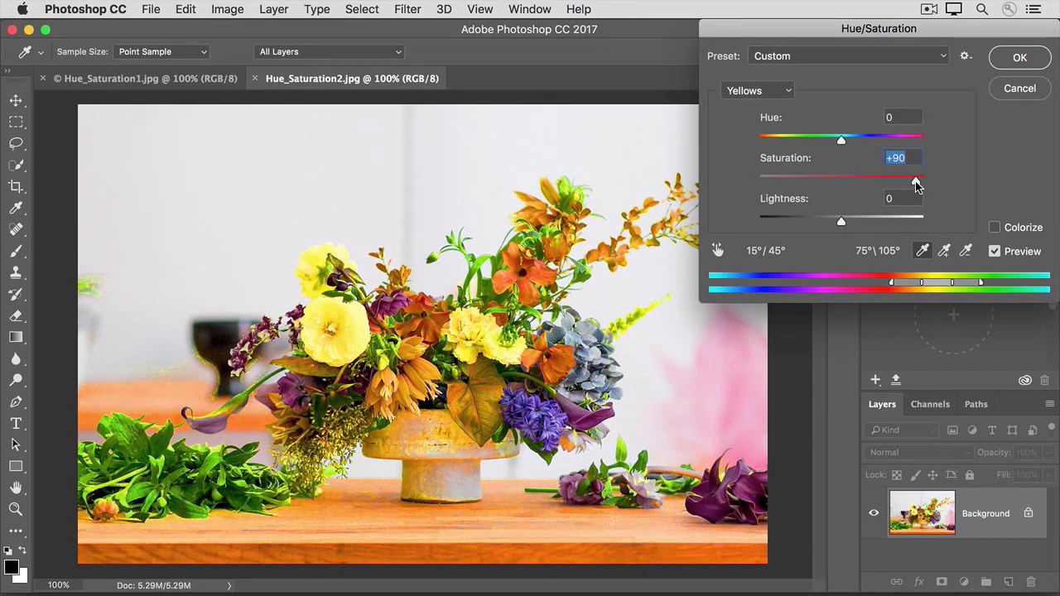
left_click_drag(915, 182, 885, 182)
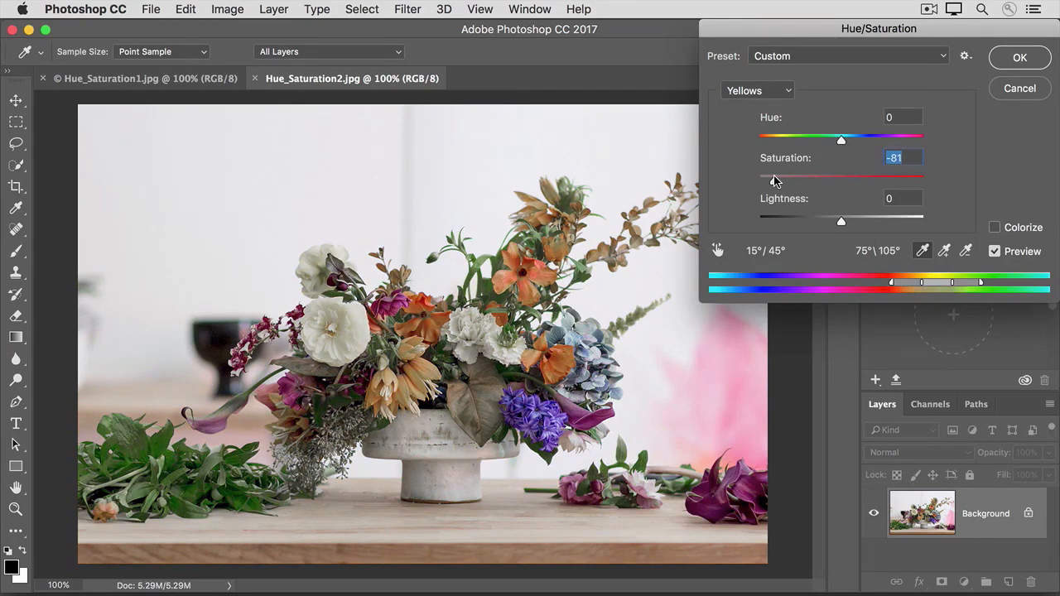
left_click_drag(774, 177, 772, 177)
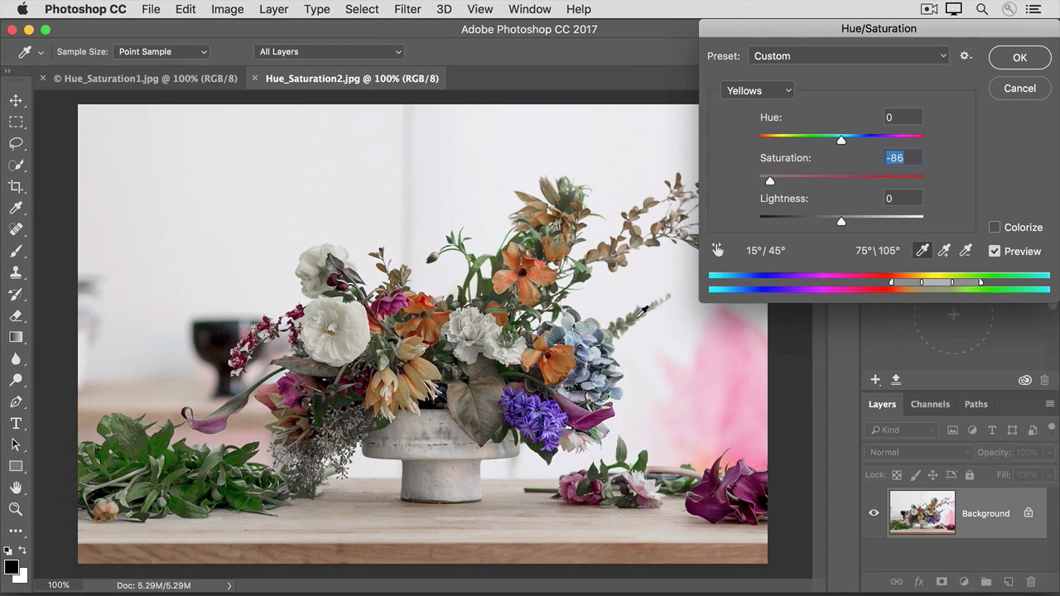
mouse_move(625, 323)
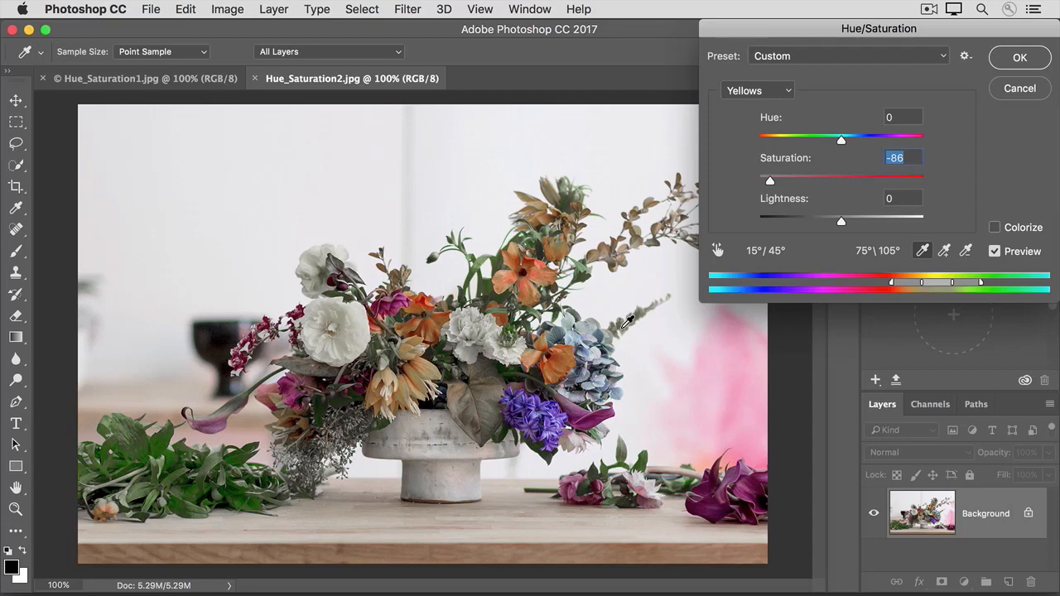
mouse_move(736, 217)
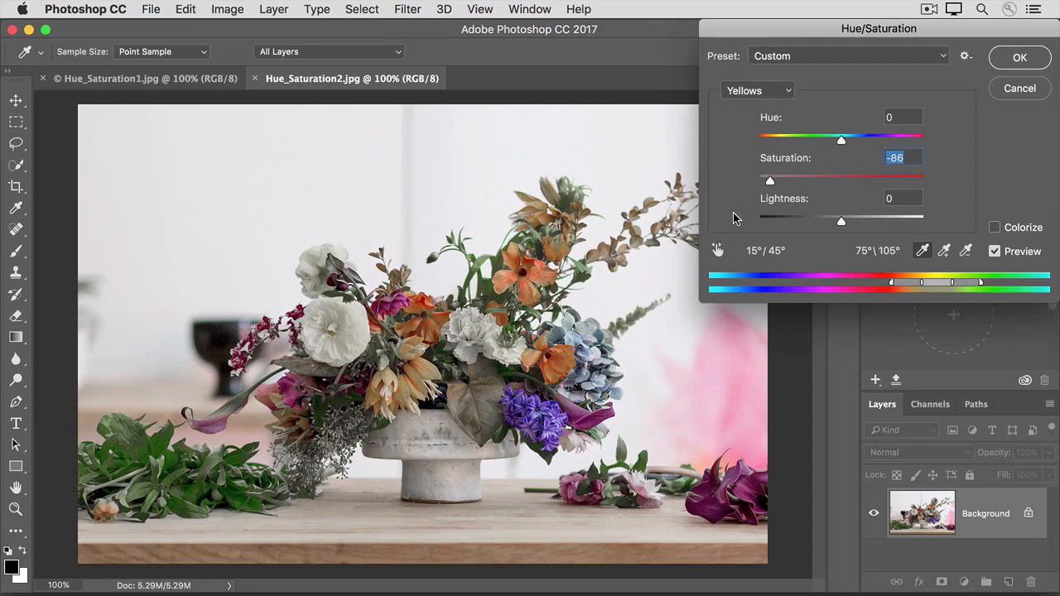
left_click_drag(769, 181, 806, 181)
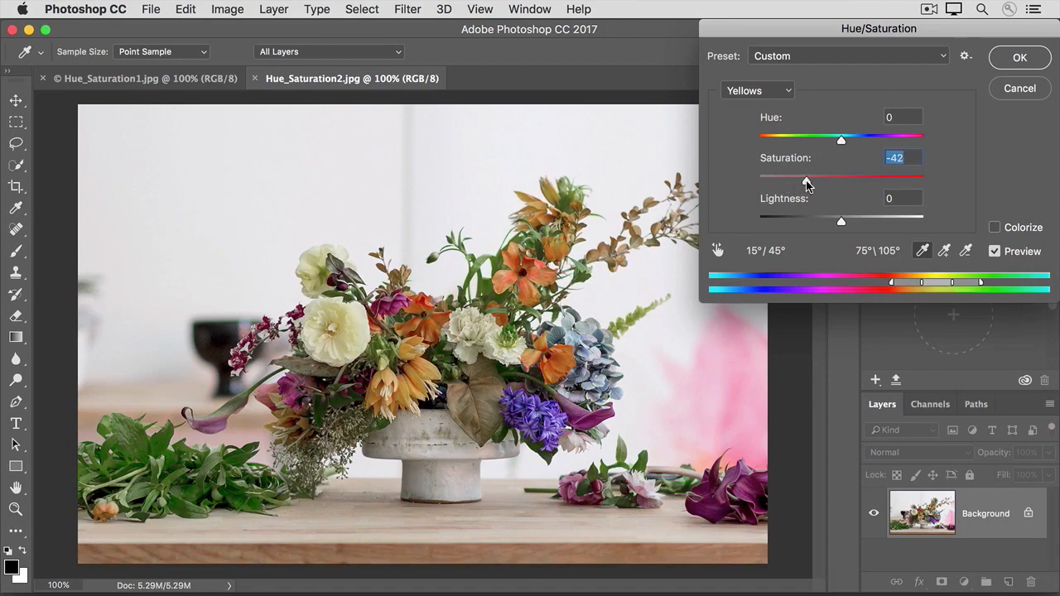
left_click_drag(805, 182, 816, 182)
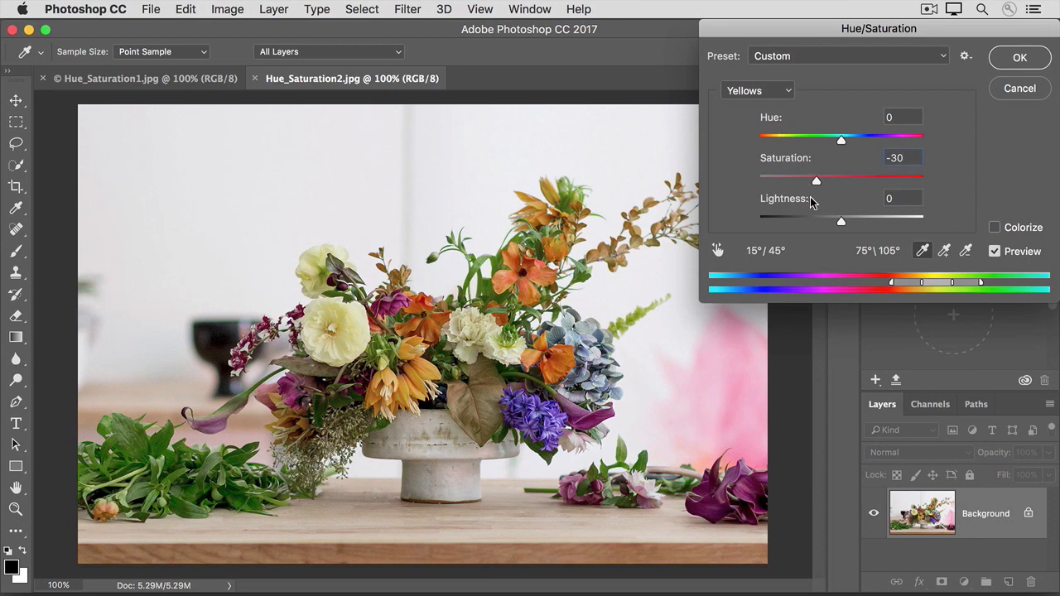
Step: Keep Yellows as the edited range and activate the on-image targeted adjustment tool
left_click(902, 158)
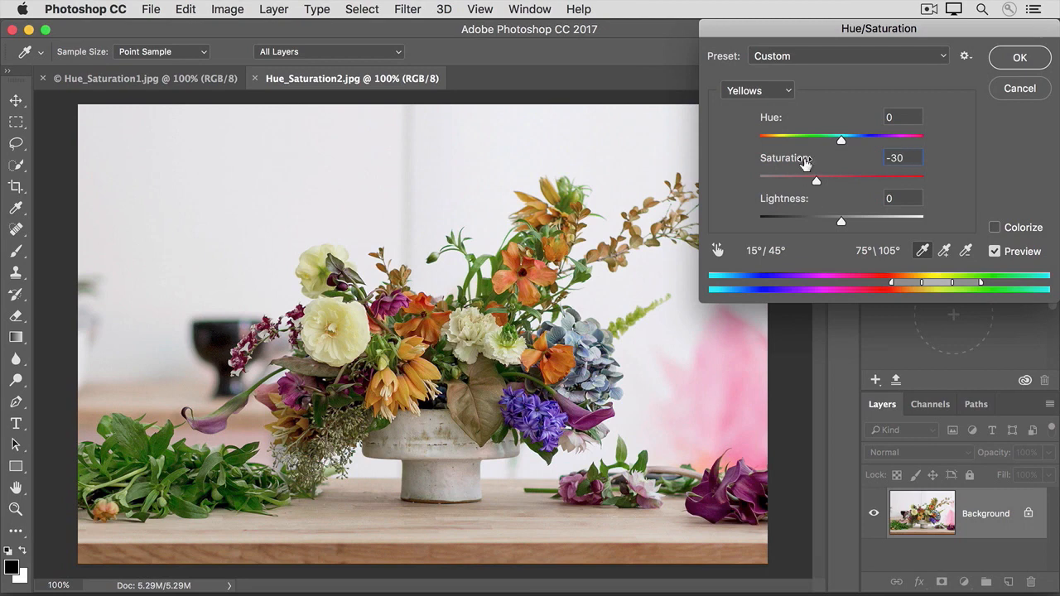
left_click(756, 91)
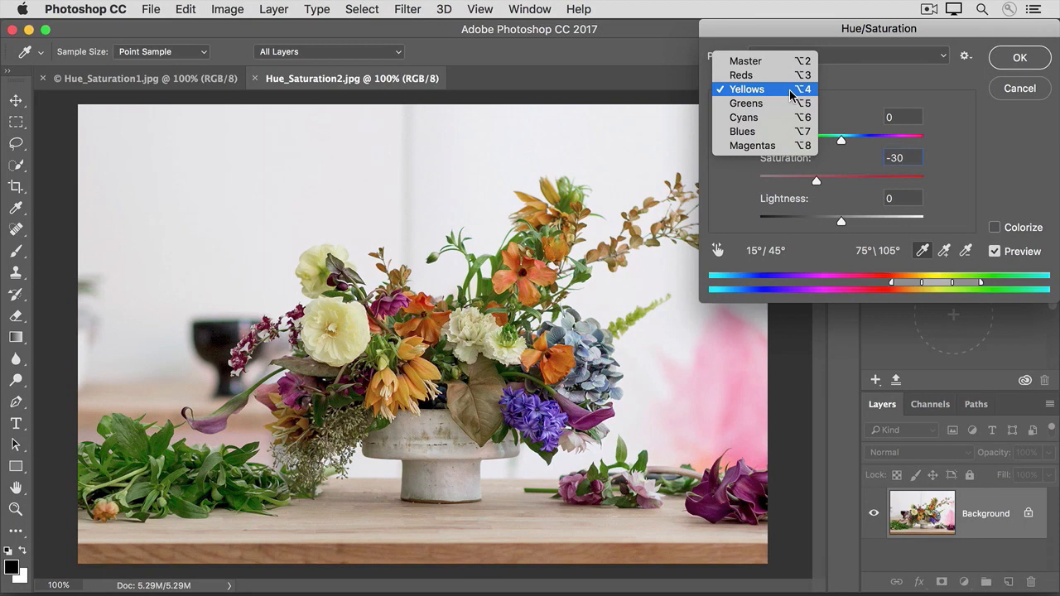
left_click(747, 88)
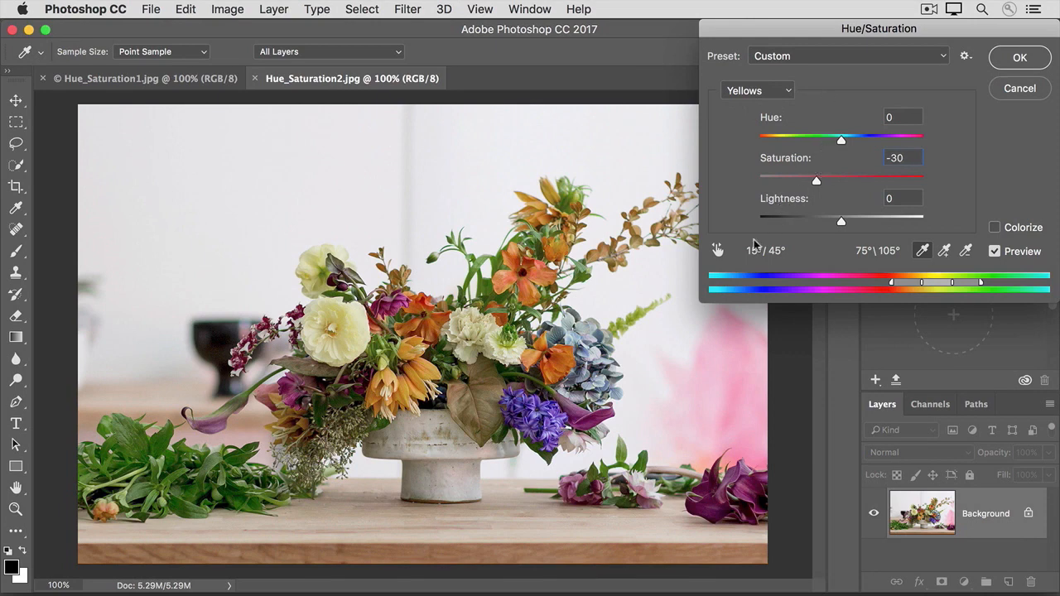
mouse_move(717, 251)
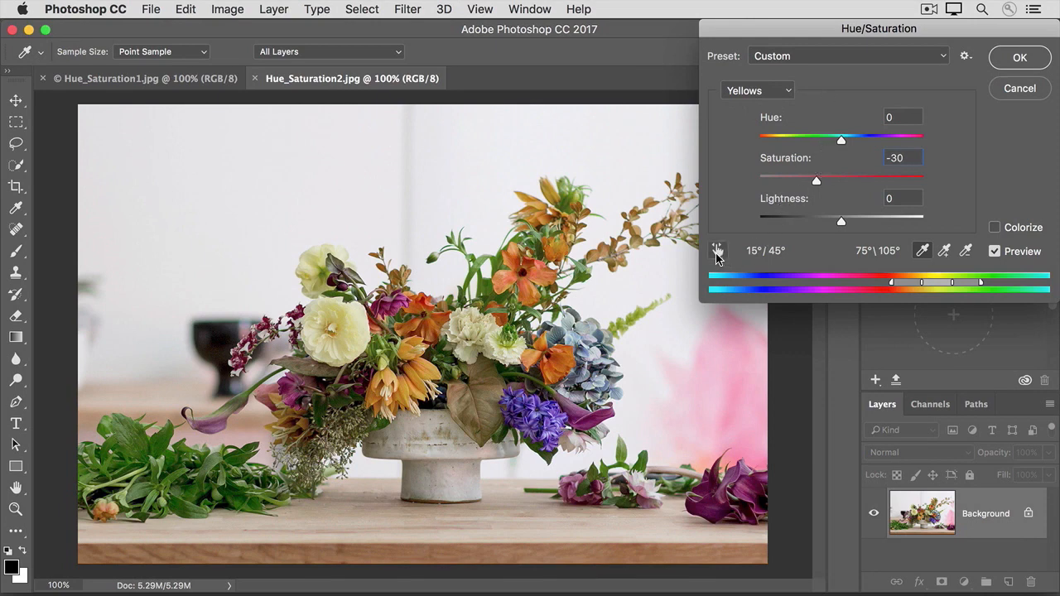
left_click(903, 157)
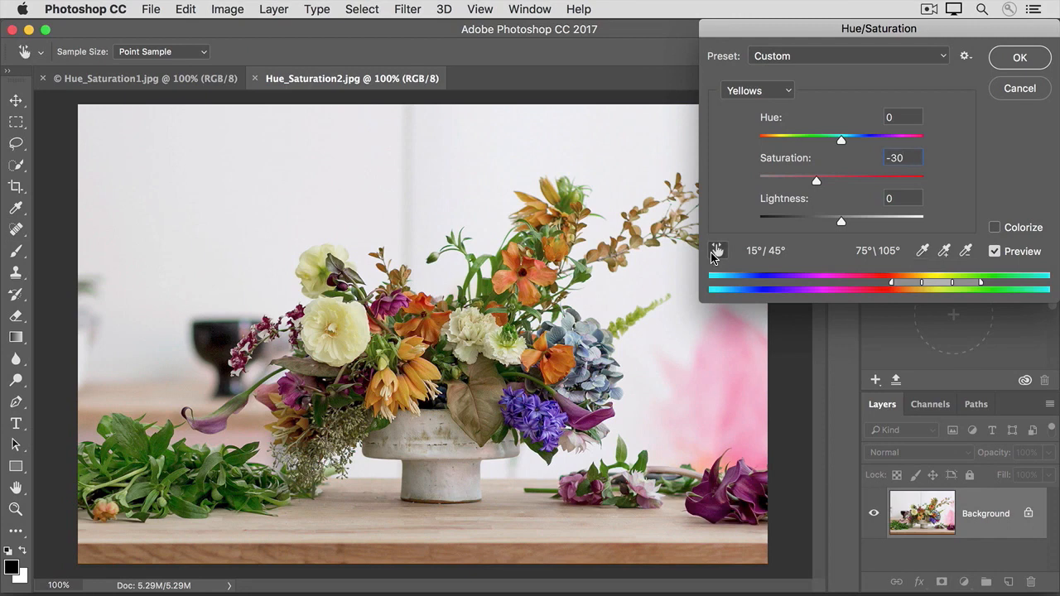
left_click(903, 157)
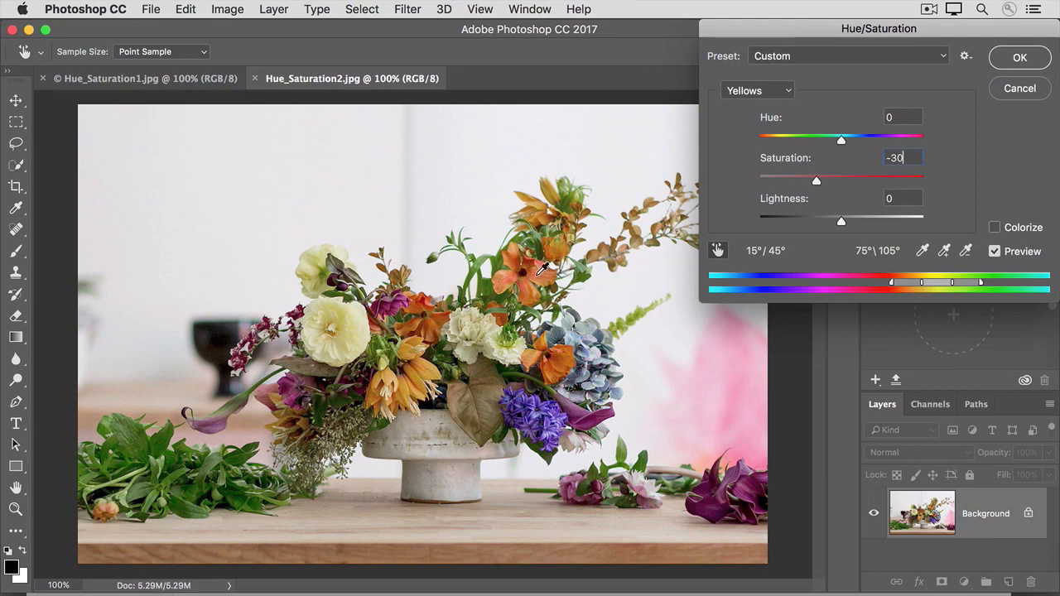
Step: Sample an orange flower to target Reds and settle red saturation at -29
left_click(756, 90)
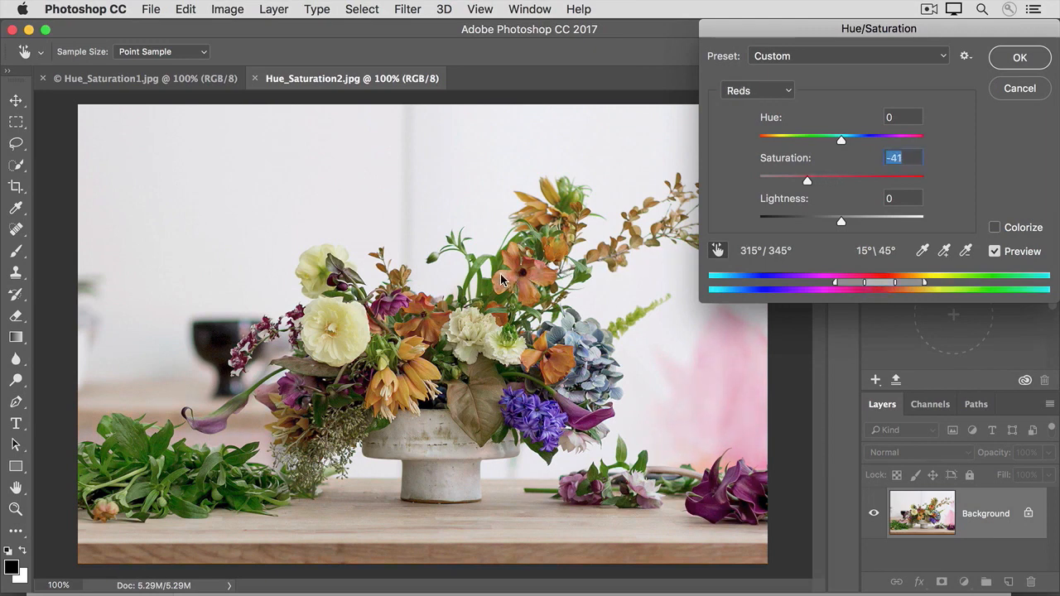
left_click_drag(806, 181, 788, 181)
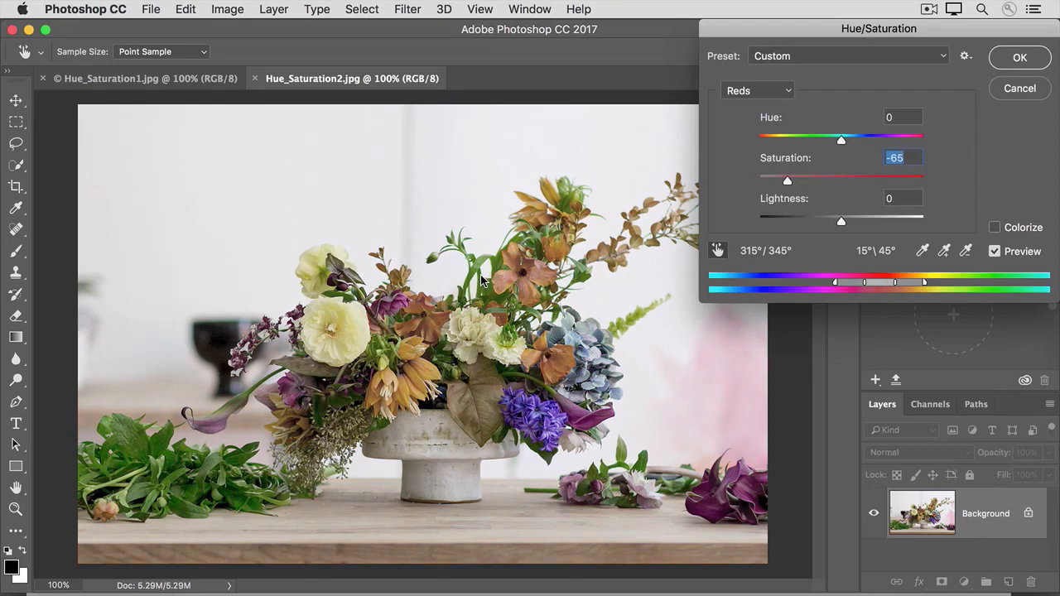
left_click_drag(786, 181, 771, 180)
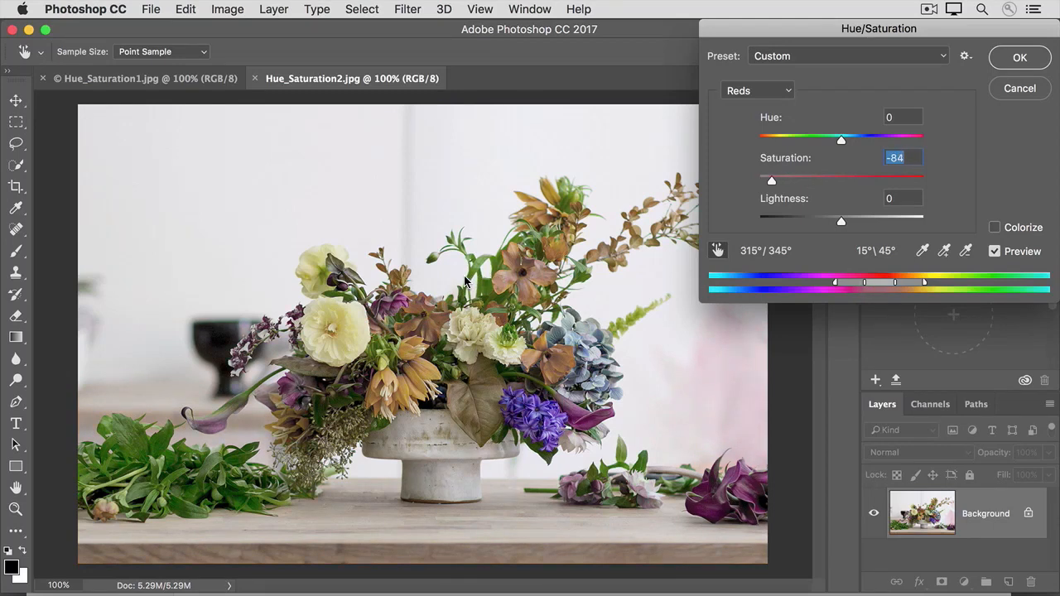
left_click_drag(770, 180, 758, 181)
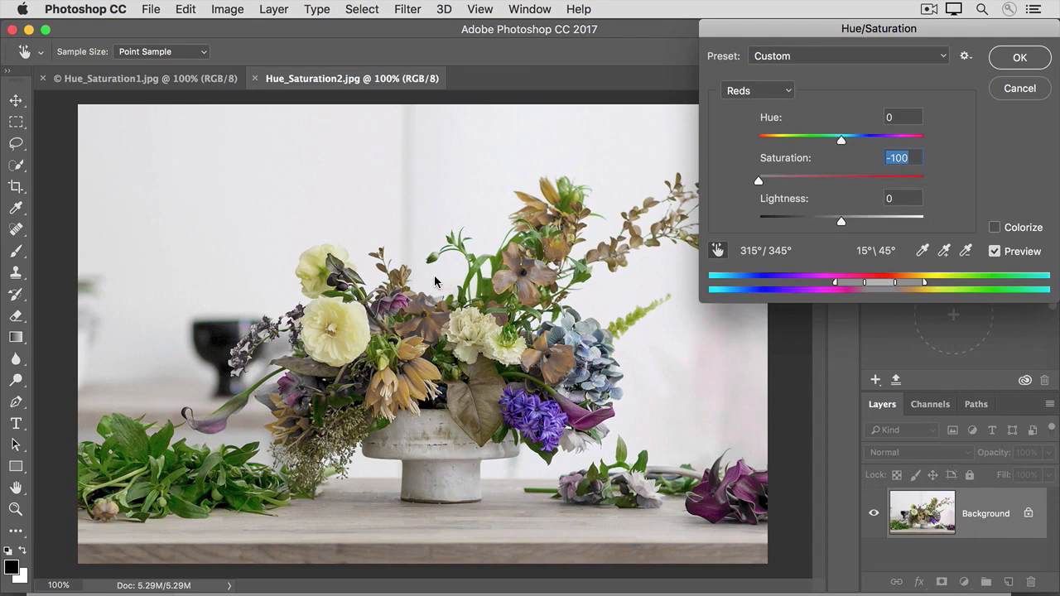
left_click_drag(758, 181, 844, 181)
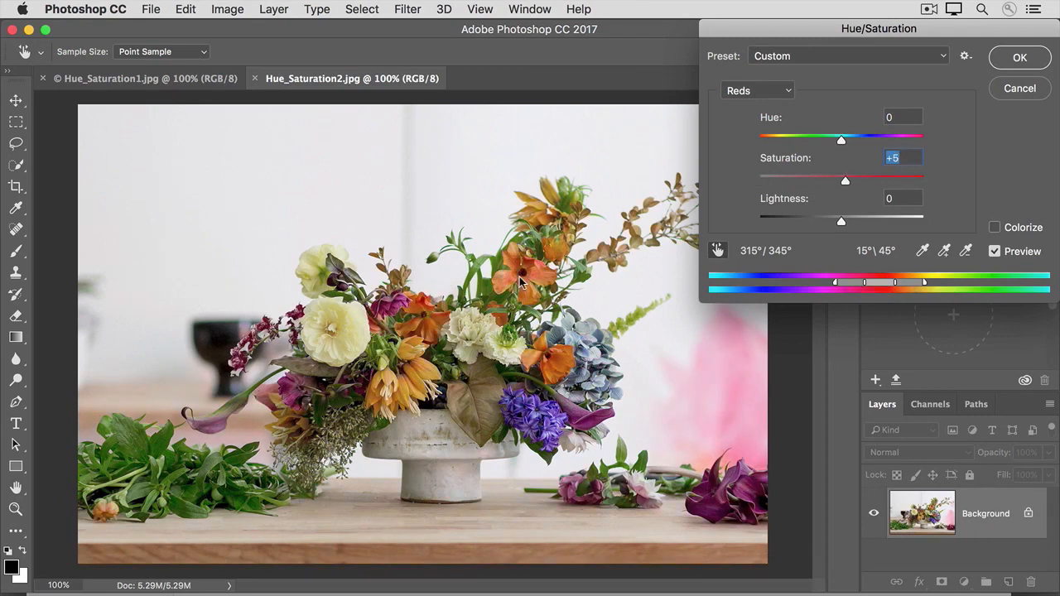
left_click_drag(845, 181, 923, 180)
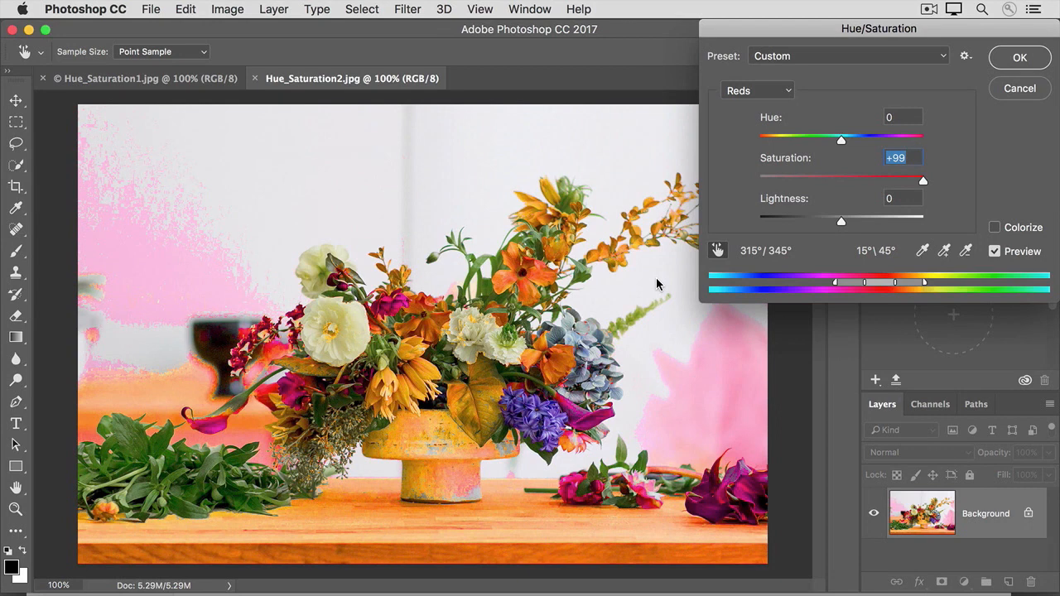
left_click_drag(923, 181, 835, 181)
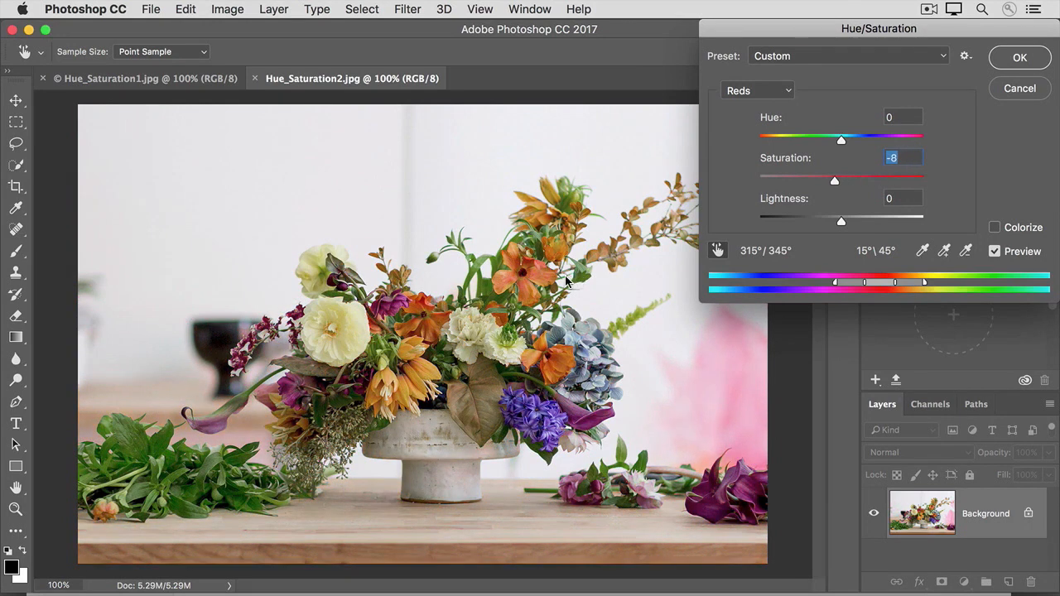
left_click_drag(835, 181, 817, 181)
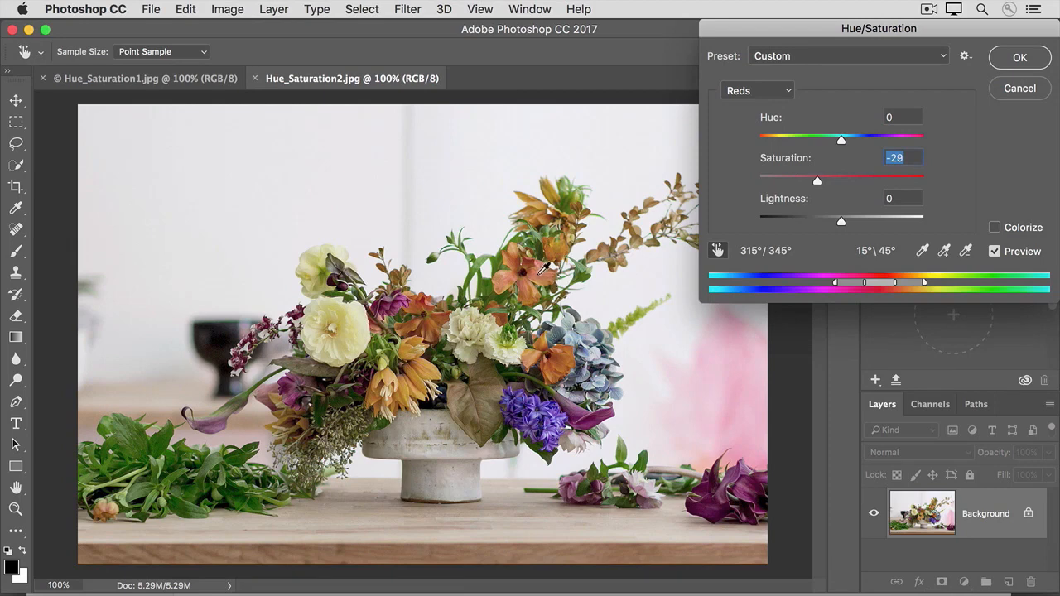
mouse_move(640, 240)
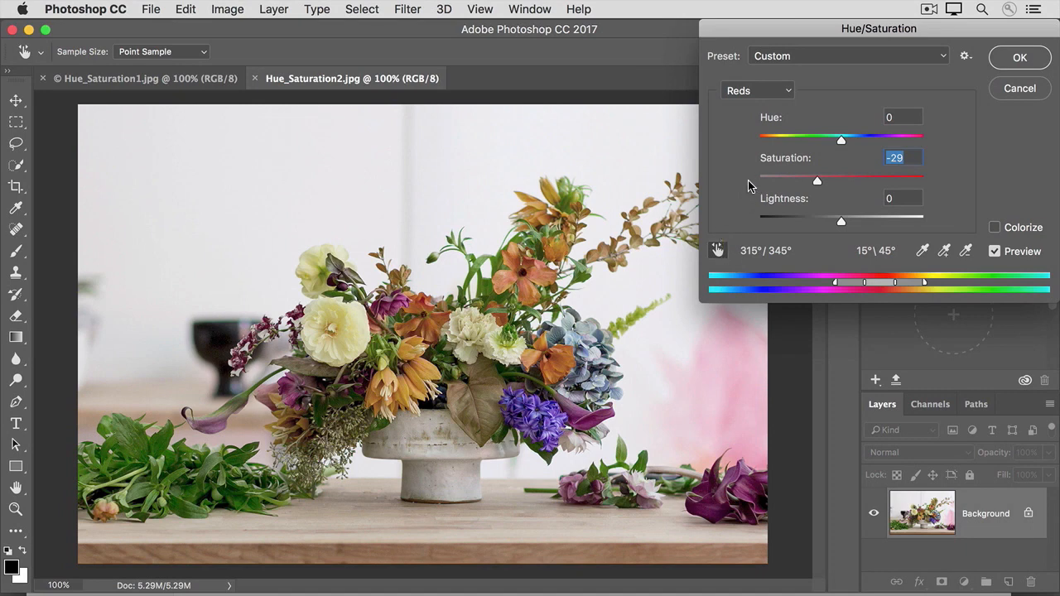
mouse_move(752, 106)
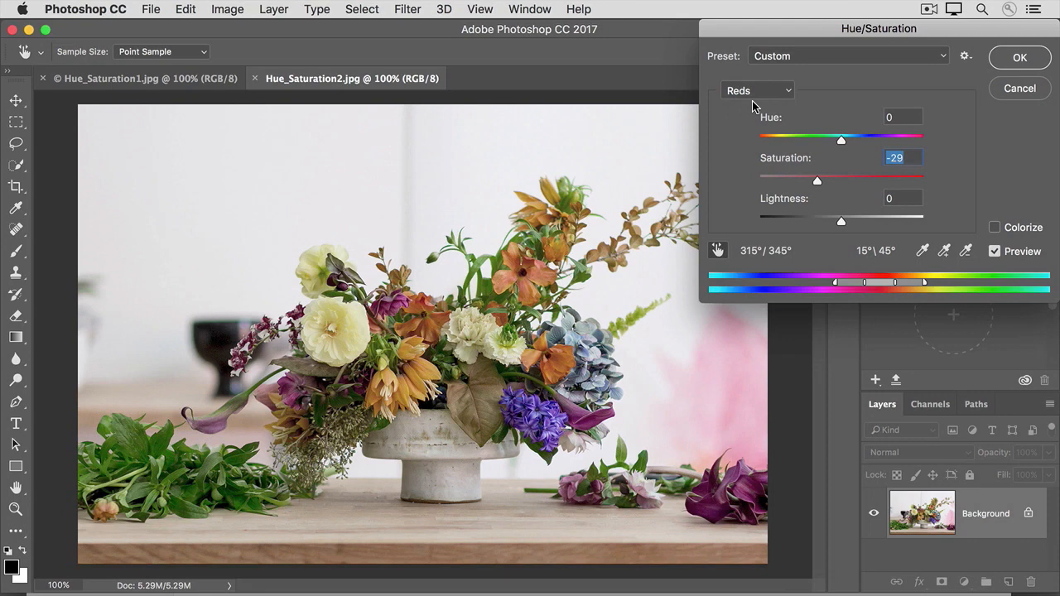
mouse_move(721, 254)
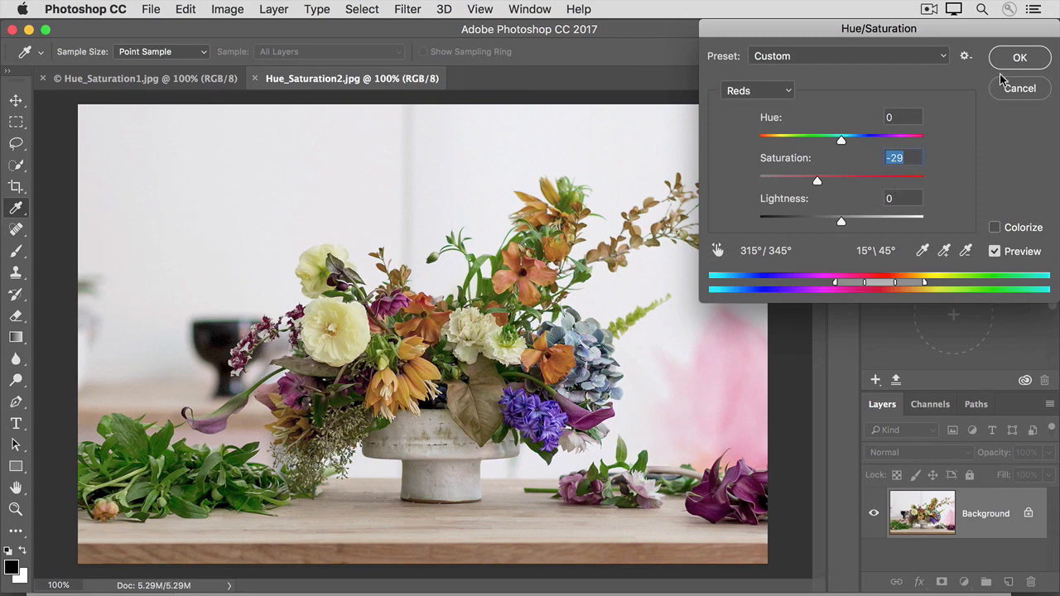
Step: Apply the Hue/Saturation changes with OK and open Adjustment_Layers.psd
left_click(1019, 57)
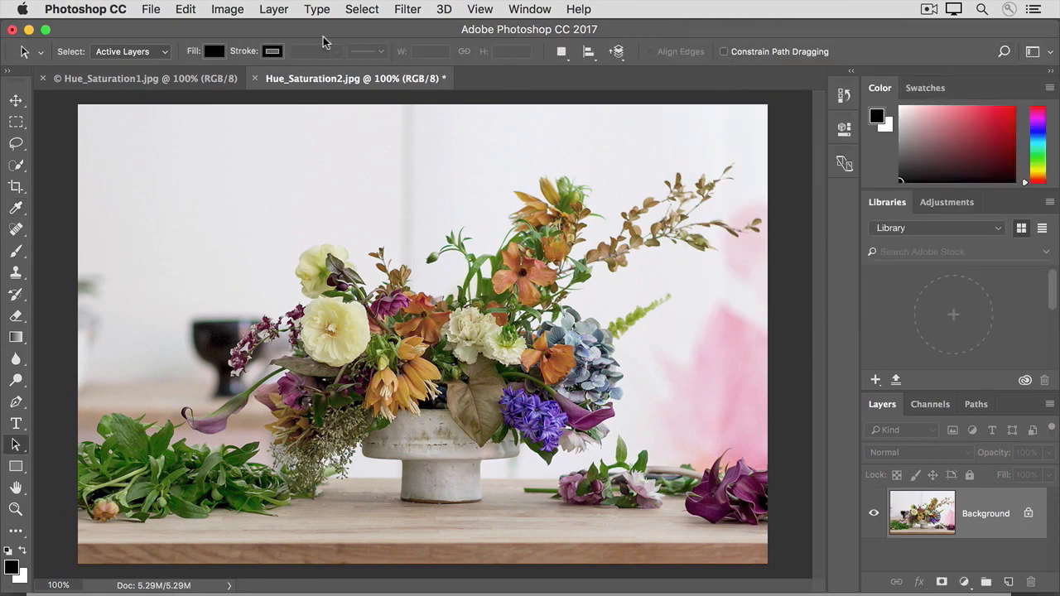
left_click(150, 9)
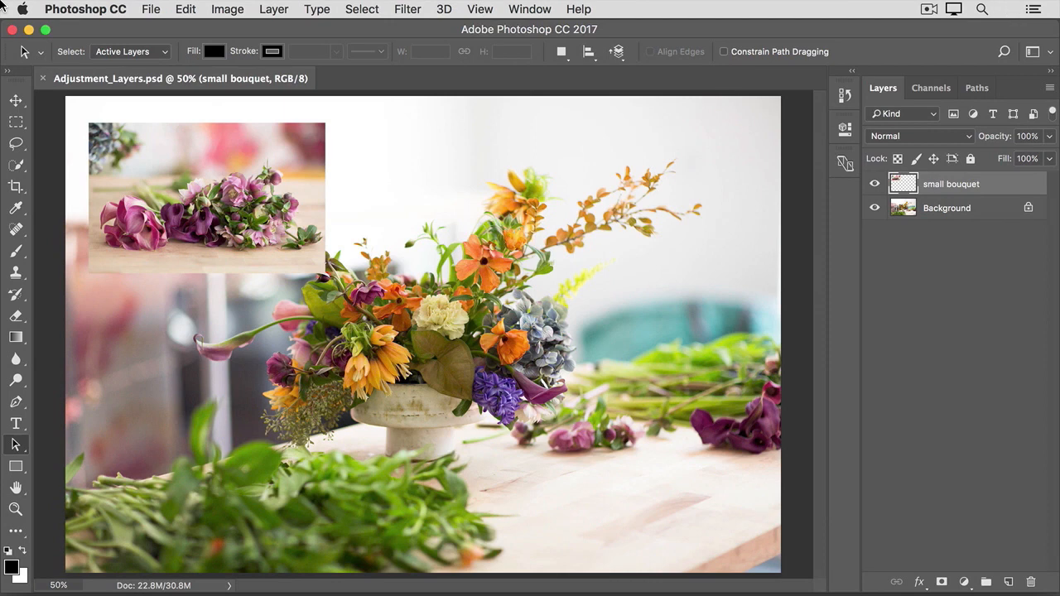
mouse_move(70, 91)
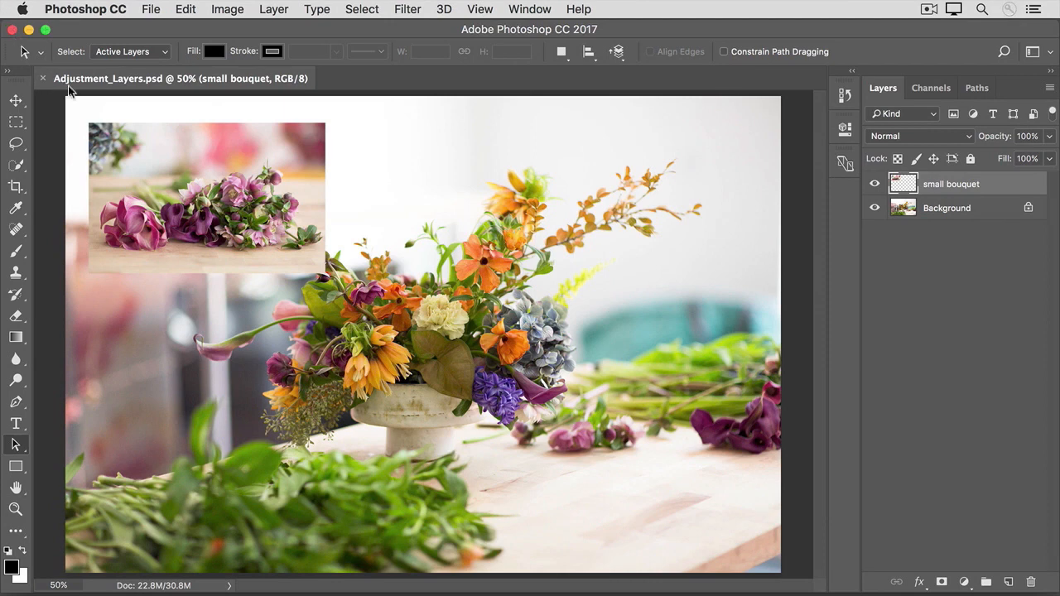
mouse_move(106, 91)
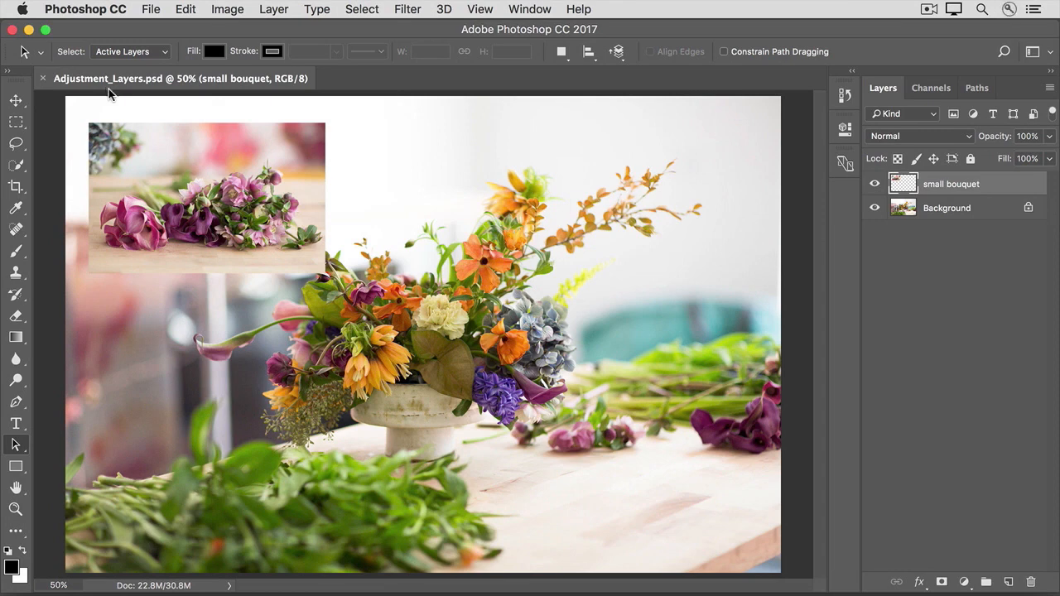
mouse_move(797, 189)
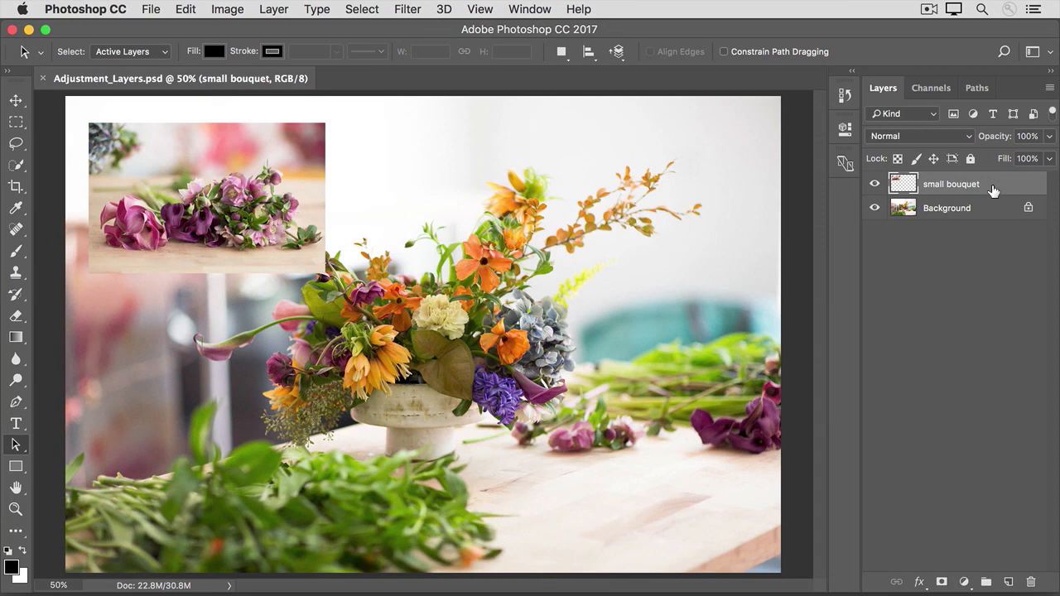
mouse_move(290, 181)
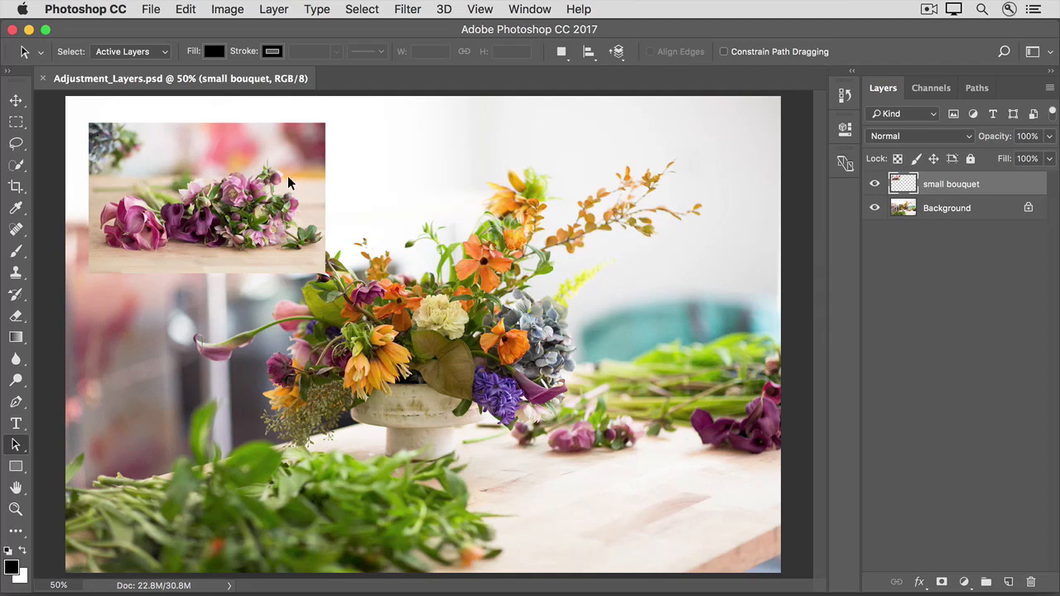
mouse_move(721, 311)
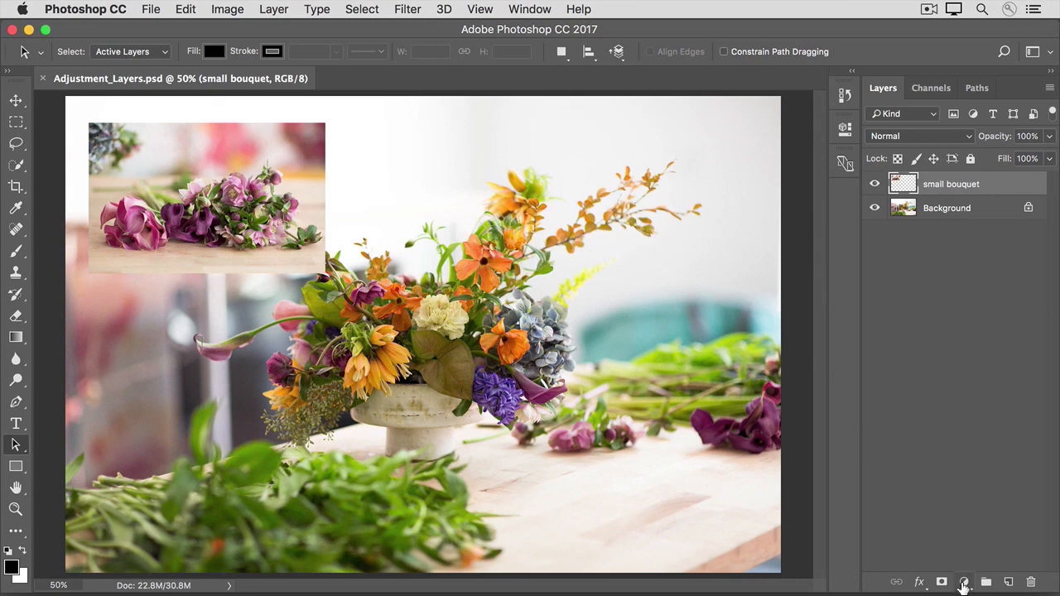
Step: Open the fill and adjustment layer list from the Layers panel
left_click(963, 583)
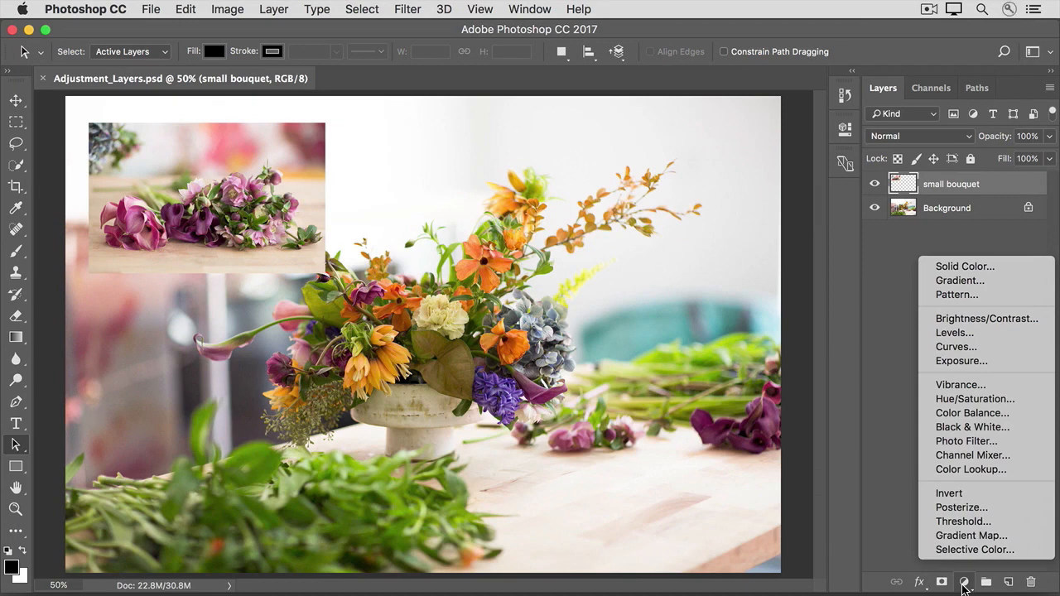
mouse_move(961, 506)
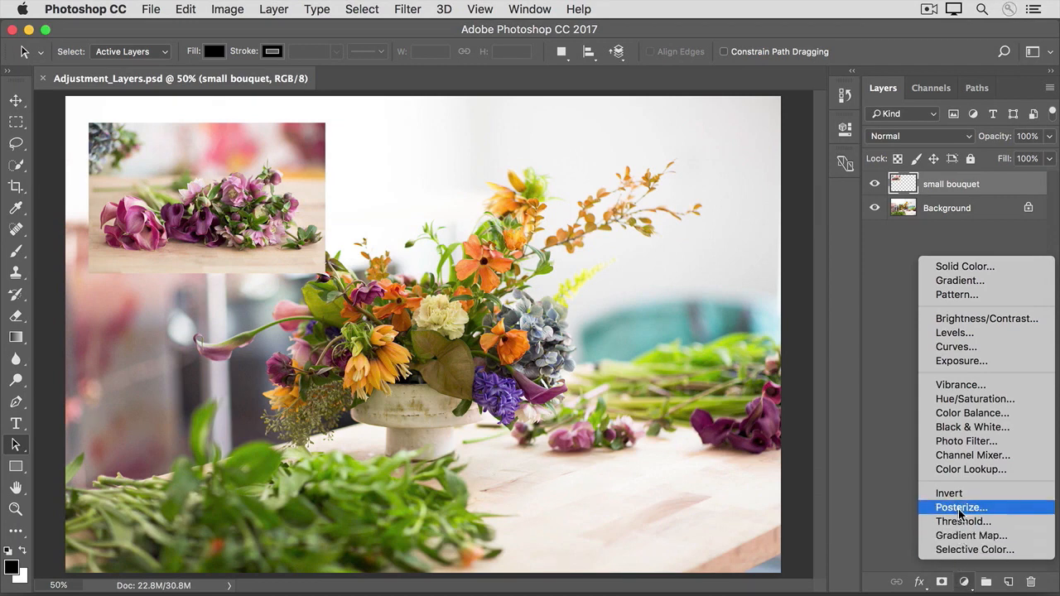